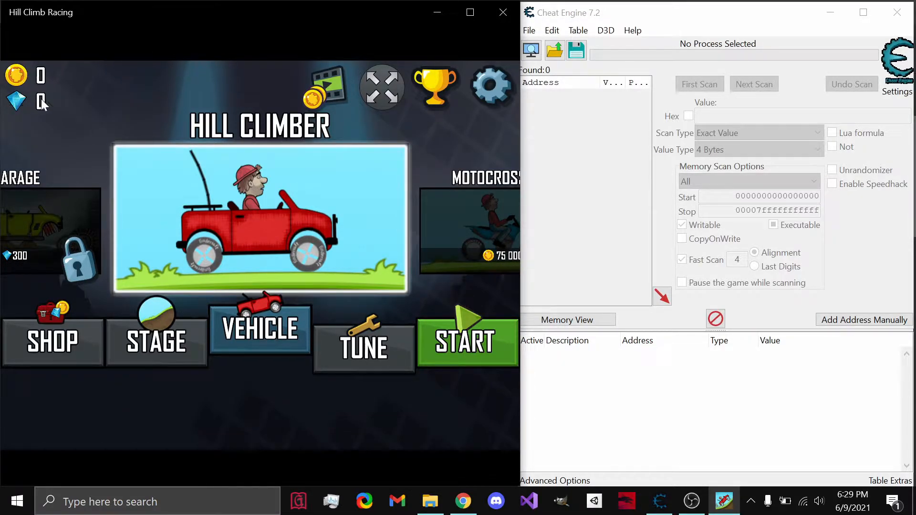
mouse_move(262, 234)
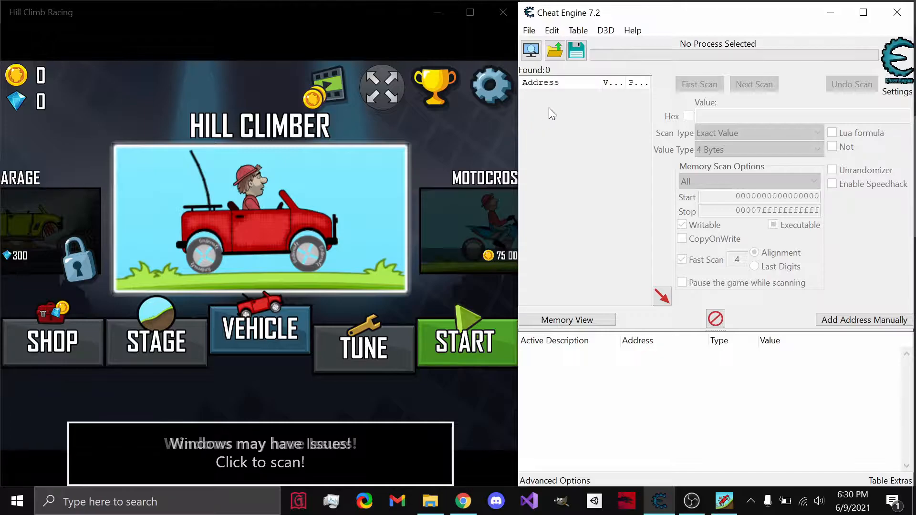
mouse_move(615, 130)
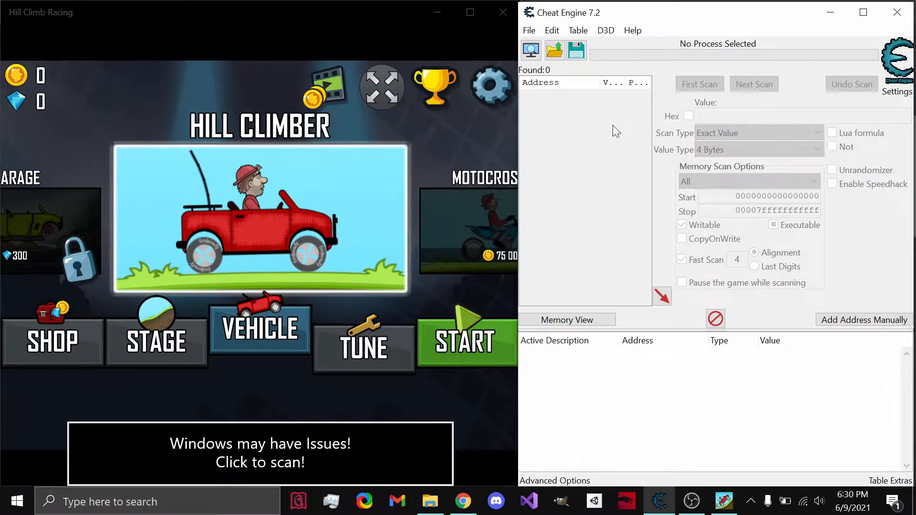
mouse_move(623, 153)
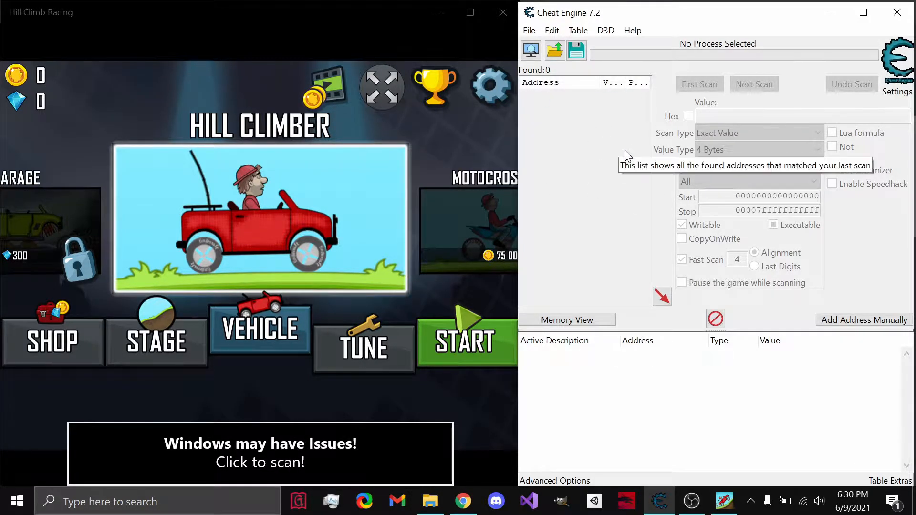
mouse_move(260, 461)
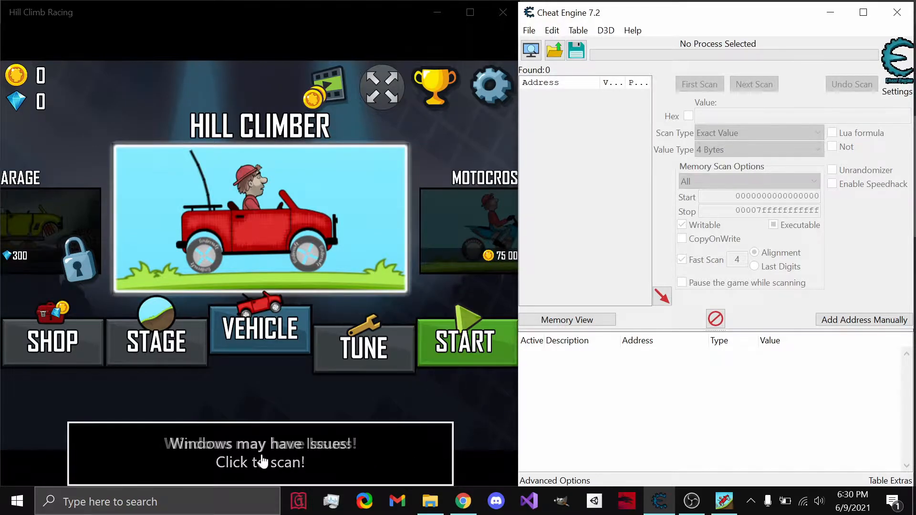
mouse_move(264, 455)
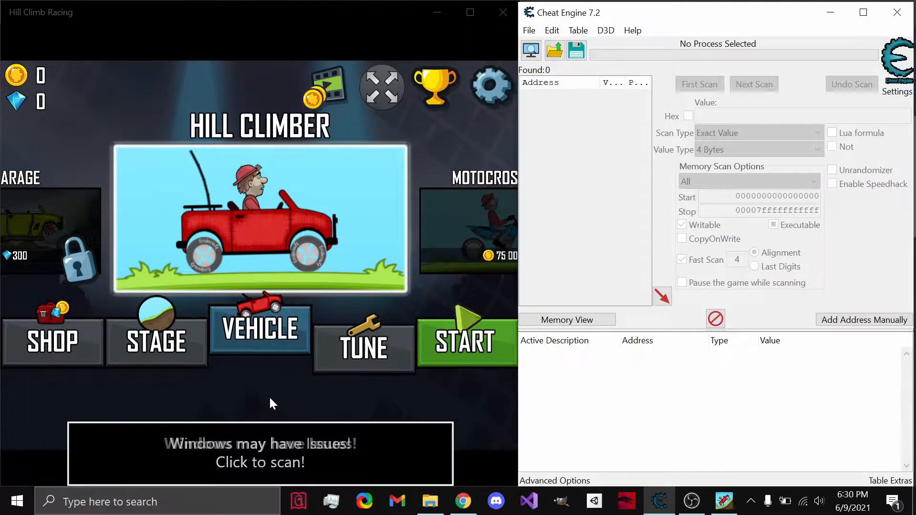
mouse_move(260, 399)
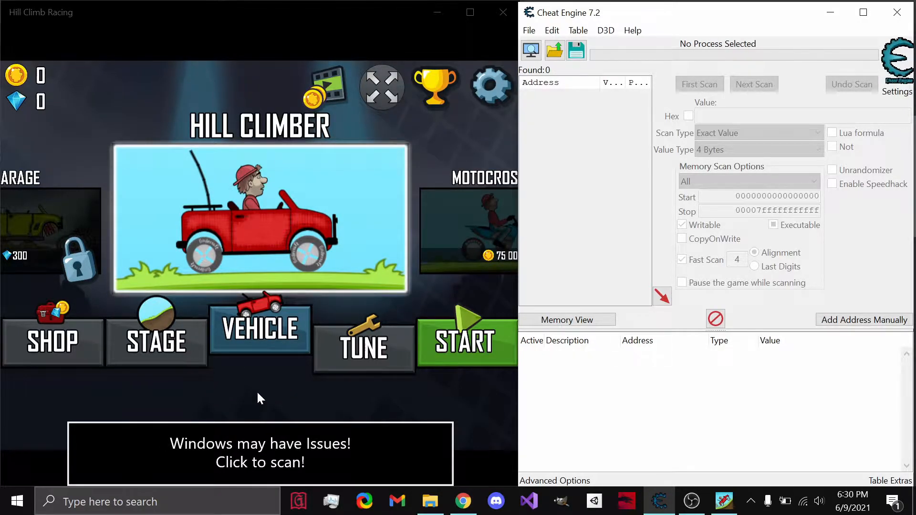
mouse_move(401, 457)
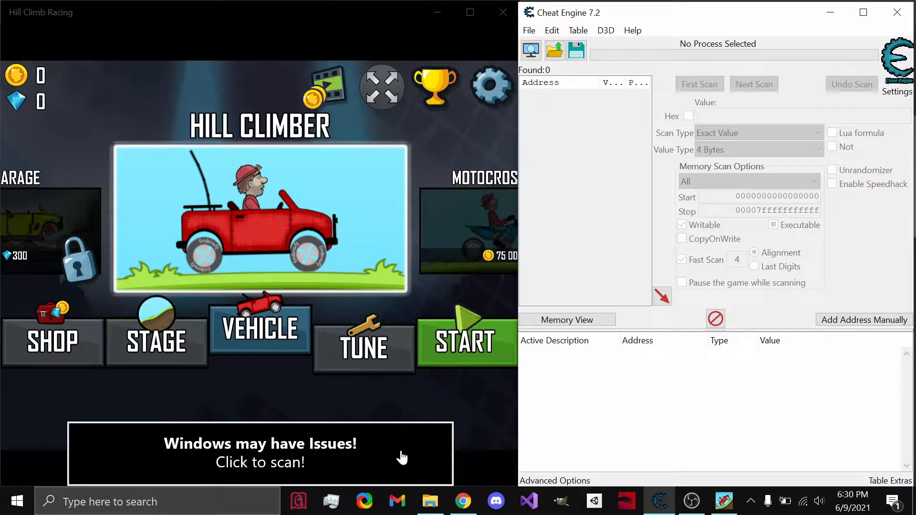
mouse_move(463, 501)
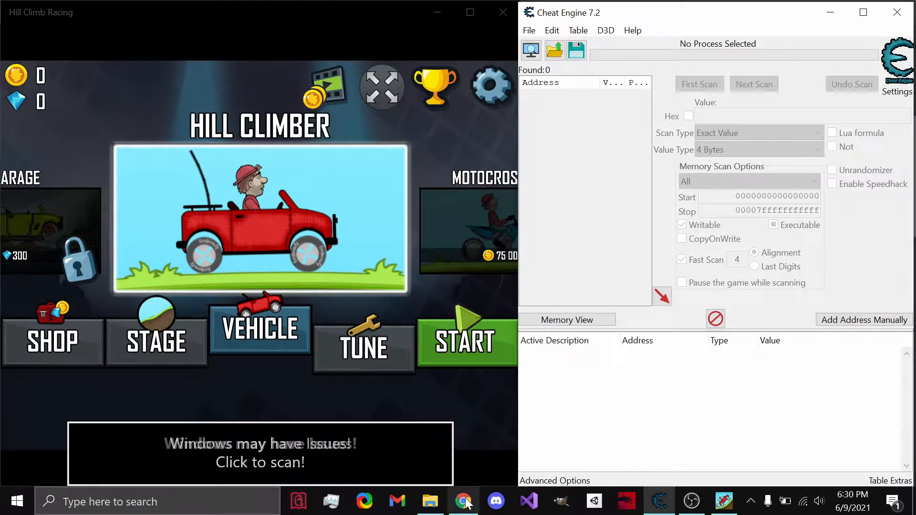
- Bring Chrome forward and close the Hex Converter tab, leaving the Hill Climb Racing page
click(463, 501)
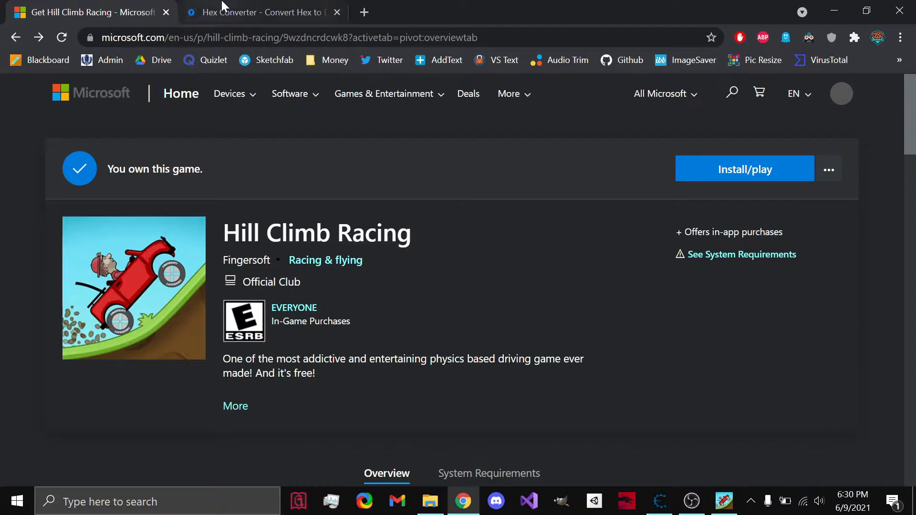
click(338, 12)
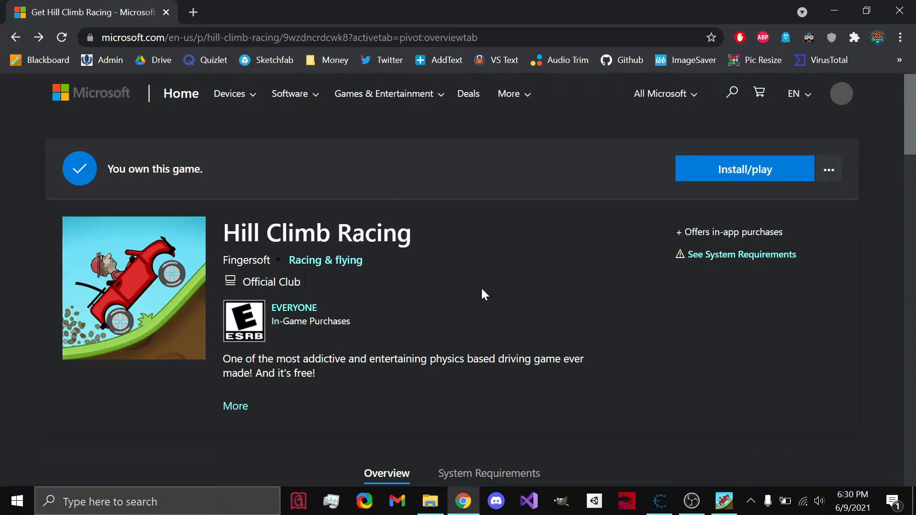
mouse_move(500, 302)
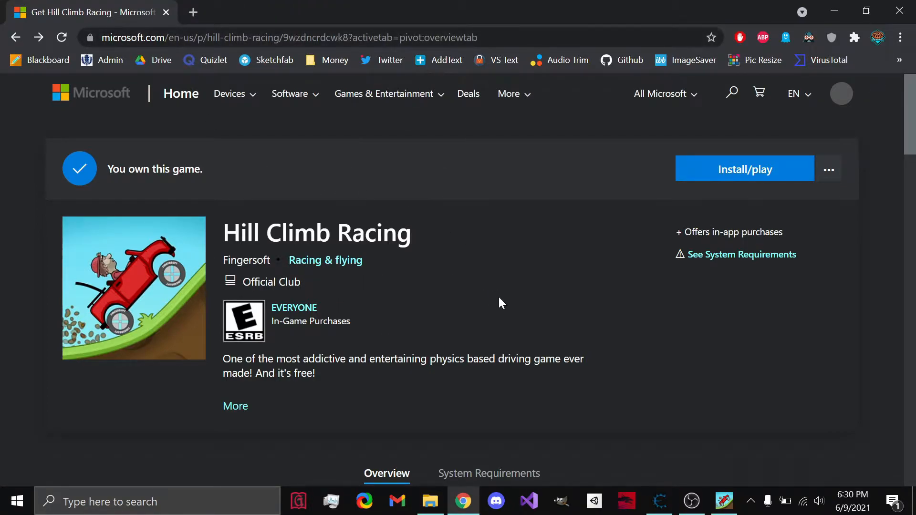
mouse_move(700, 483)
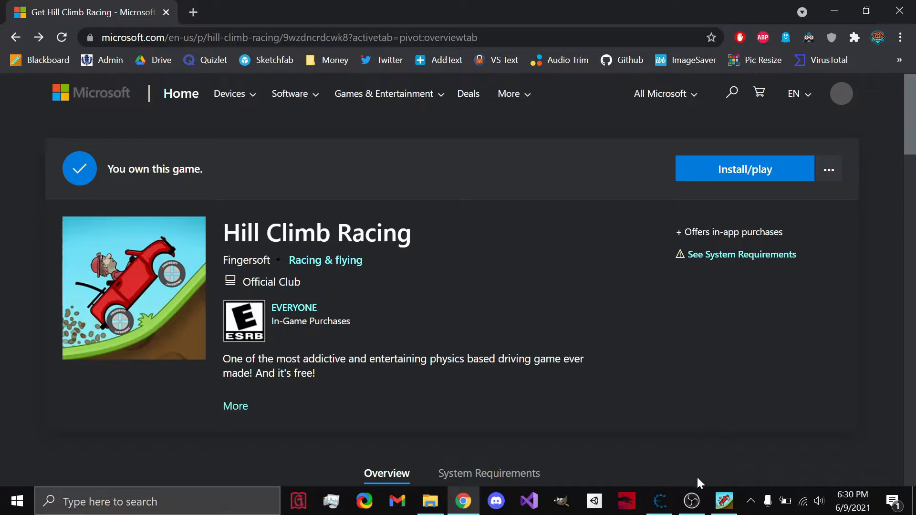
- Dismiss the tire upgrade offer, start a run with 0 coins, and pause it
click(744, 169)
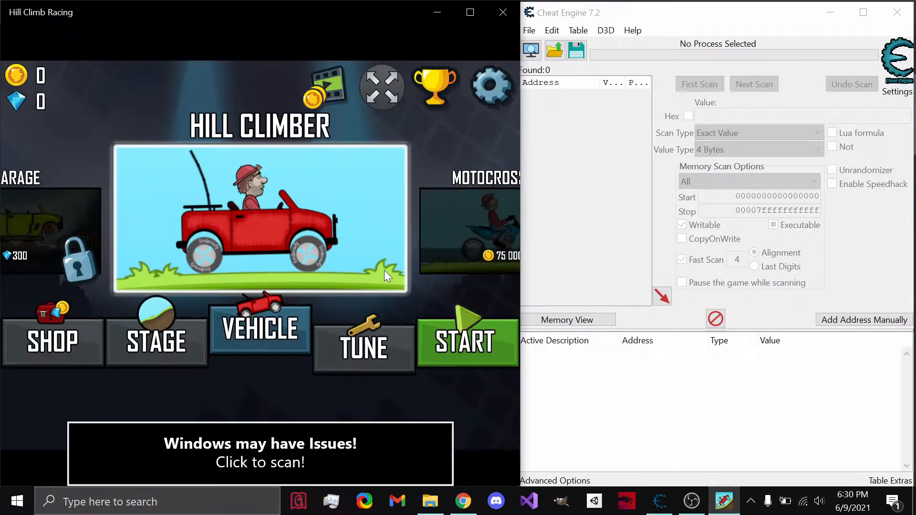
mouse_move(490, 406)
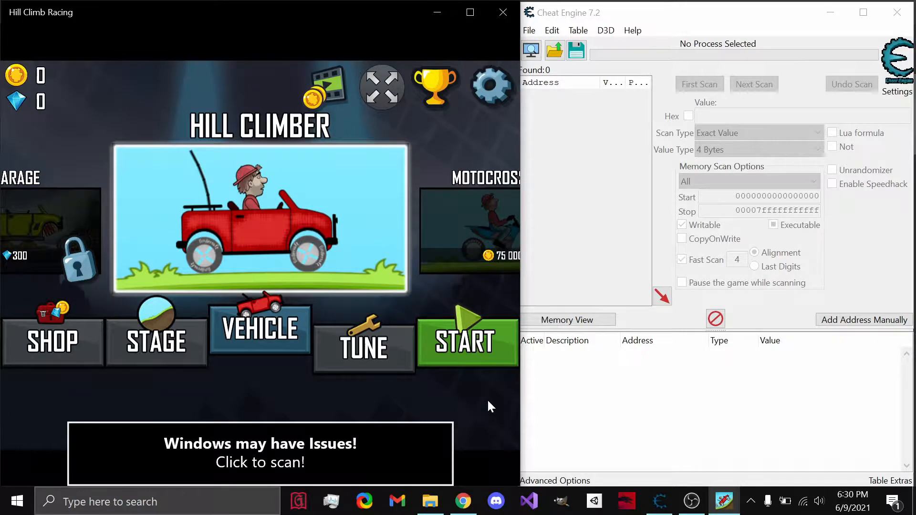
mouse_move(369, 165)
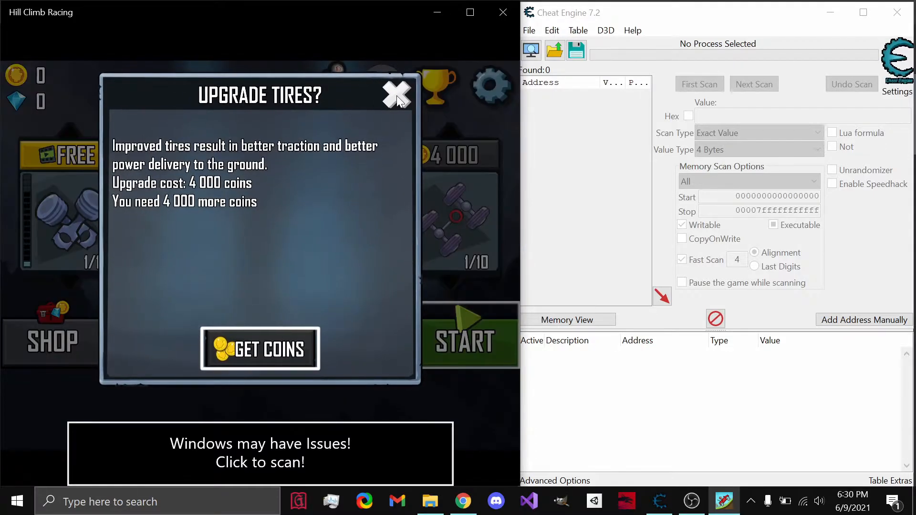
click(397, 94)
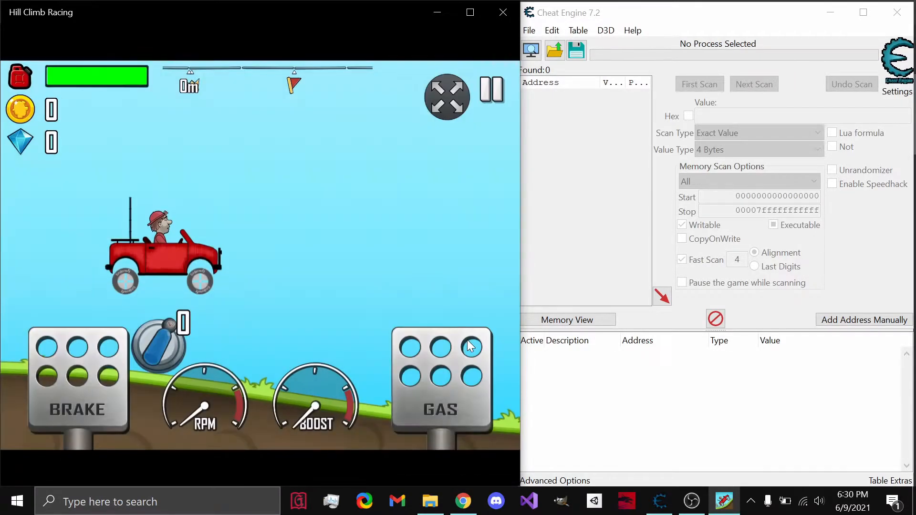
click(491, 90)
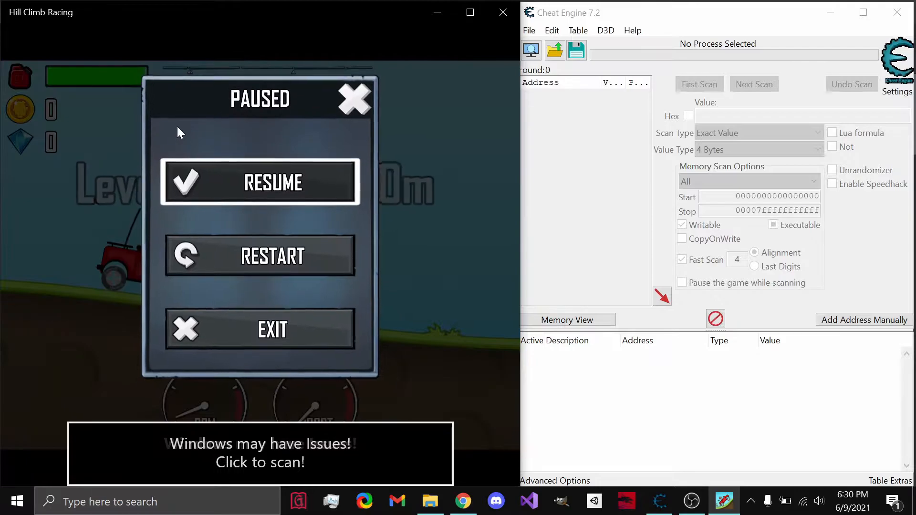
mouse_move(56, 111)
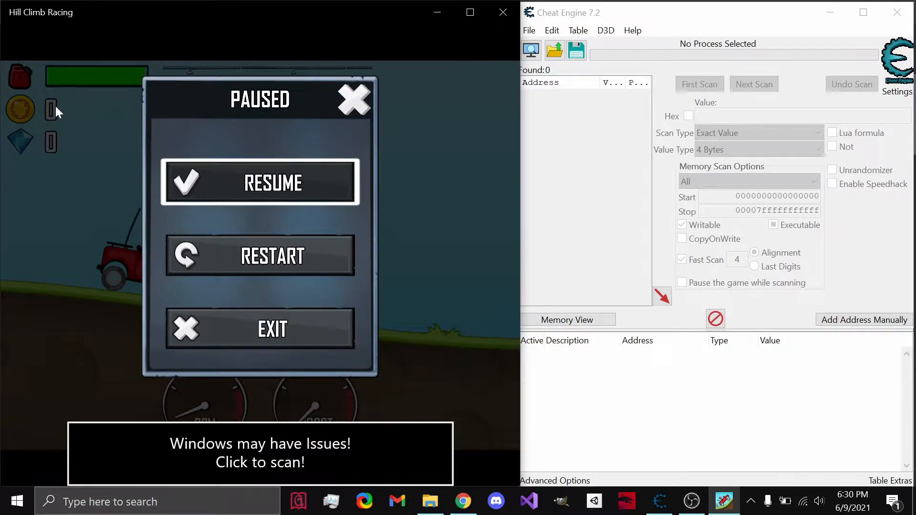
mouse_move(491, 36)
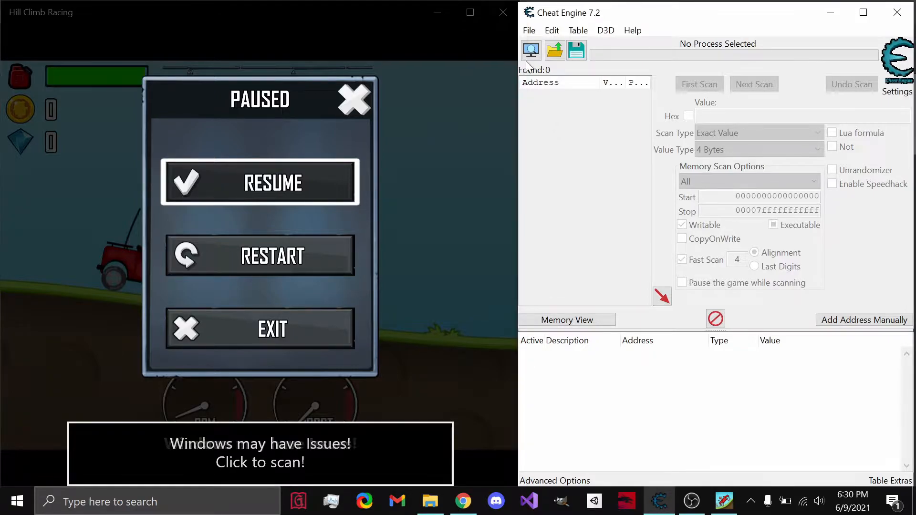
- Open Cheat Engine's process list, filtered to HILL, and select HillClimbRacing.exe
click(530, 50)
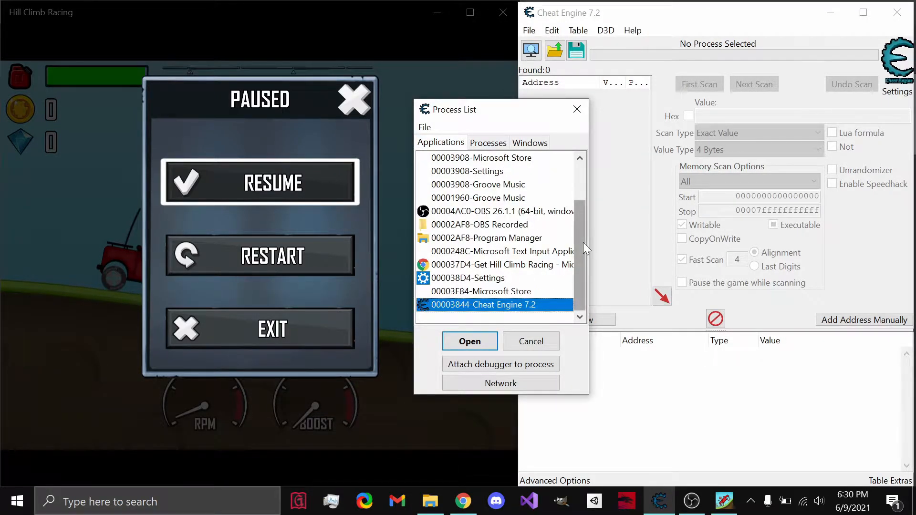
scroll(up, 3)
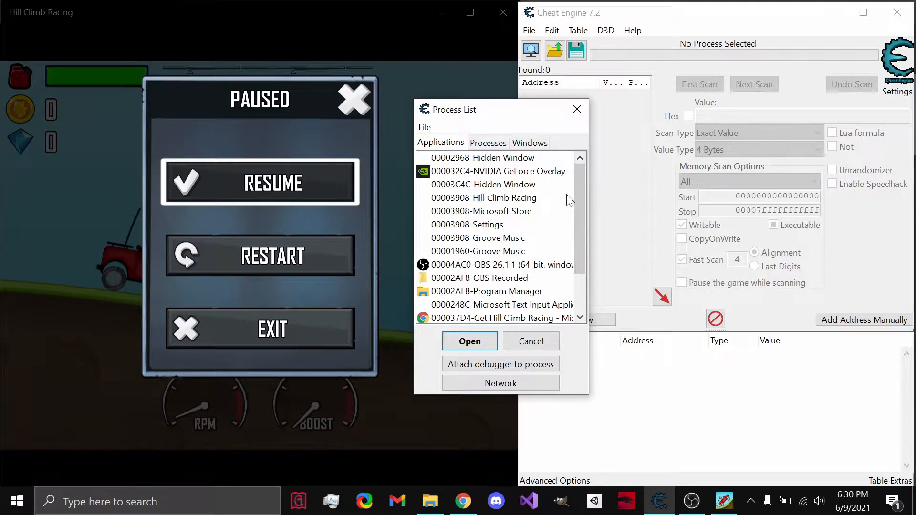
click(484, 197)
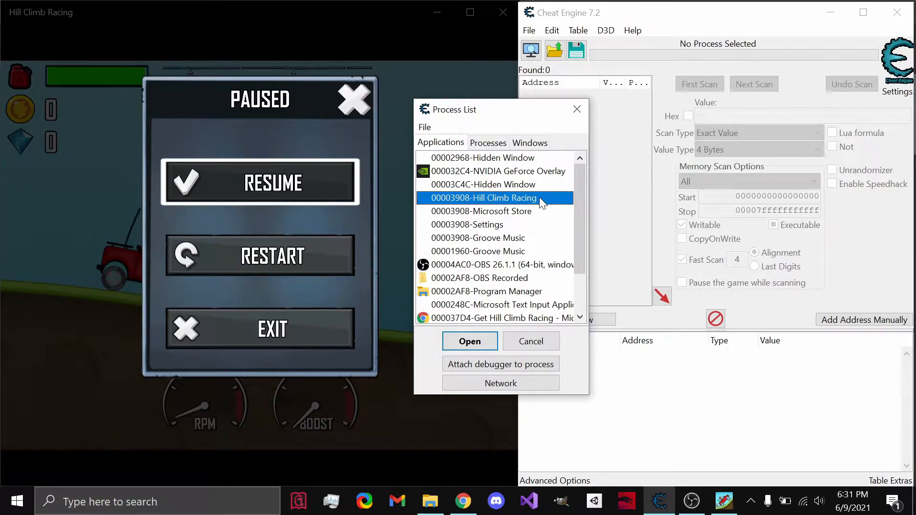
mouse_move(523, 201)
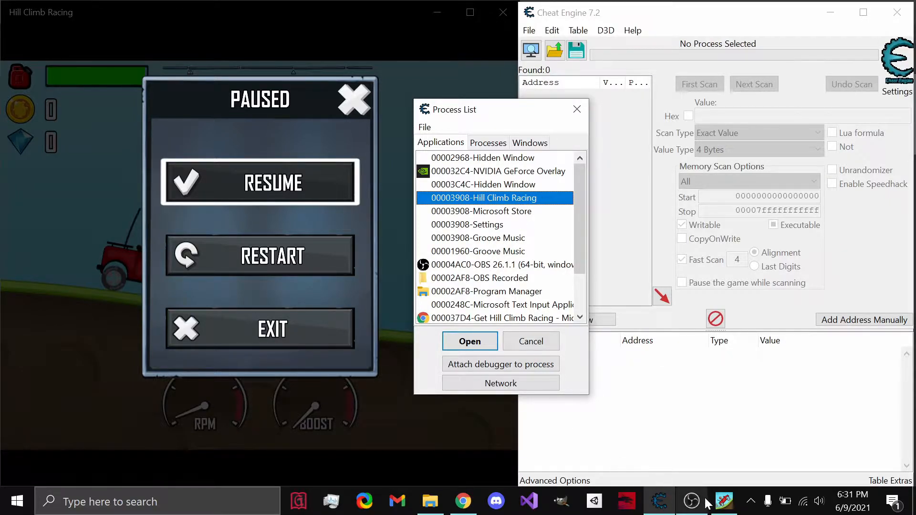
mouse_move(723, 500)
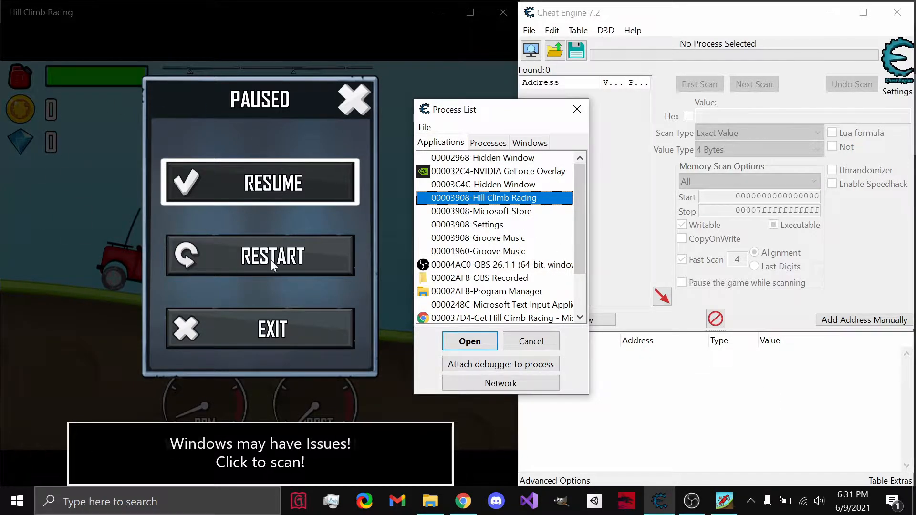
click(487, 143)
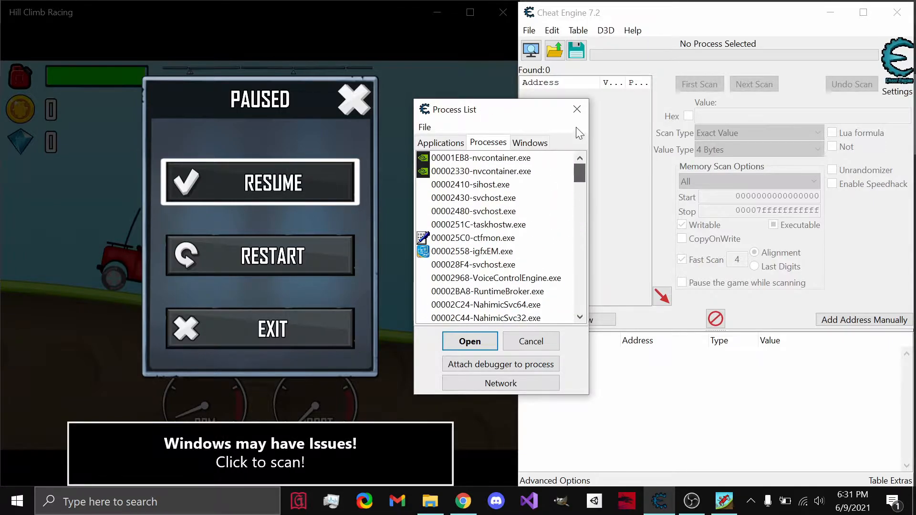
click(500, 304)
text(HILL)
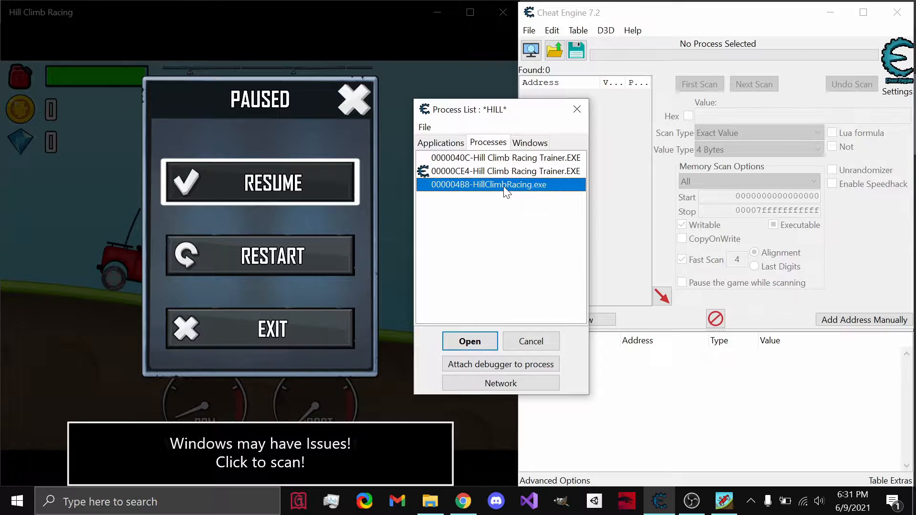
mouse_move(520, 189)
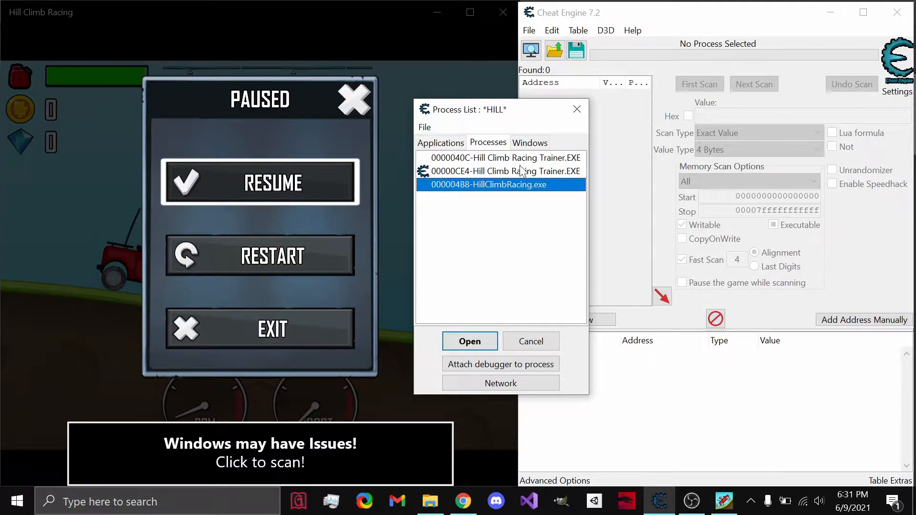
mouse_move(478, 169)
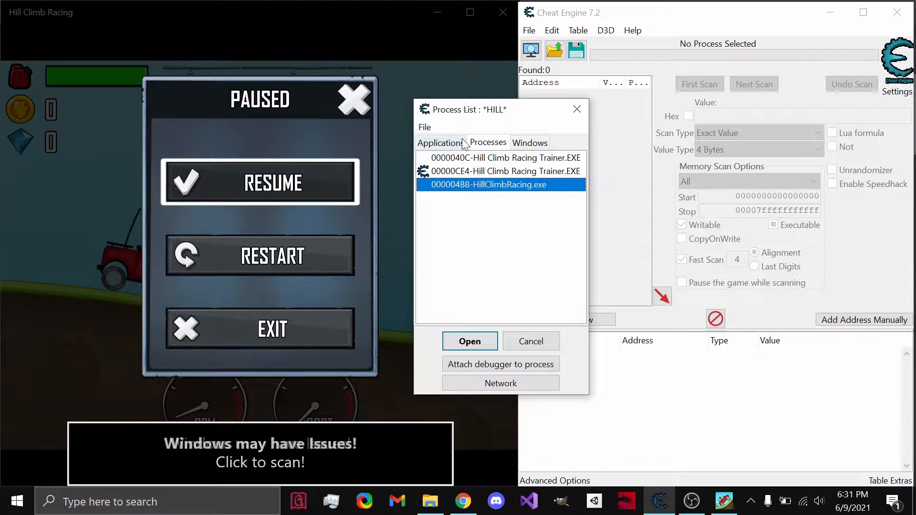
mouse_move(513, 167)
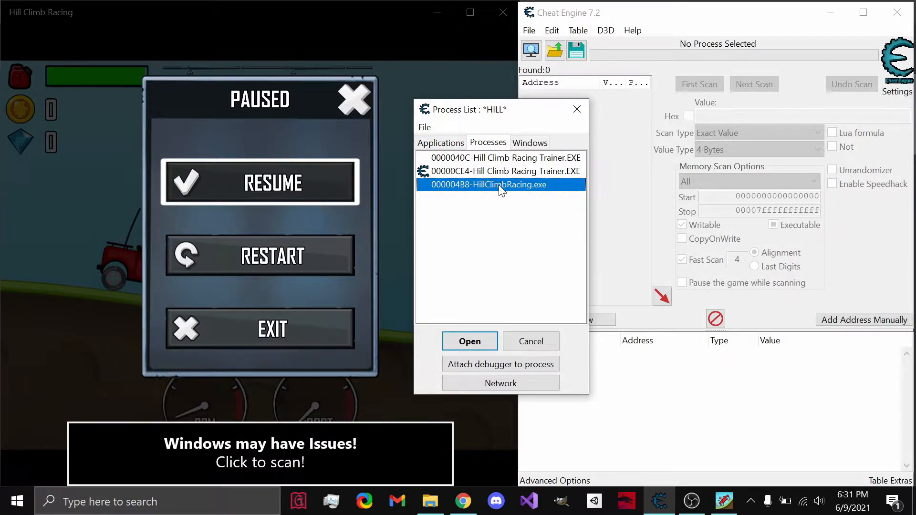
- Attach to HillClimbRacing.exe and set the Value Type to All
click(469, 341)
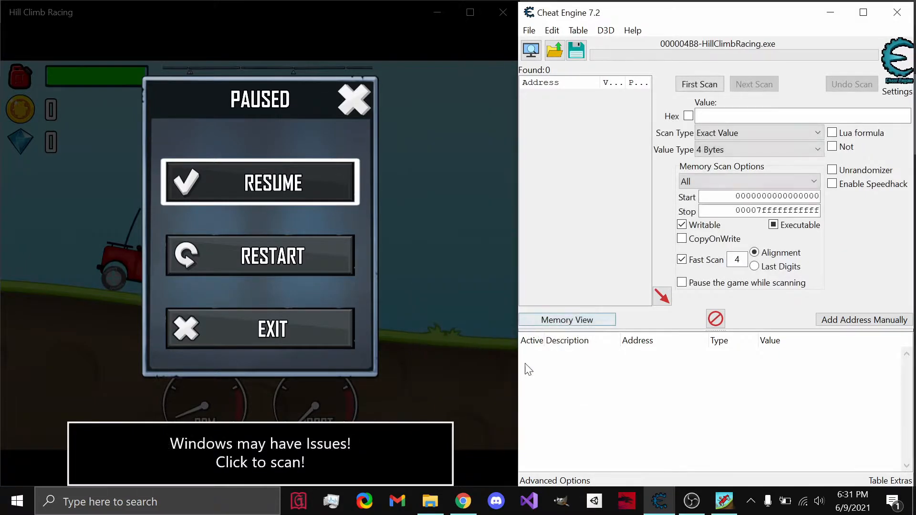
mouse_move(342, 367)
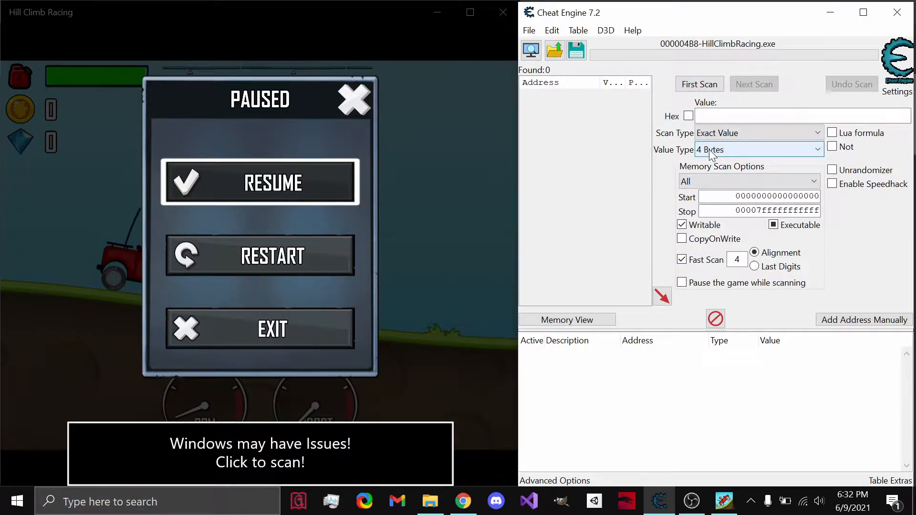
click(757, 149)
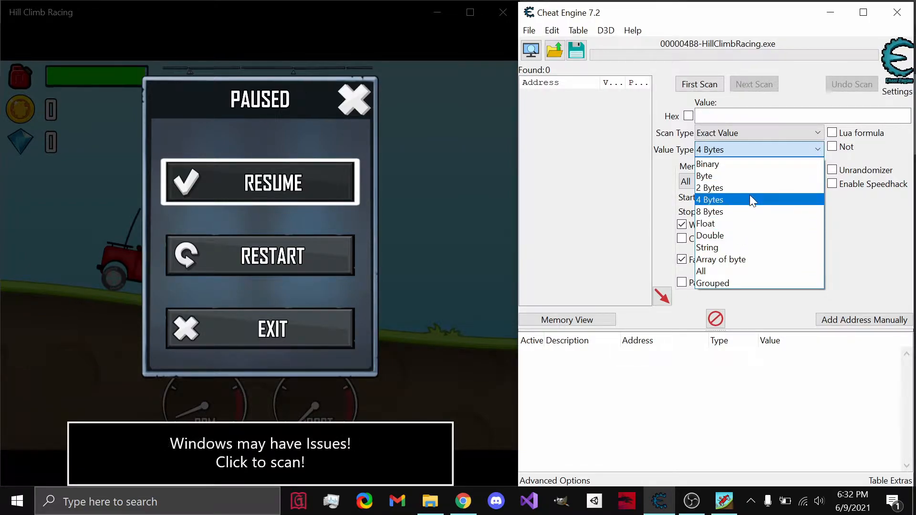
mouse_move(765, 247)
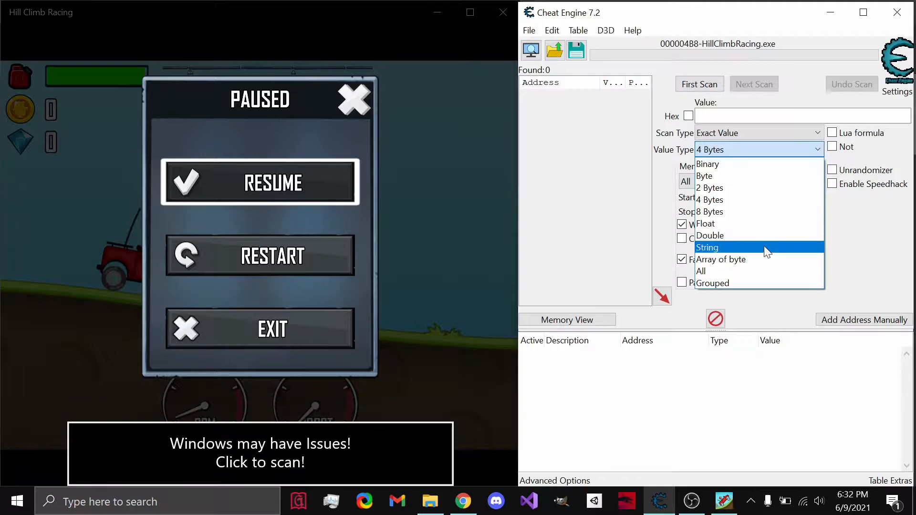
click(700, 271)
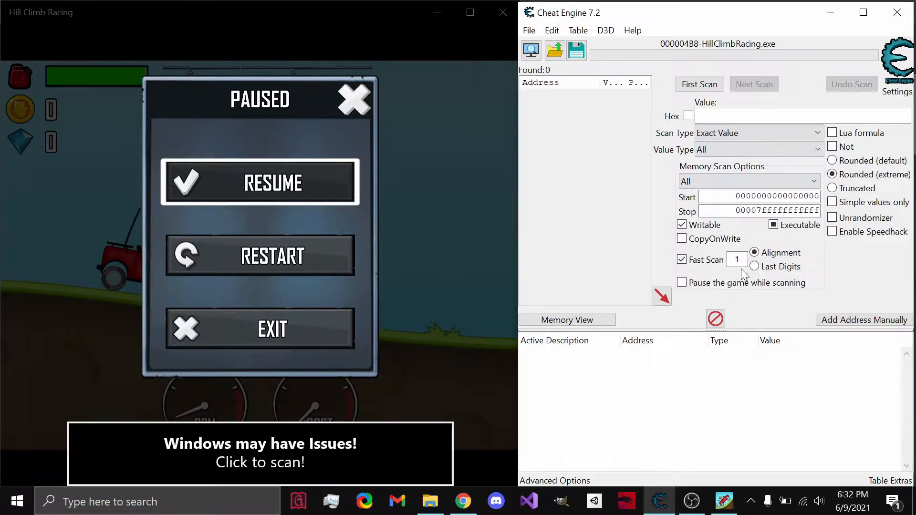
mouse_move(668, 327)
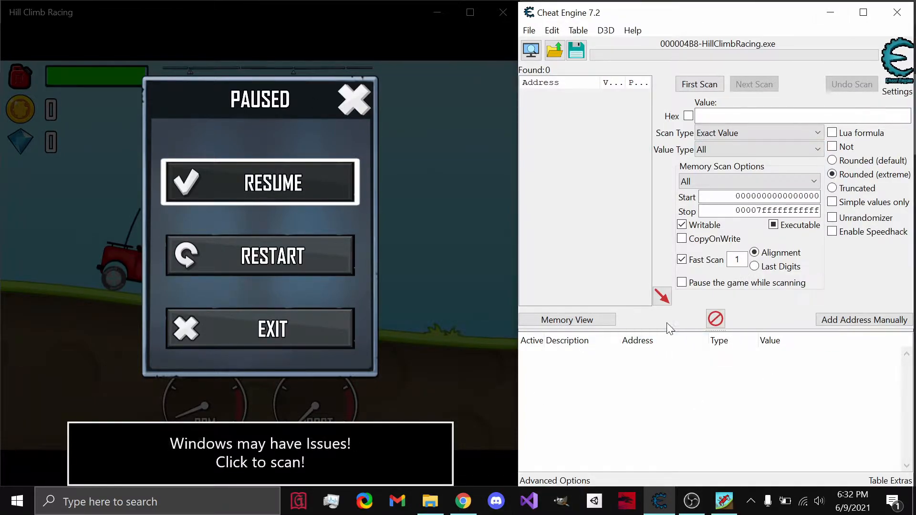
mouse_move(660, 318)
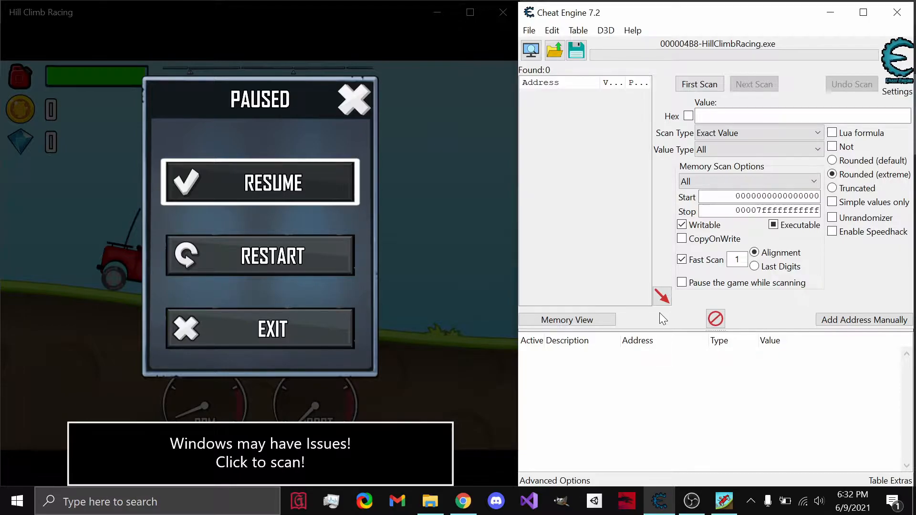
mouse_move(27, 132)
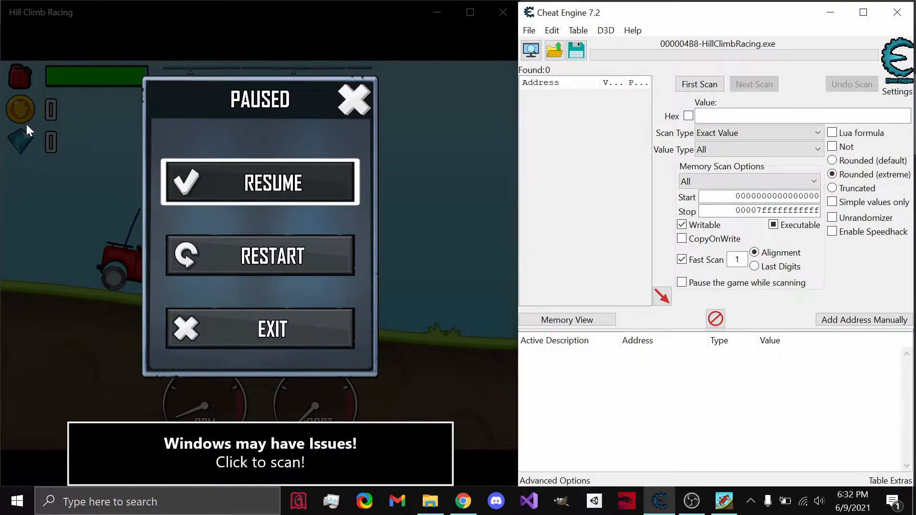
click(757, 133)
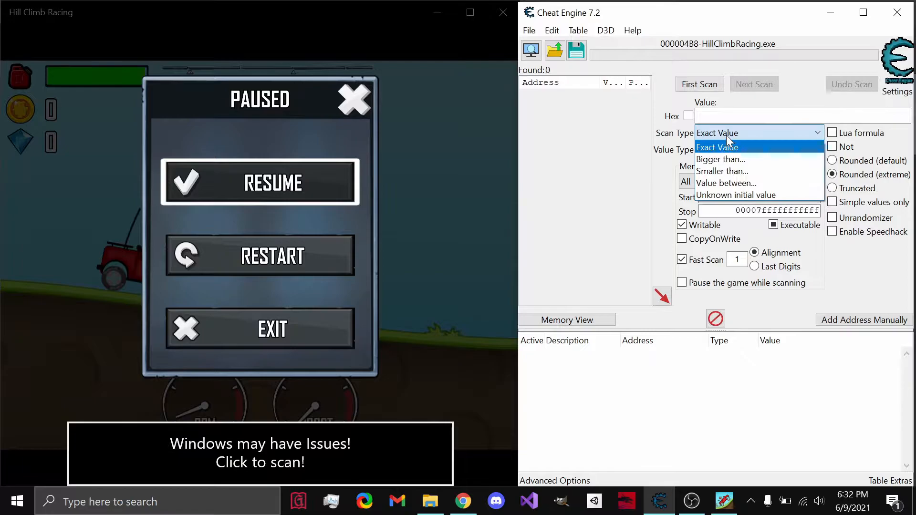
mouse_move(737, 195)
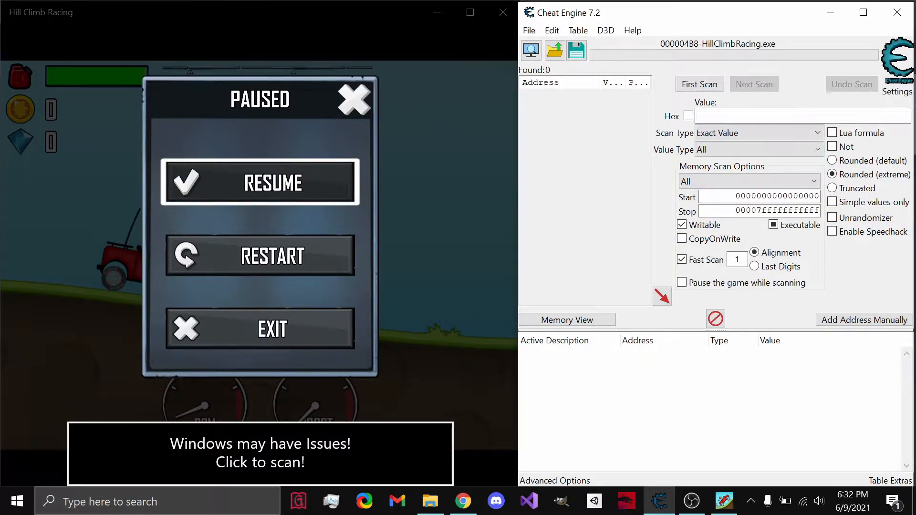
- Run a First Scan for value 0, finding about 39 million addresses
text(0)
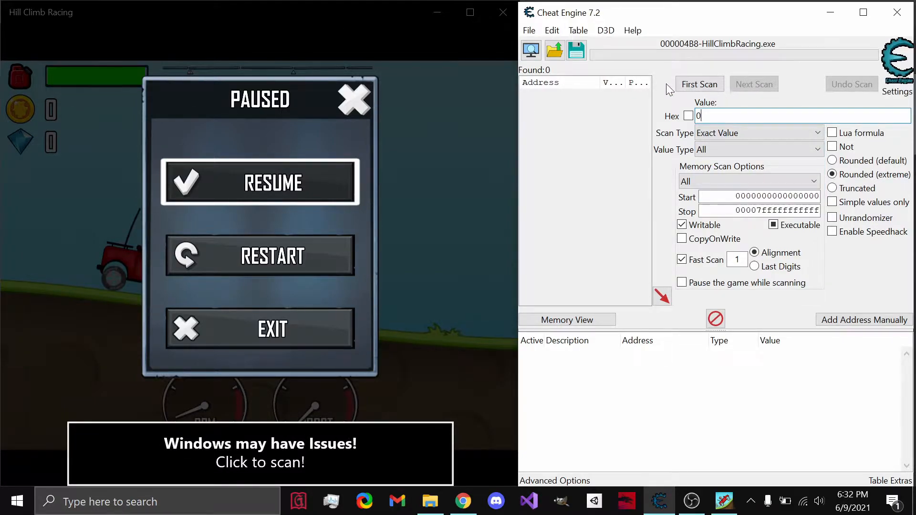
click(698, 84)
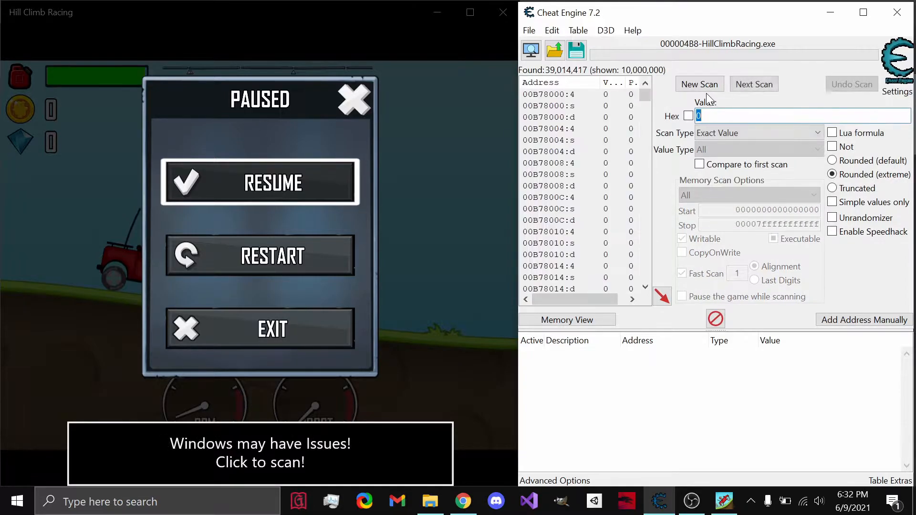
mouse_move(530, 49)
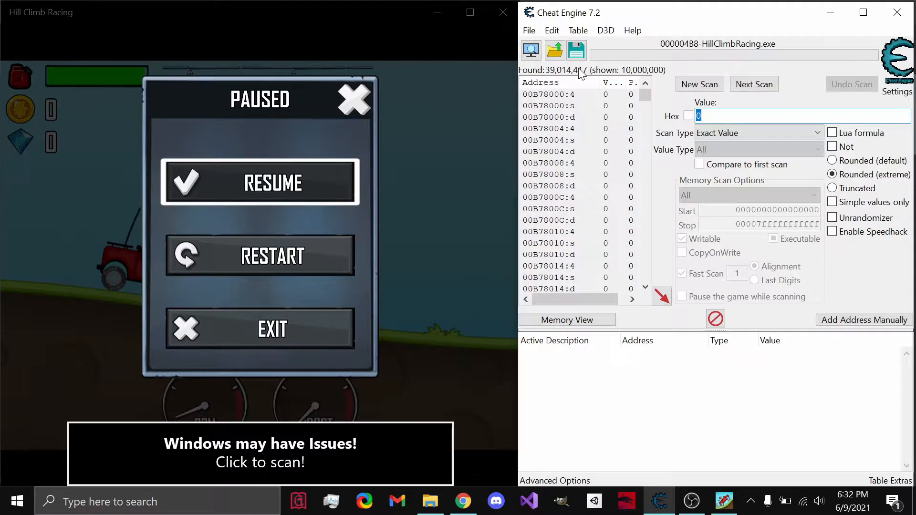
mouse_move(575, 96)
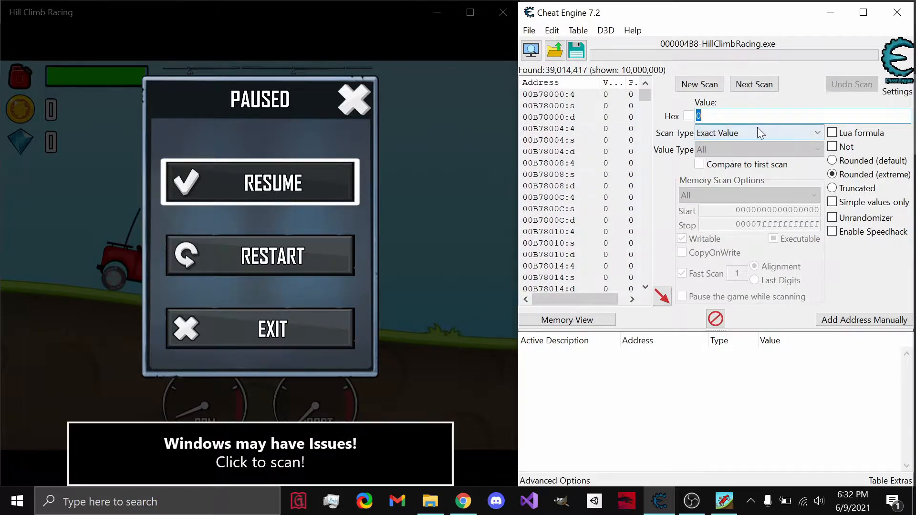
click(757, 133)
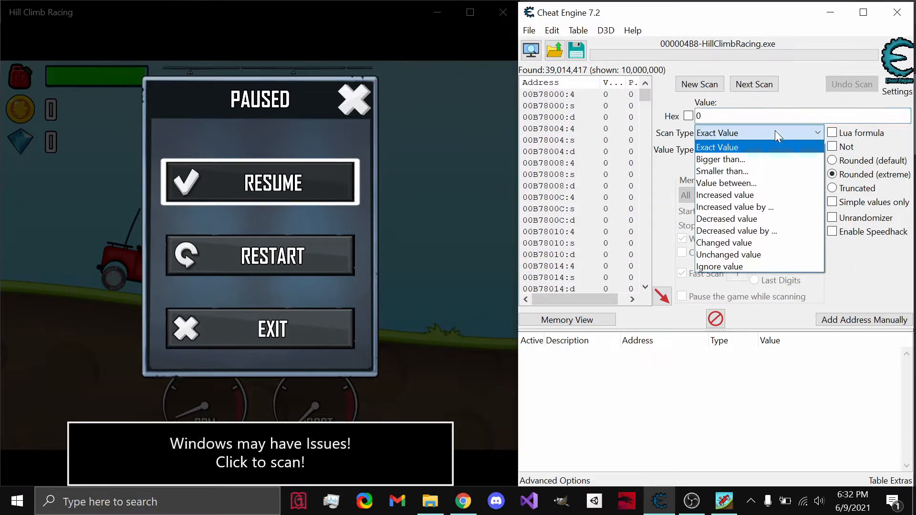
mouse_move(759, 266)
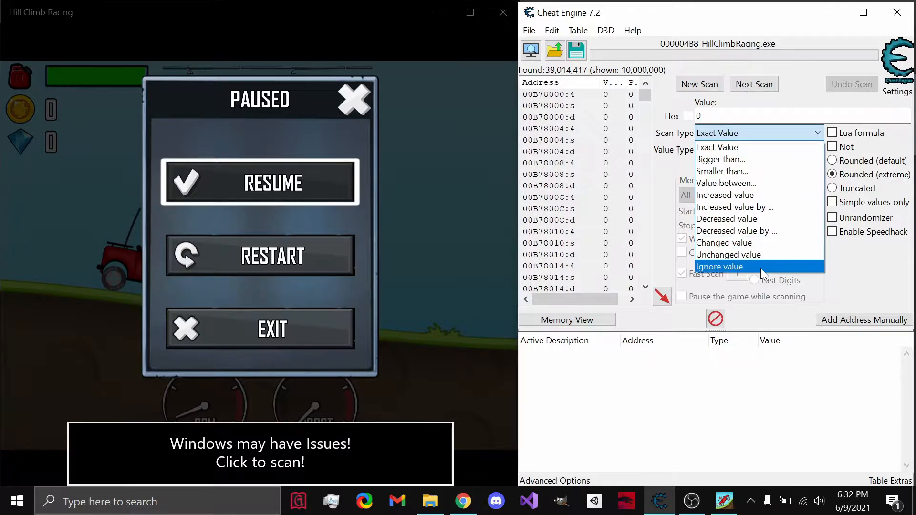
mouse_move(757, 147)
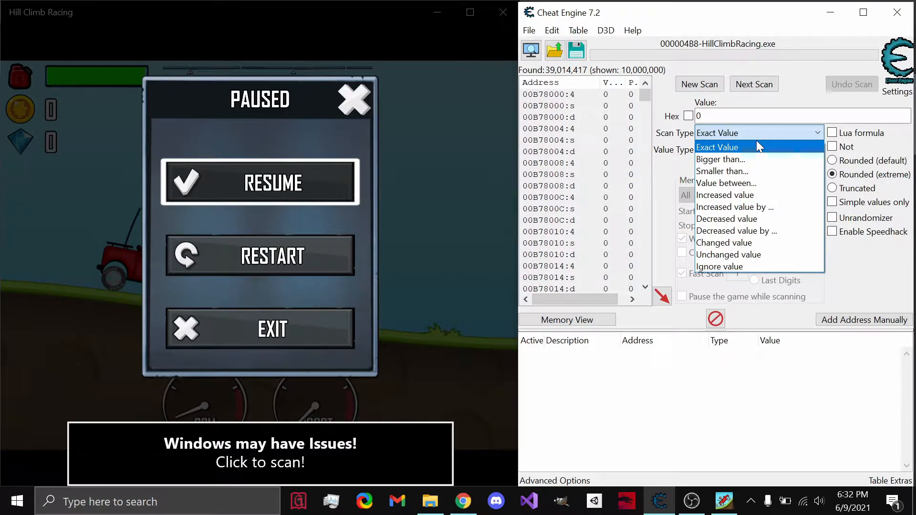
mouse_move(770, 160)
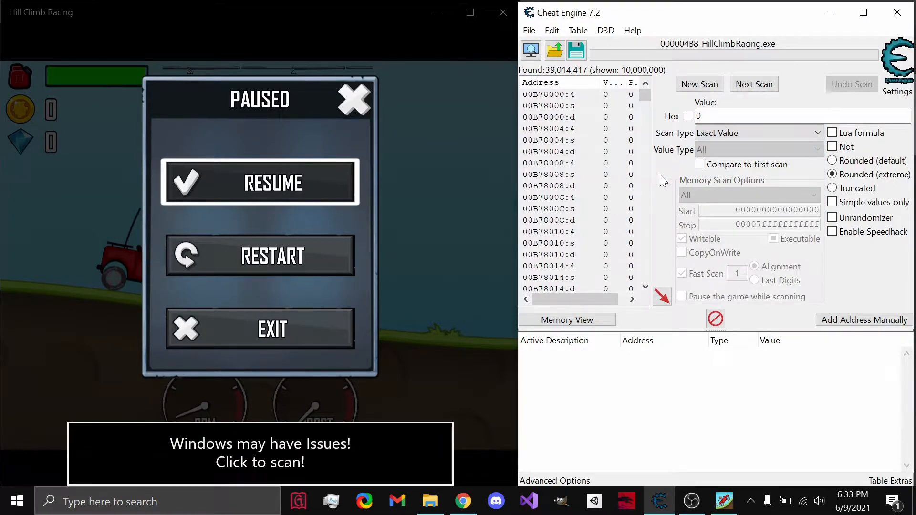
- Resume the run and pause again after collecting 35 coins
click(260, 182)
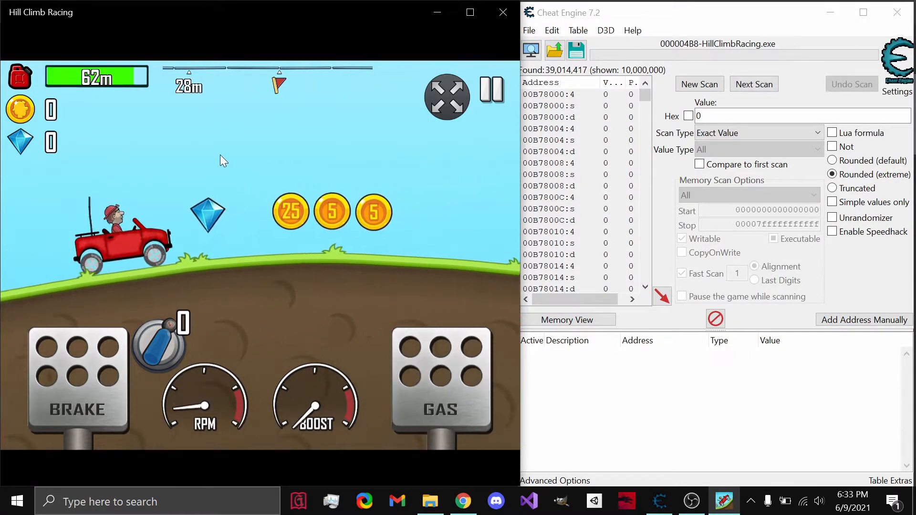
click(490, 96)
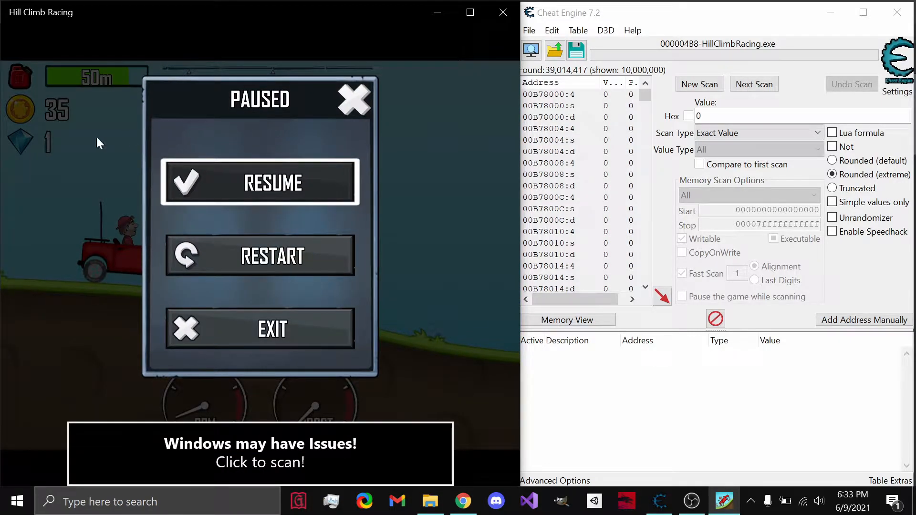
- Set Cheat Engine's Scan Type back to Exact Value with 35 as the search value
click(758, 133)
text(35)
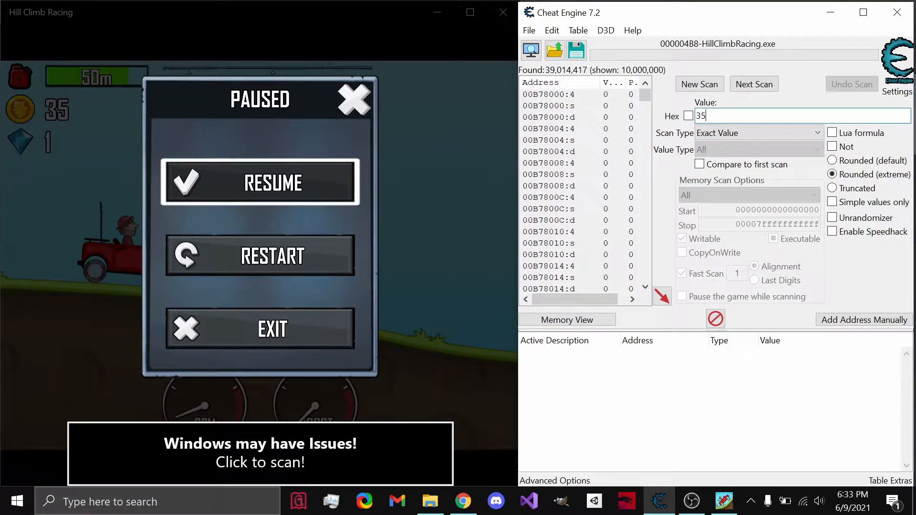
click(757, 133)
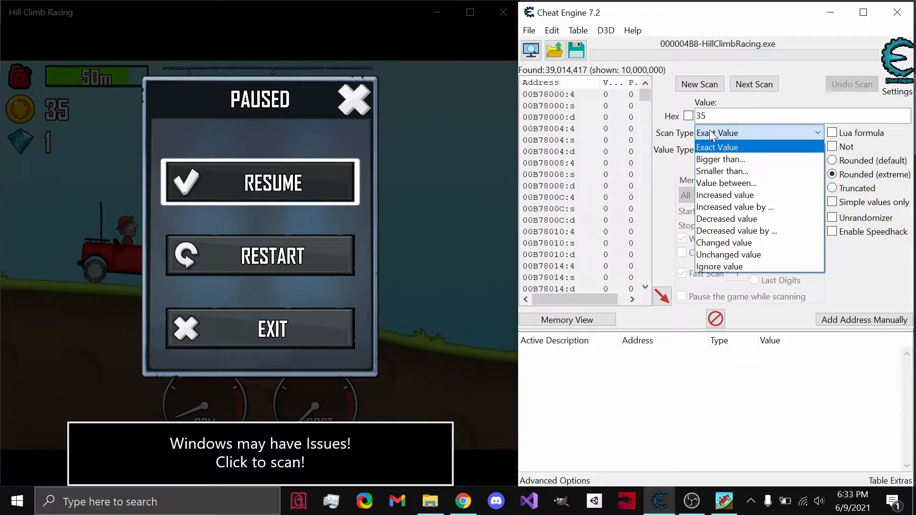
mouse_move(733, 195)
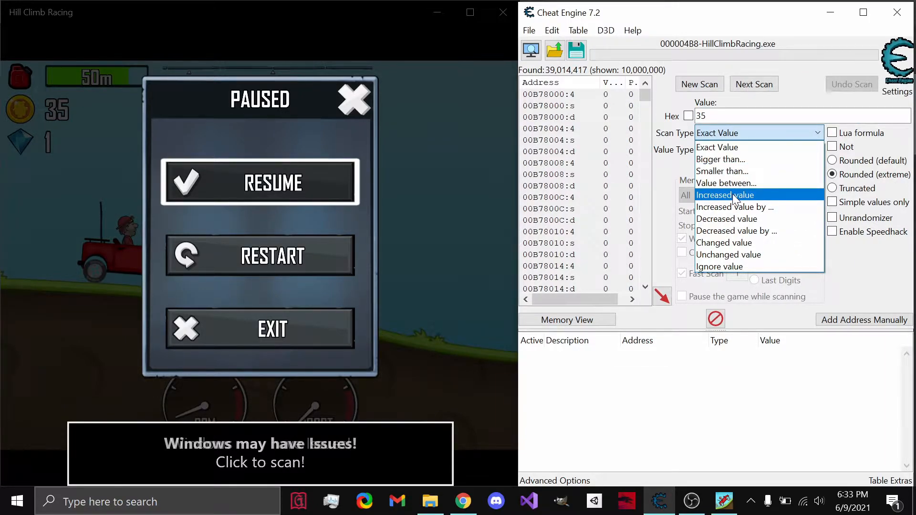
click(725, 194)
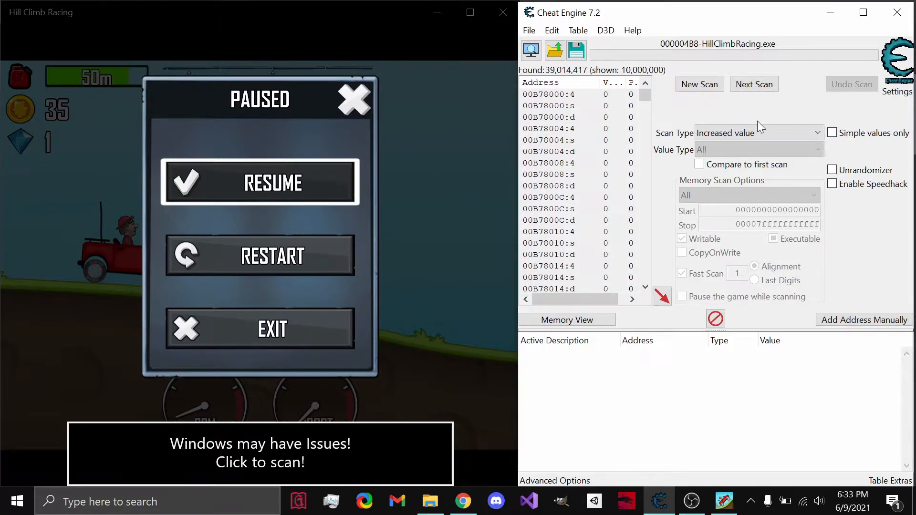
click(757, 133)
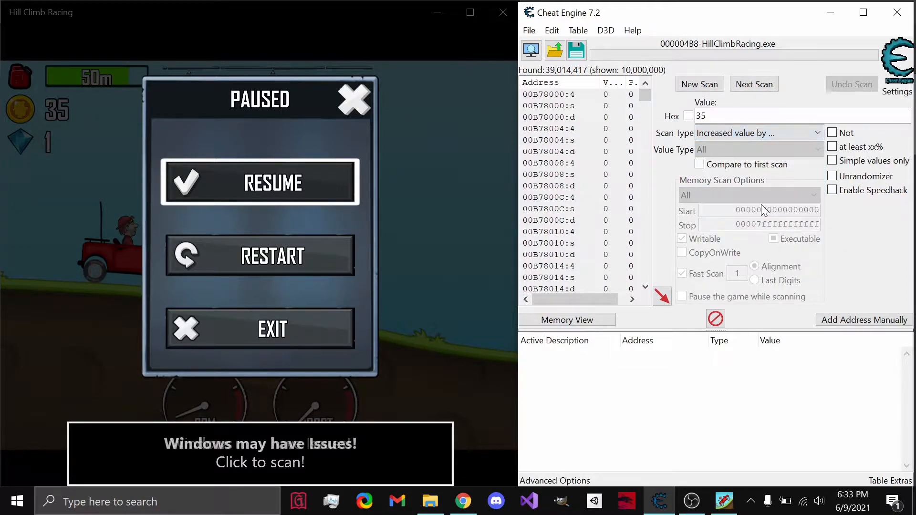
mouse_move(179, 152)
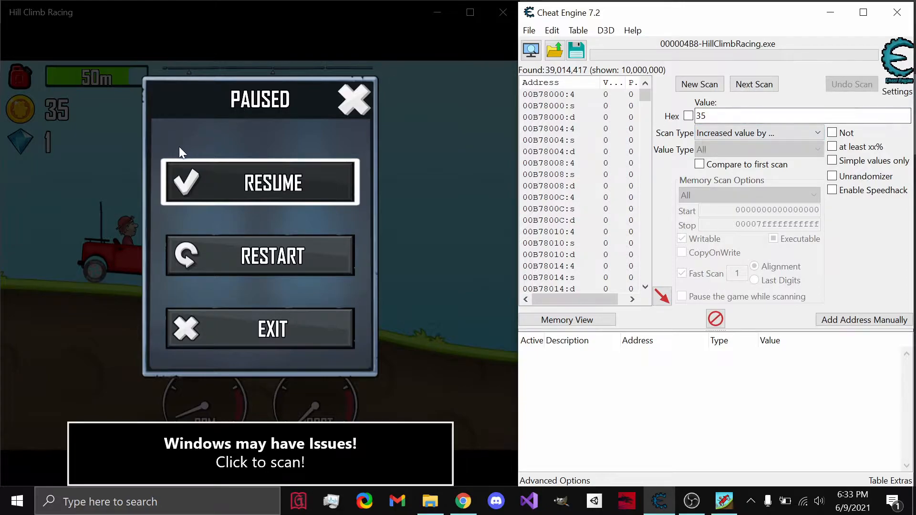
click(757, 133)
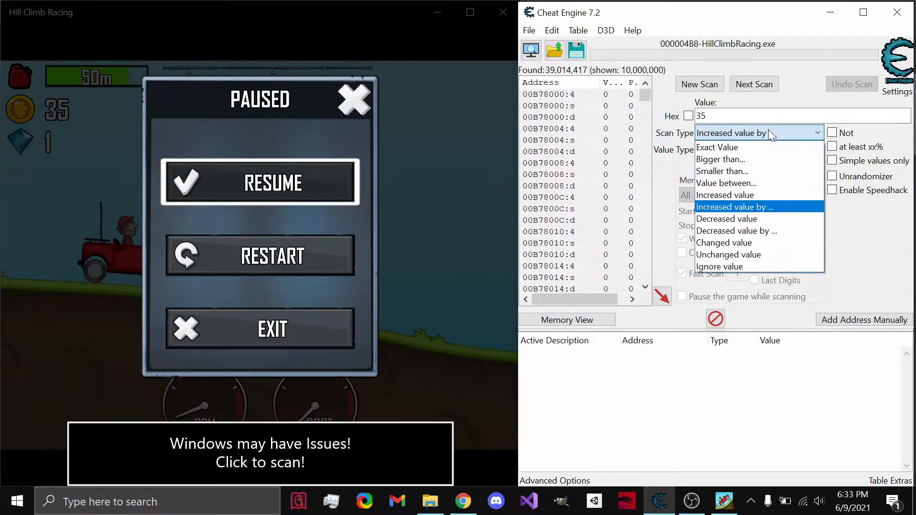
mouse_move(728, 254)
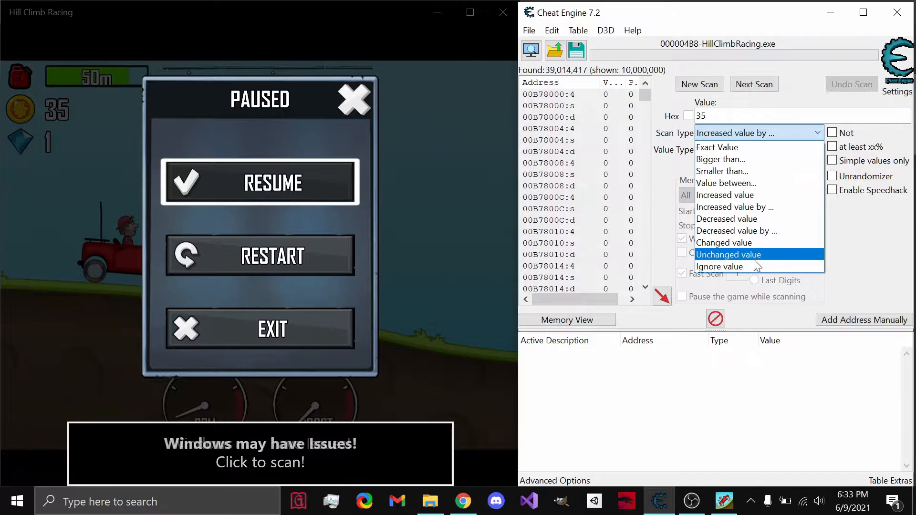
mouse_move(771, 147)
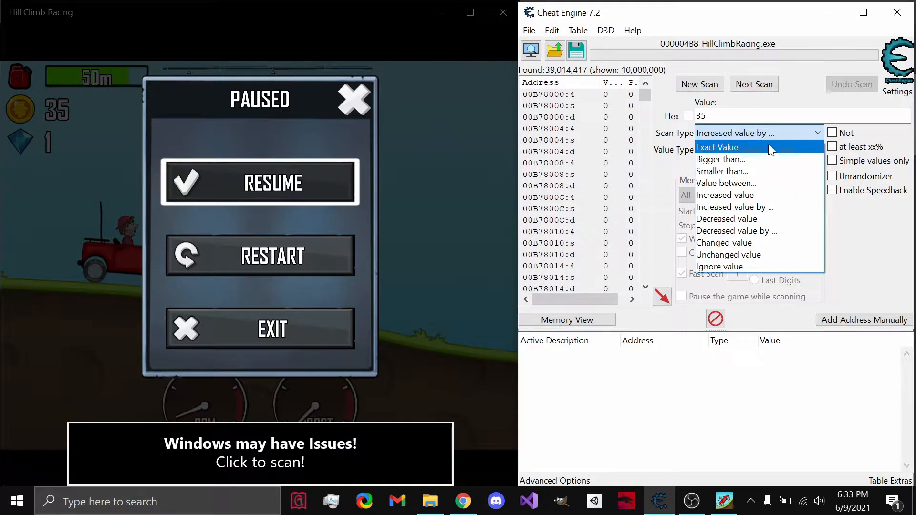
click(717, 147)
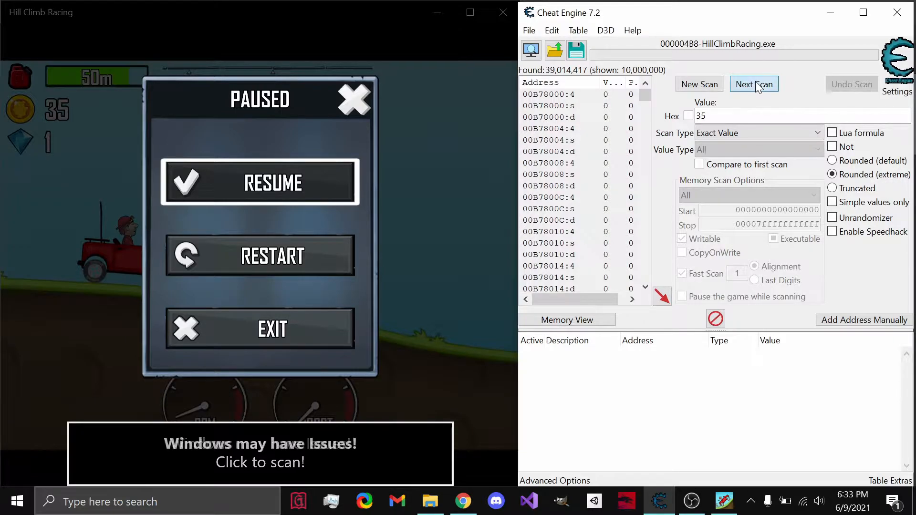
- Run Next Scan for 35, narrowing results to 51 addresses
click(753, 84)
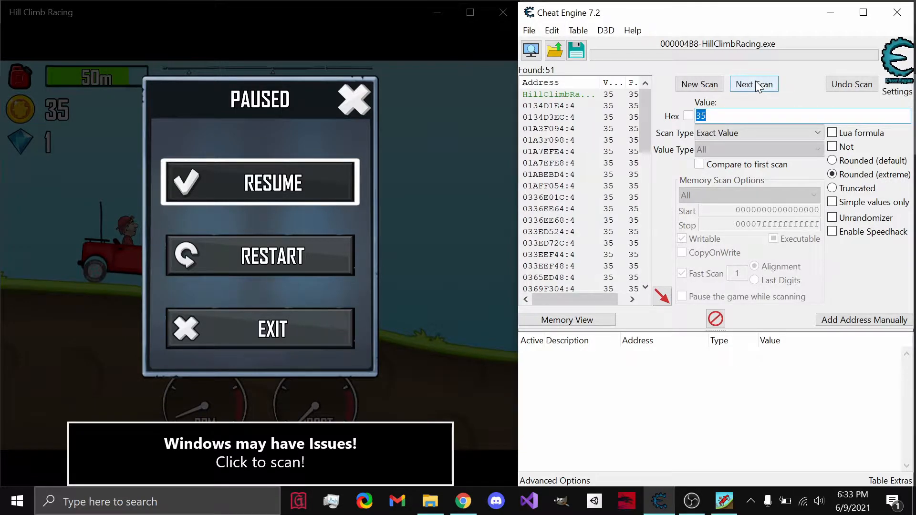
mouse_move(552, 52)
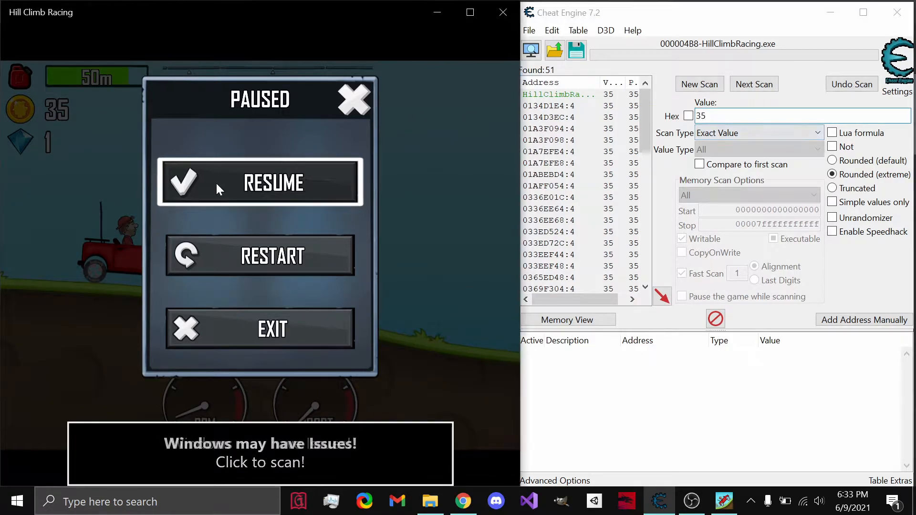
- Collect coins up to 105, pause, and choose 'Increased value by' with 70
click(260, 182)
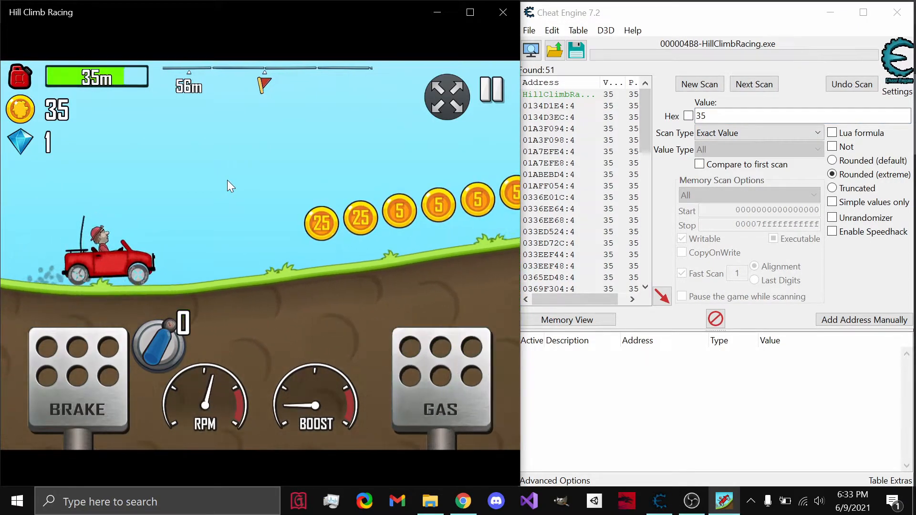
click(491, 97)
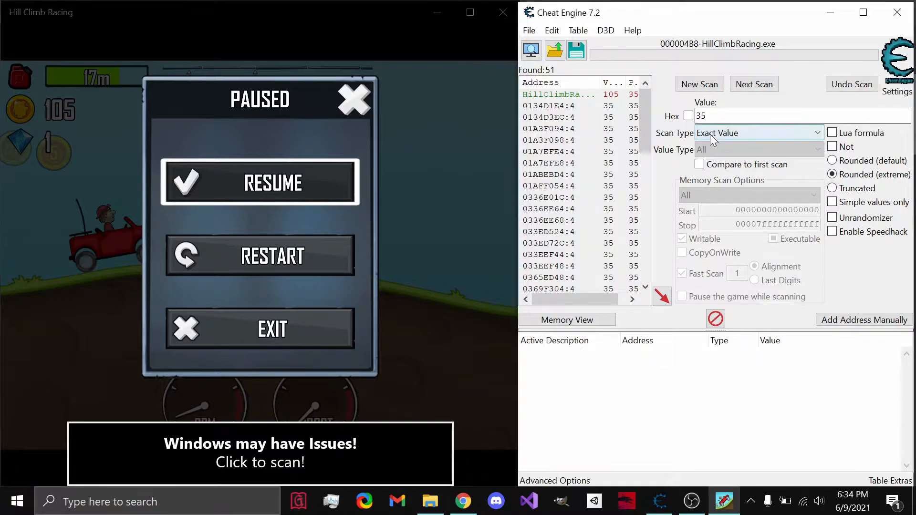
click(758, 133)
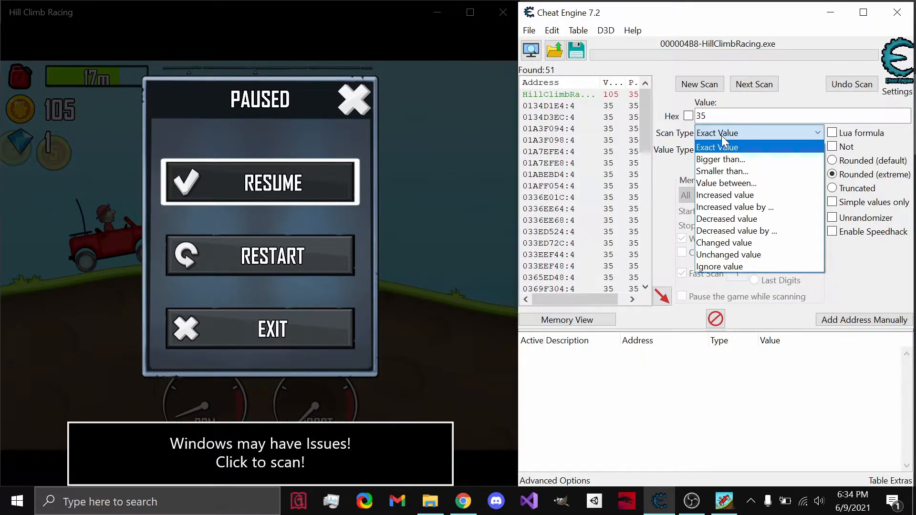
mouse_move(735, 195)
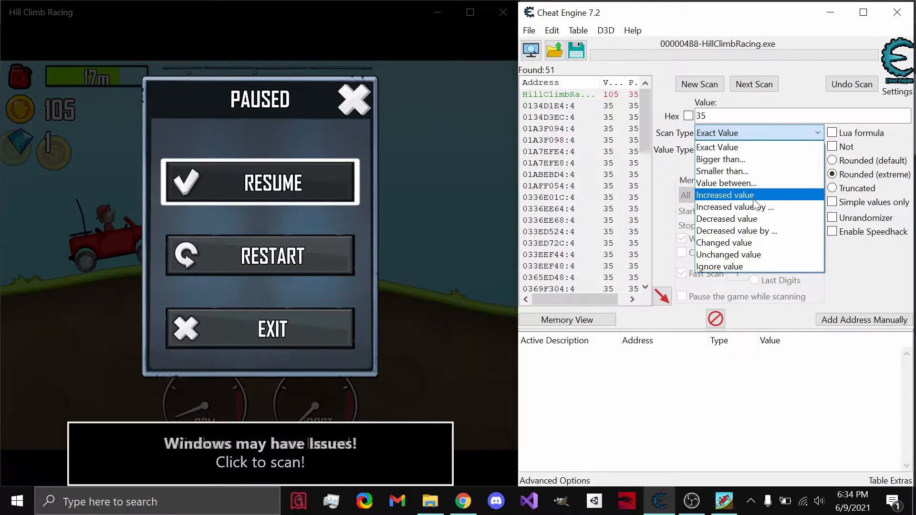
click(734, 206)
text(70)
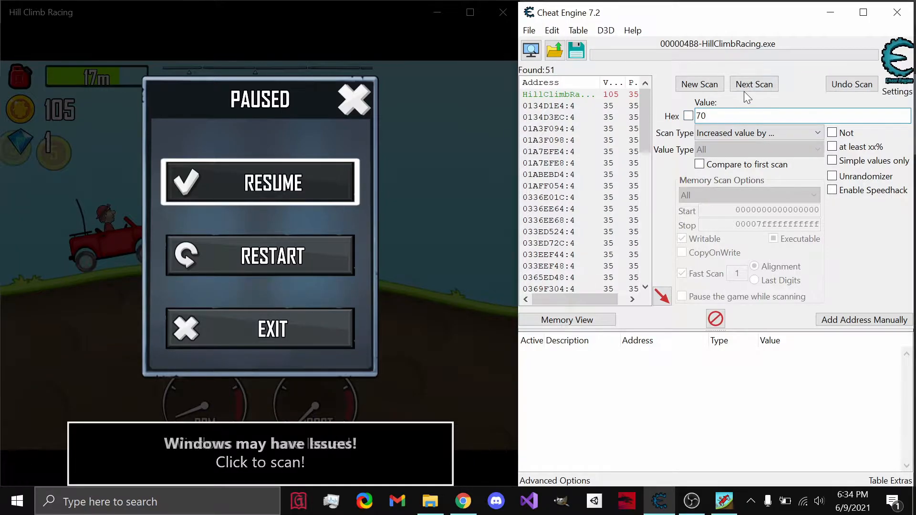
mouse_move(705, 103)
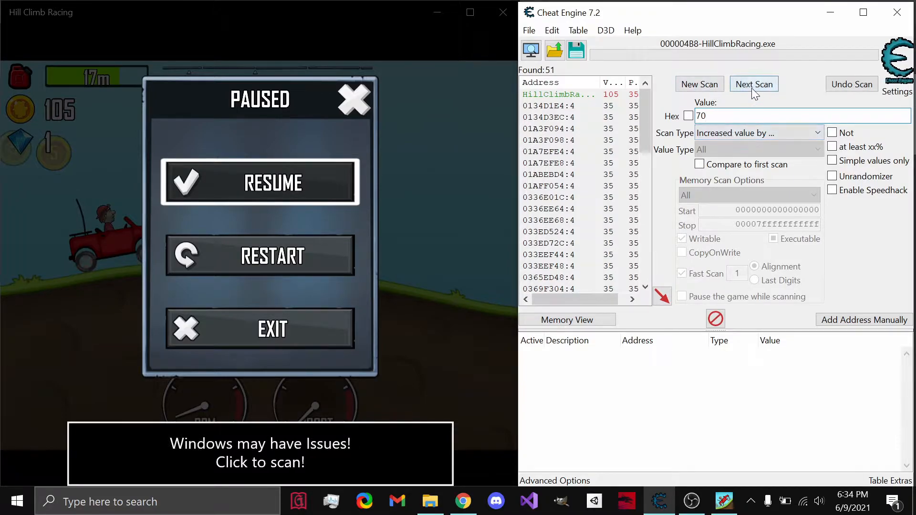
- Run Next Scan to get 2 addresses and add the first 105 address to the table
click(752, 84)
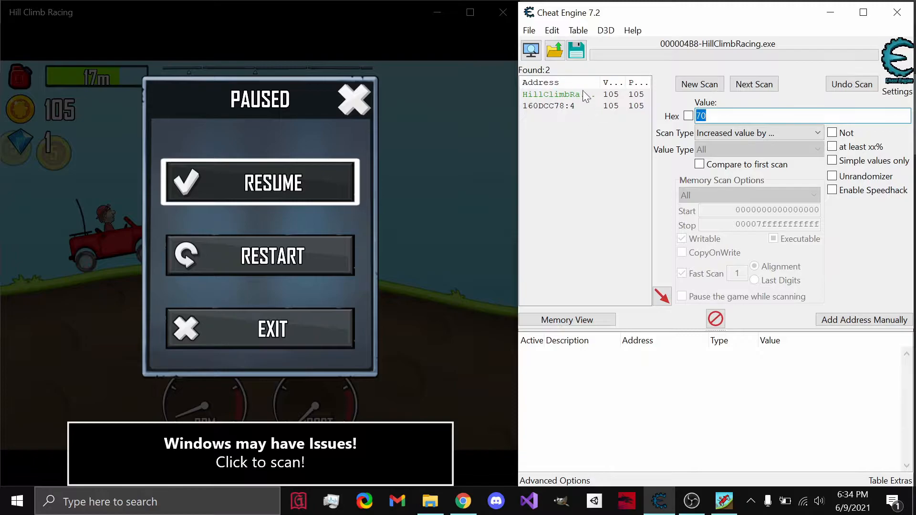
mouse_move(584, 130)
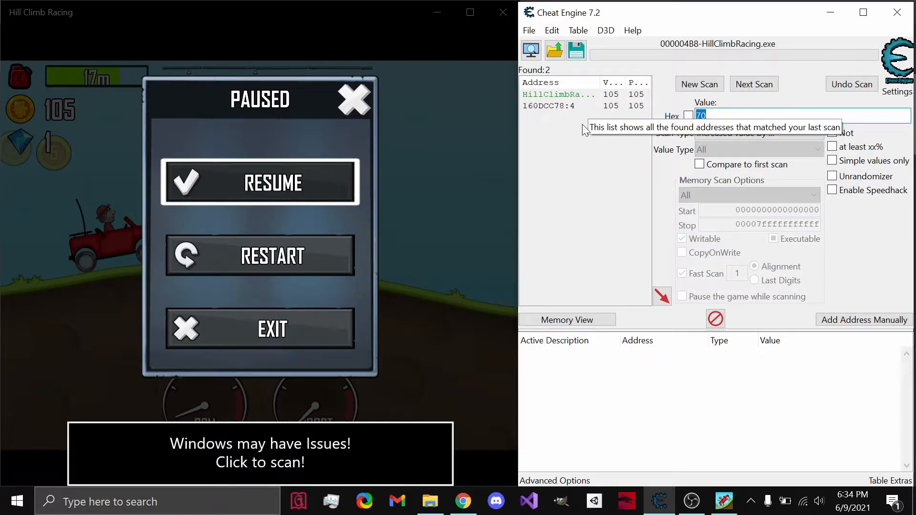
mouse_move(602, 99)
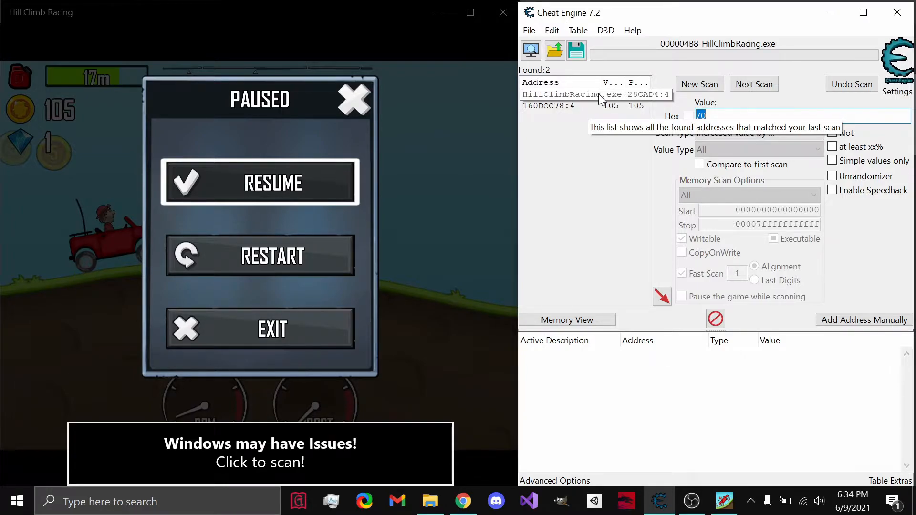
click(560, 94)
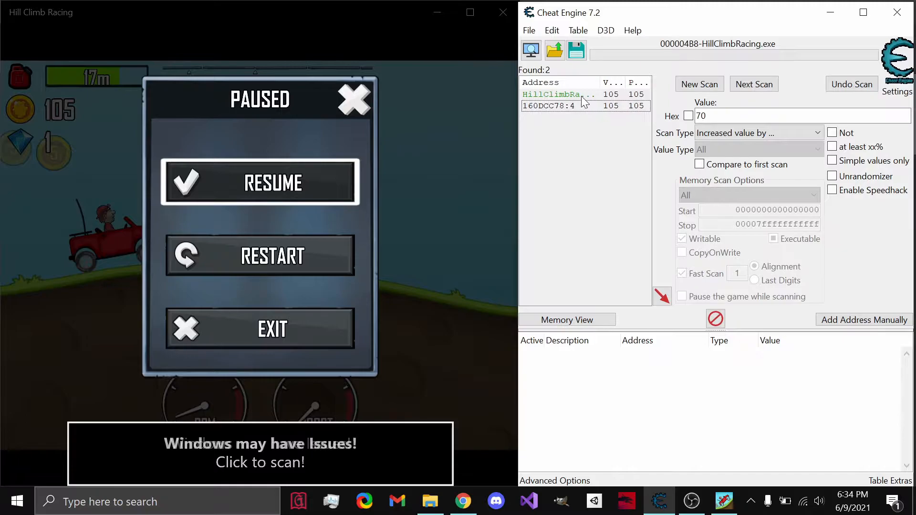
click(558, 94)
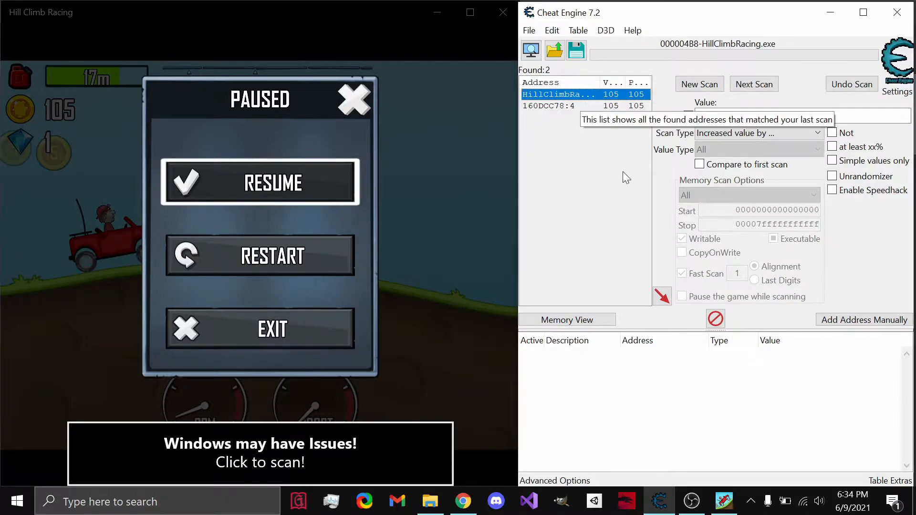
mouse_move(662, 294)
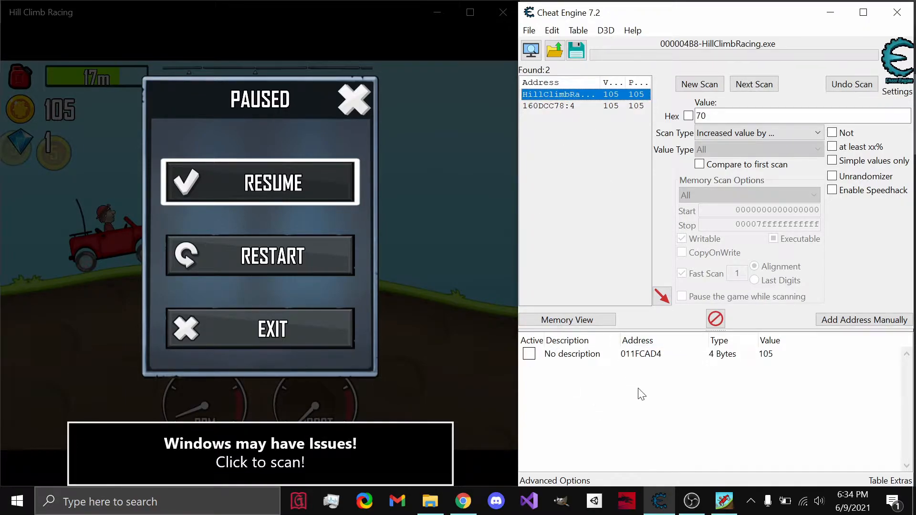
mouse_move(548, 374)
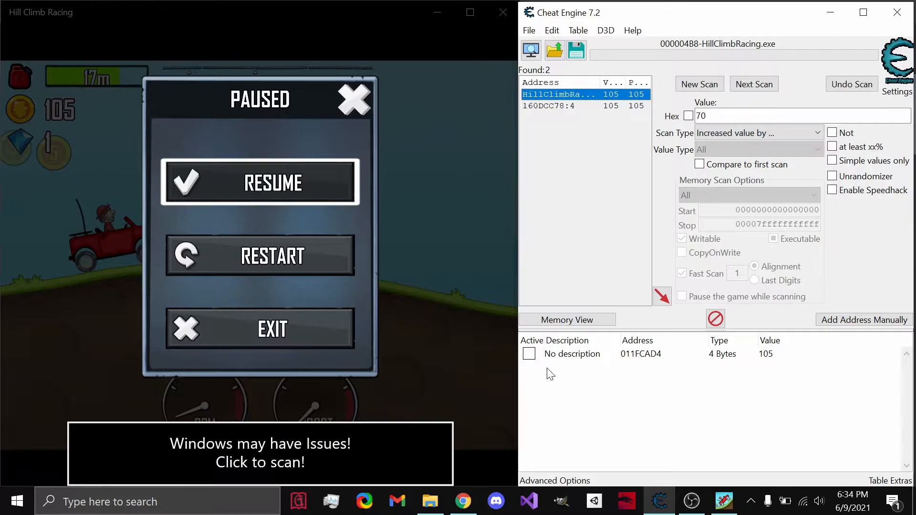
mouse_move(688, 359)
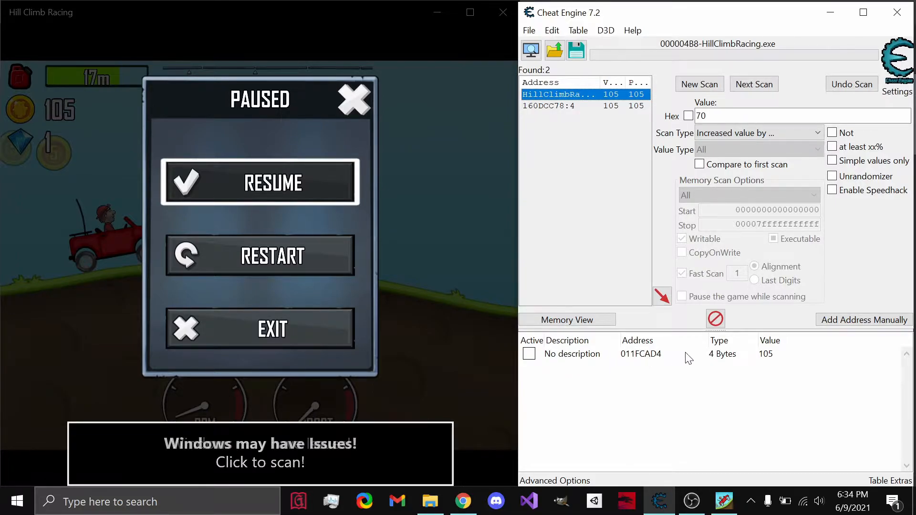
mouse_move(776, 363)
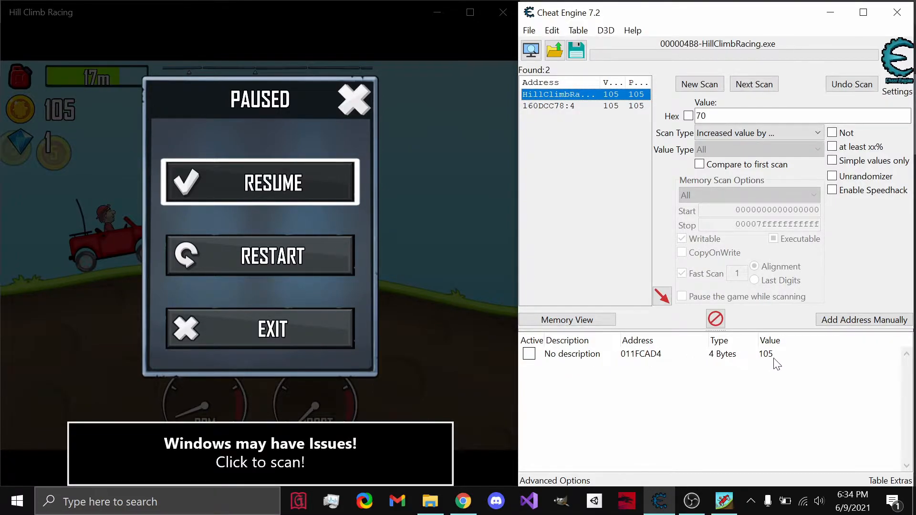
- Rename the table record's description to 'Coins' and change its value to 10000
double_click(765, 353)
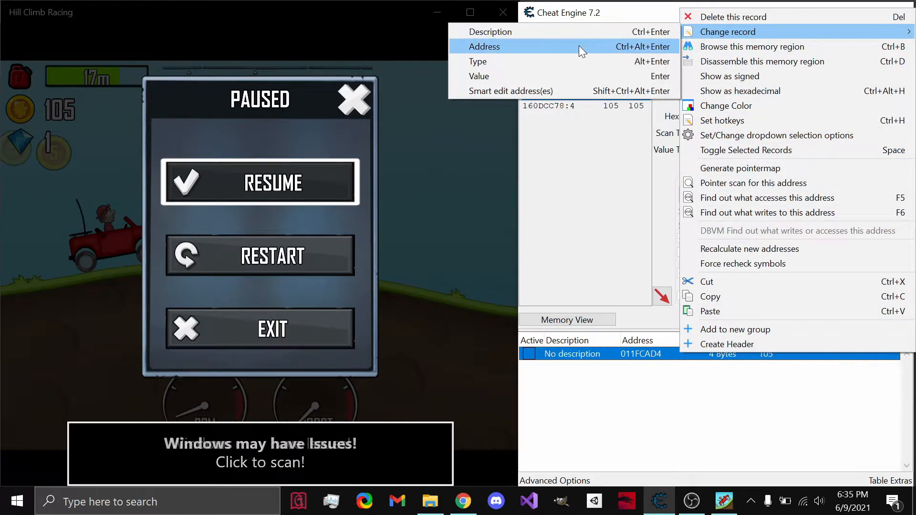
mouse_move(572, 76)
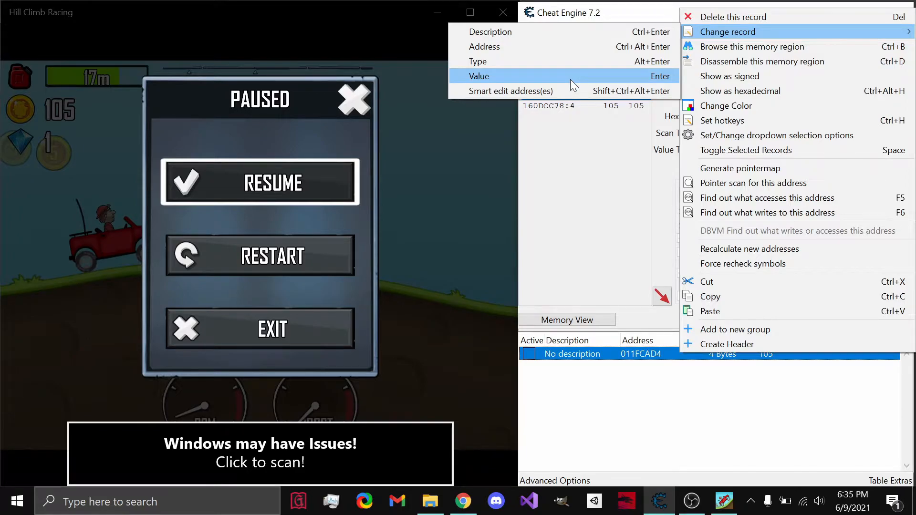
click(727, 31)
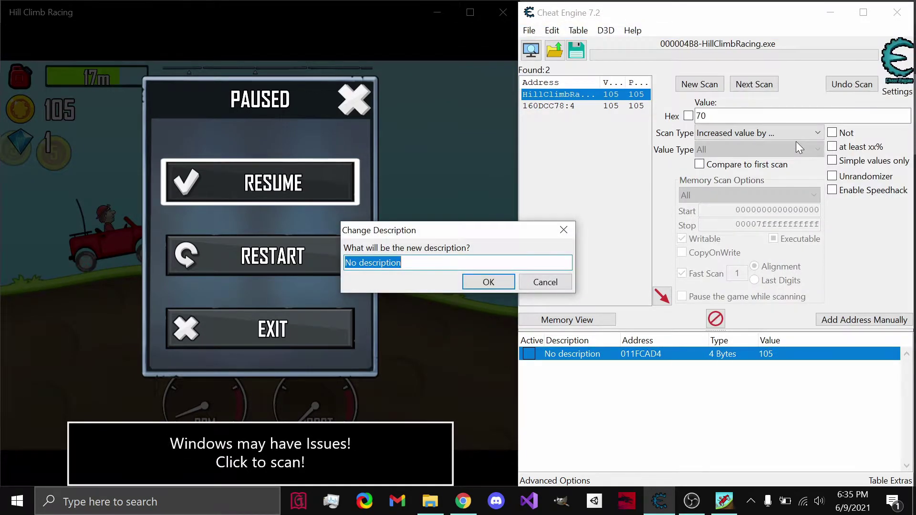
click(489, 282)
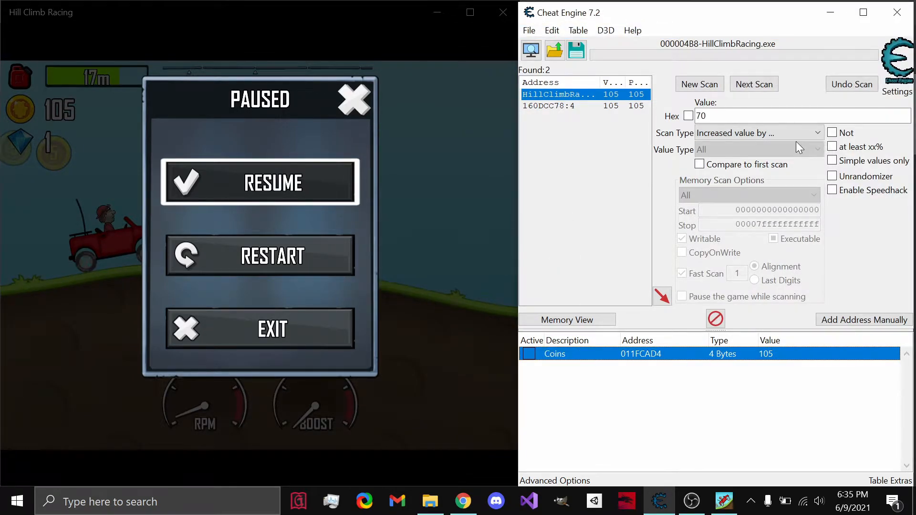
double_click(765, 354)
text(10000)
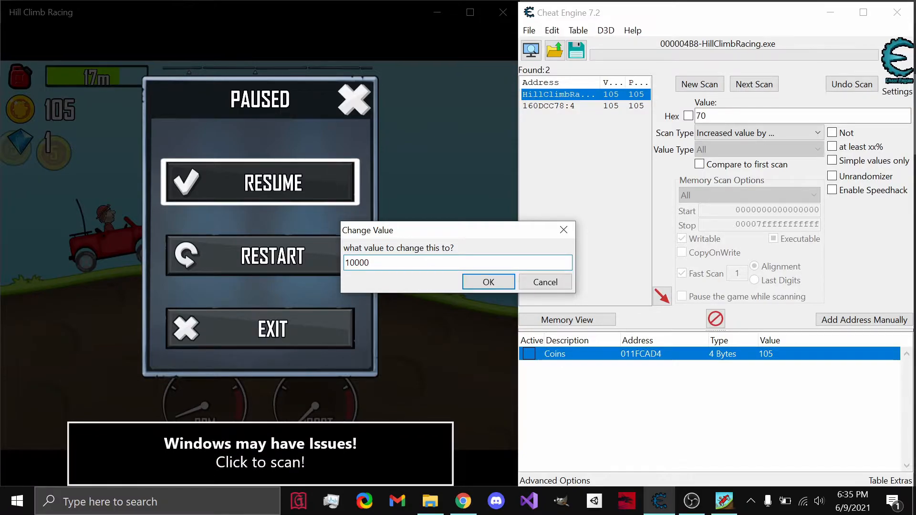
click(487, 281)
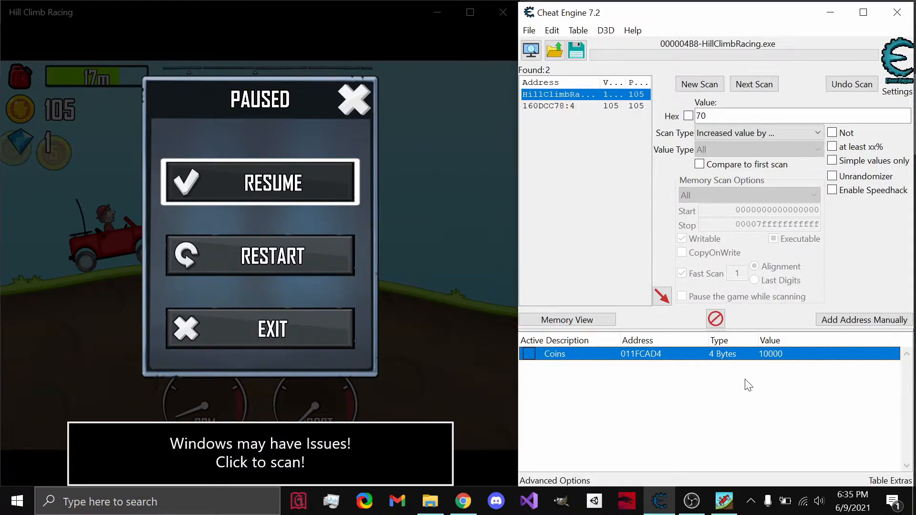
mouse_move(217, 68)
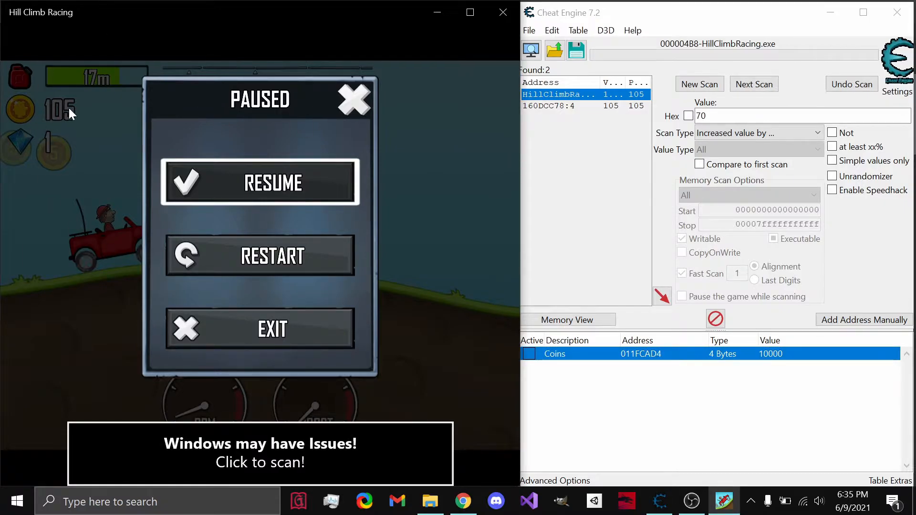
- Resume the run until the coin counter shows 10,110, then pause again
click(259, 182)
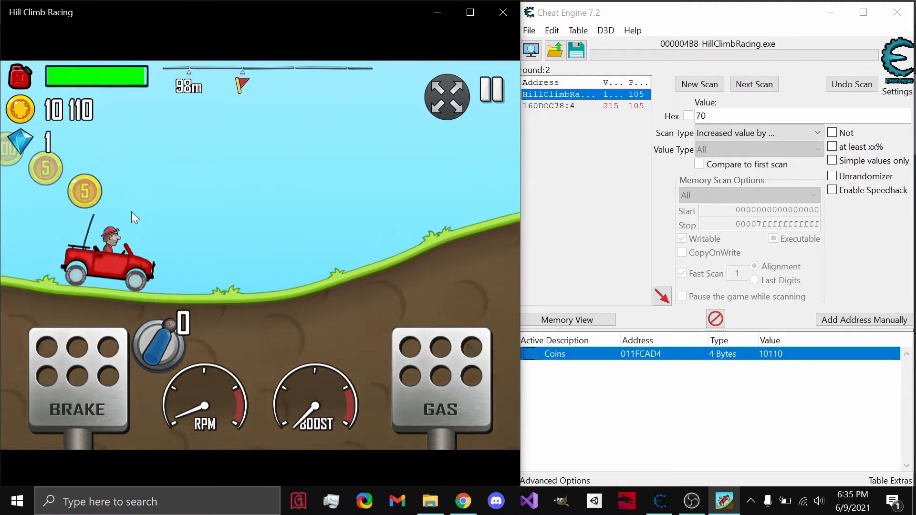
click(491, 95)
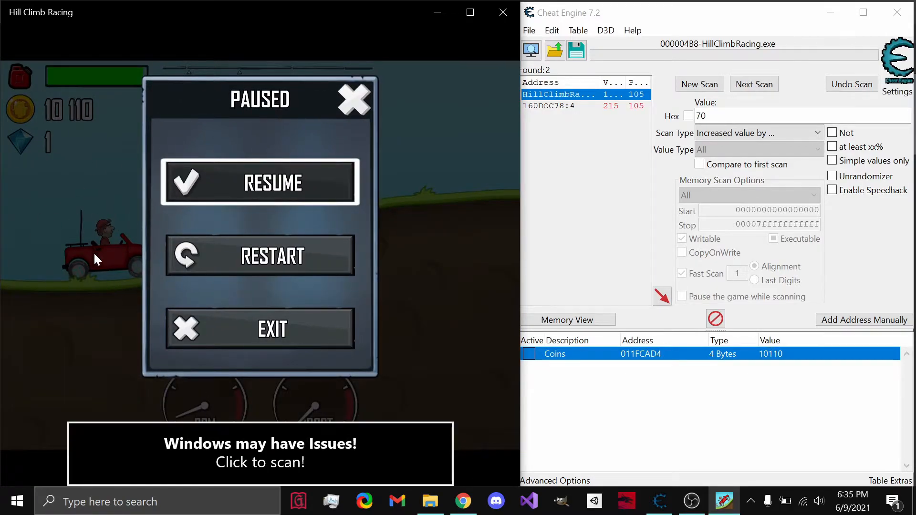
mouse_move(111, 256)
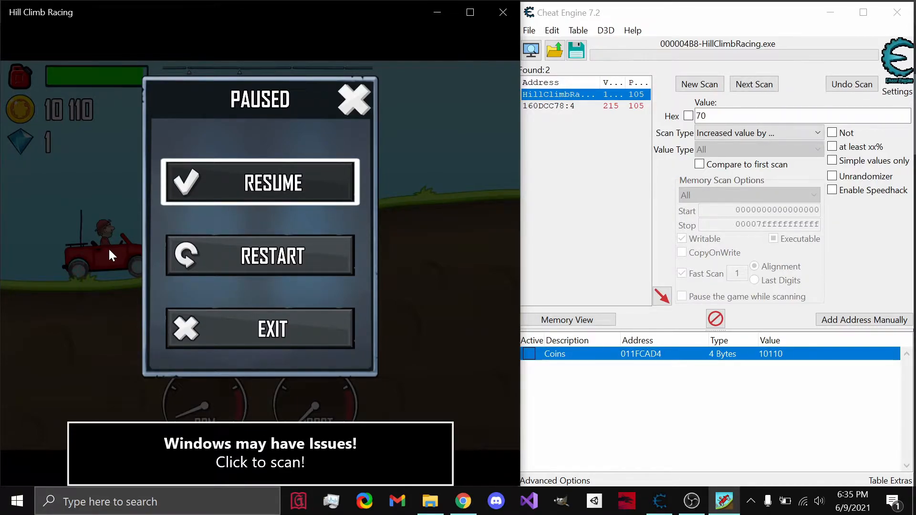
mouse_move(153, 223)
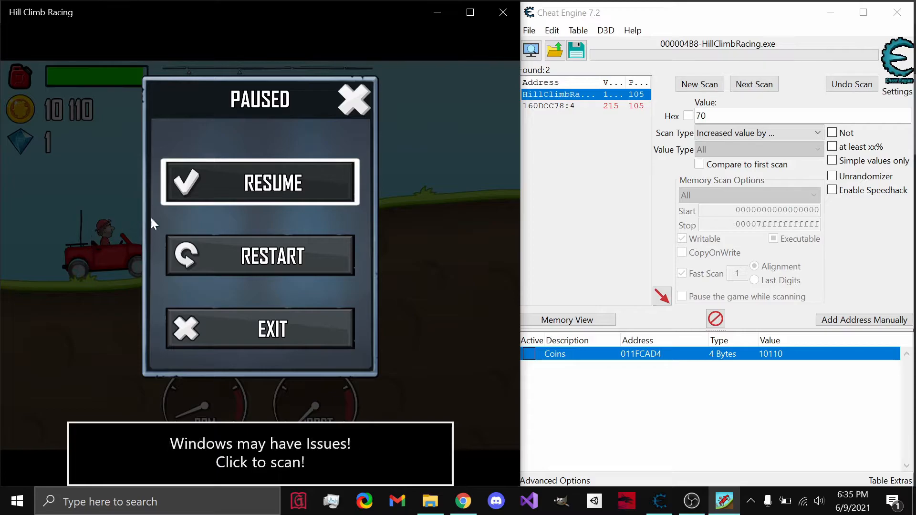
mouse_move(276, 221)
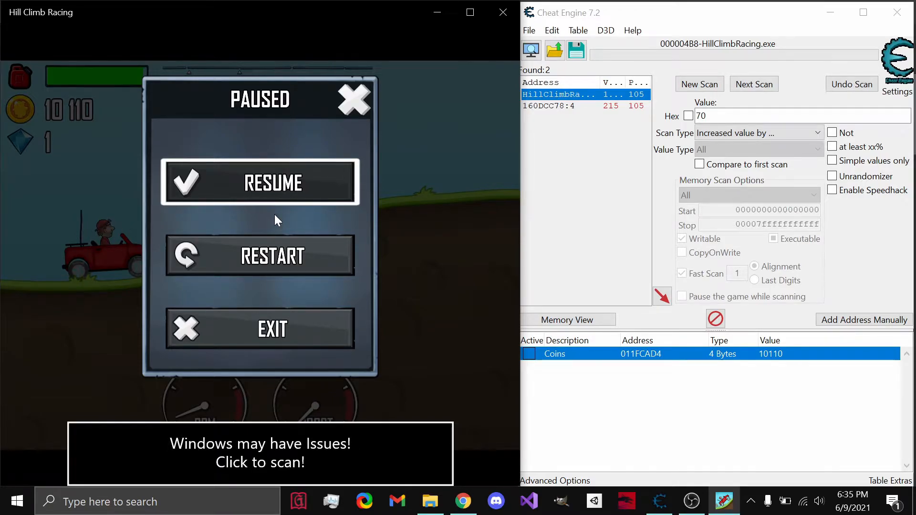
mouse_move(102, 252)
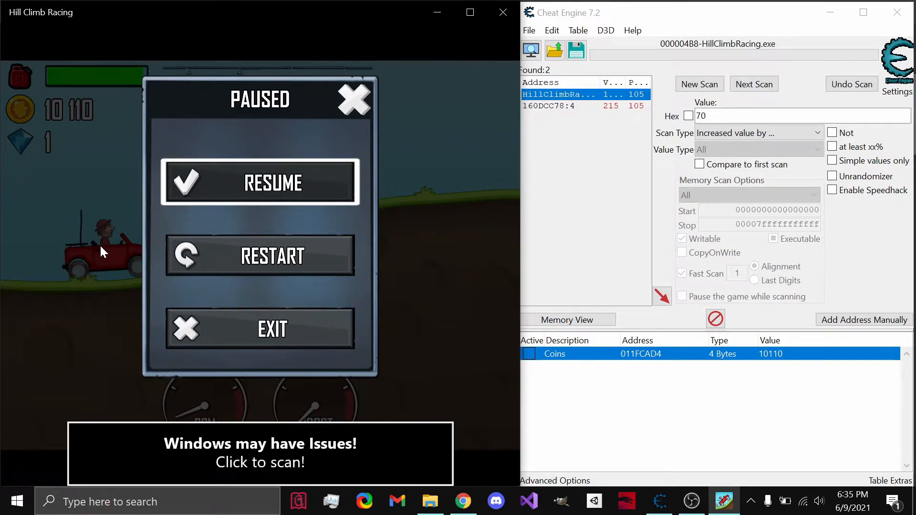
mouse_move(268, 219)
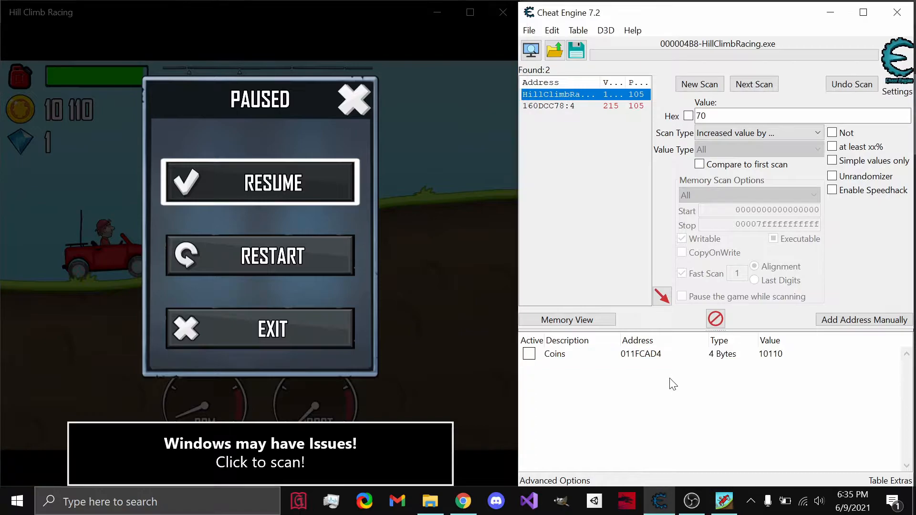
mouse_move(171, 173)
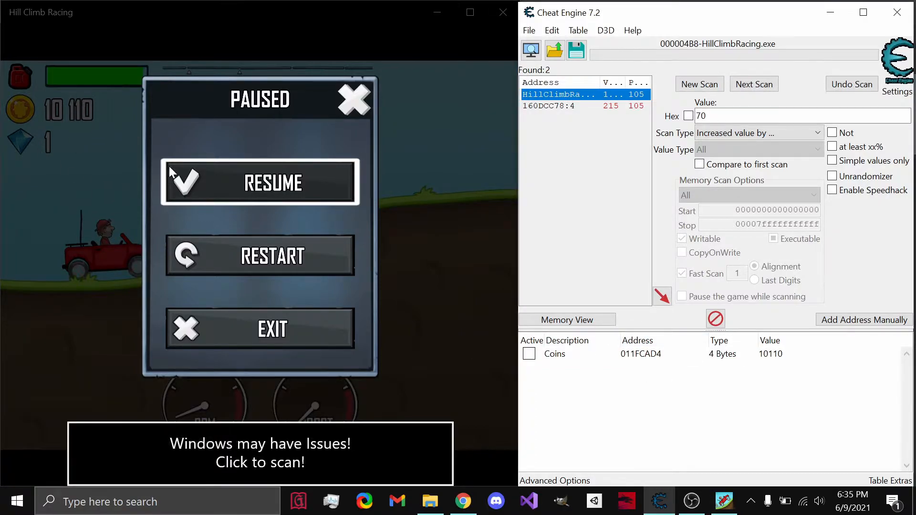
mouse_move(21, 155)
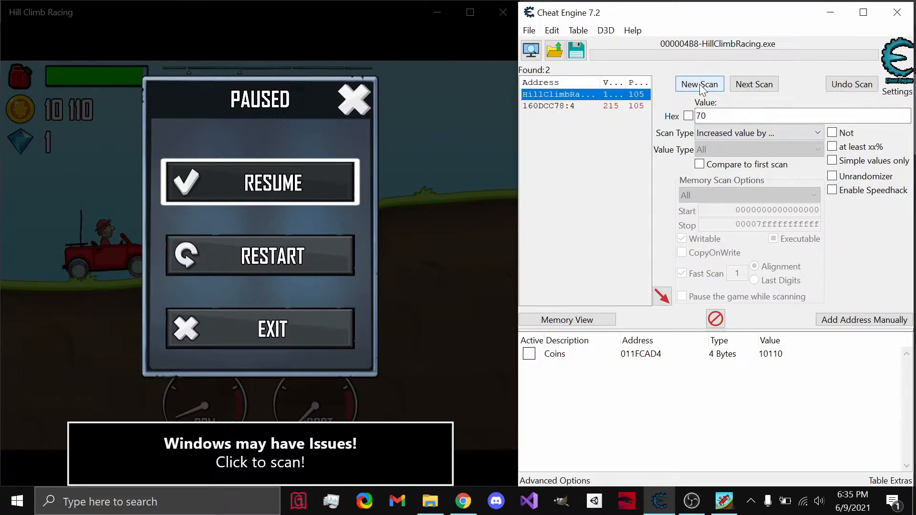
- Run a fresh exact-value first scan for 1, finding about 18 million addresses
click(699, 83)
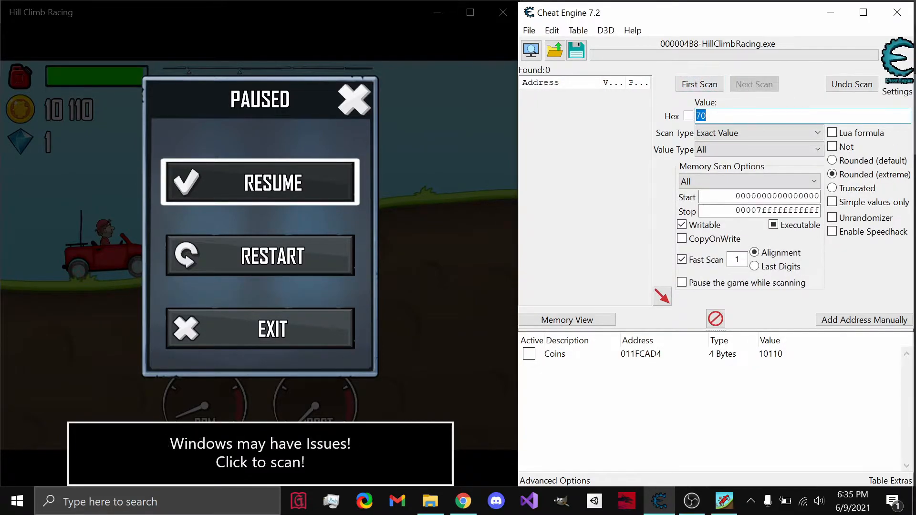
text(1)
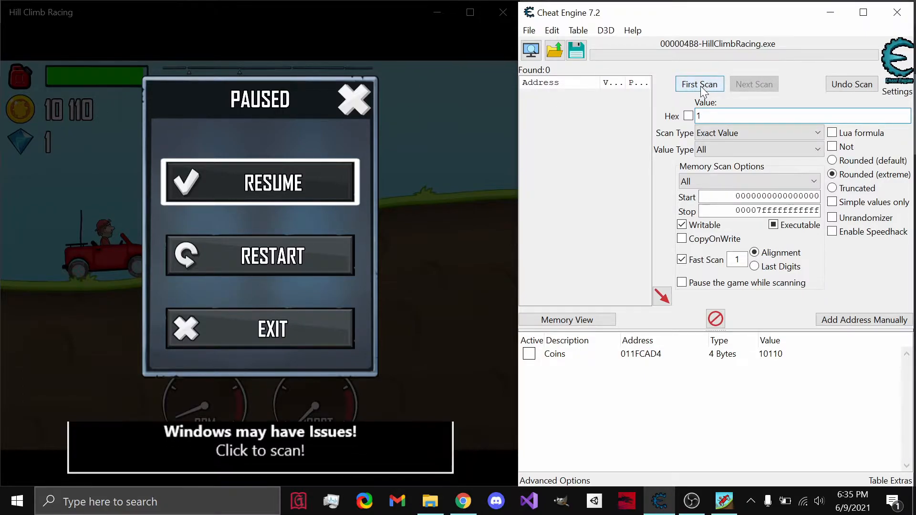
click(698, 83)
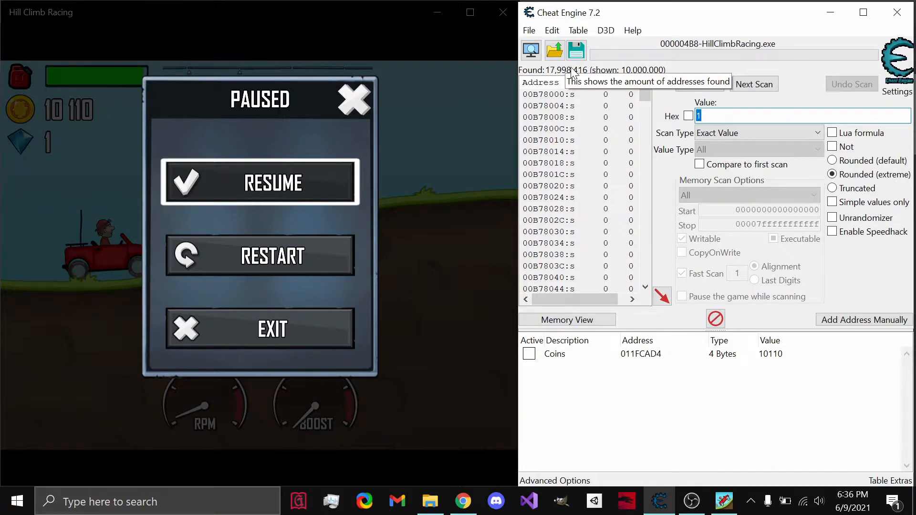
mouse_move(335, 182)
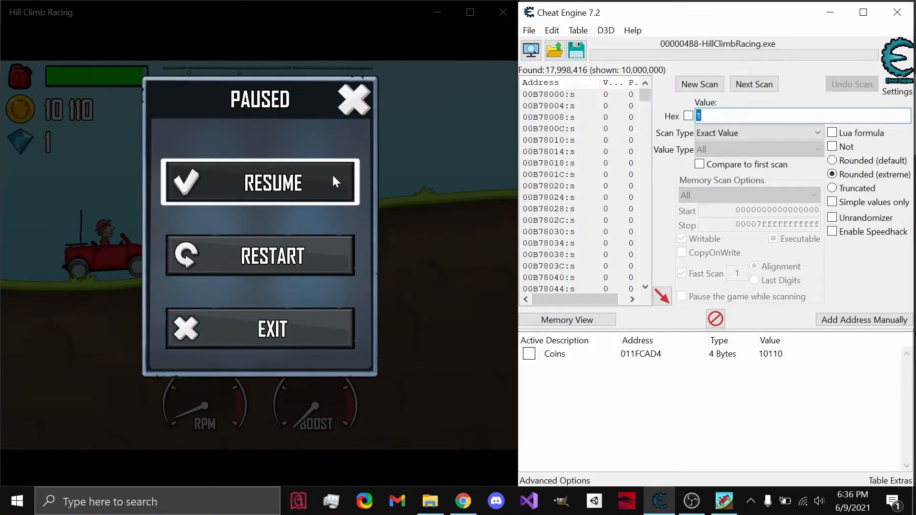
- Resume the game to collect a second gem, pause, and check the scan type list
click(260, 182)
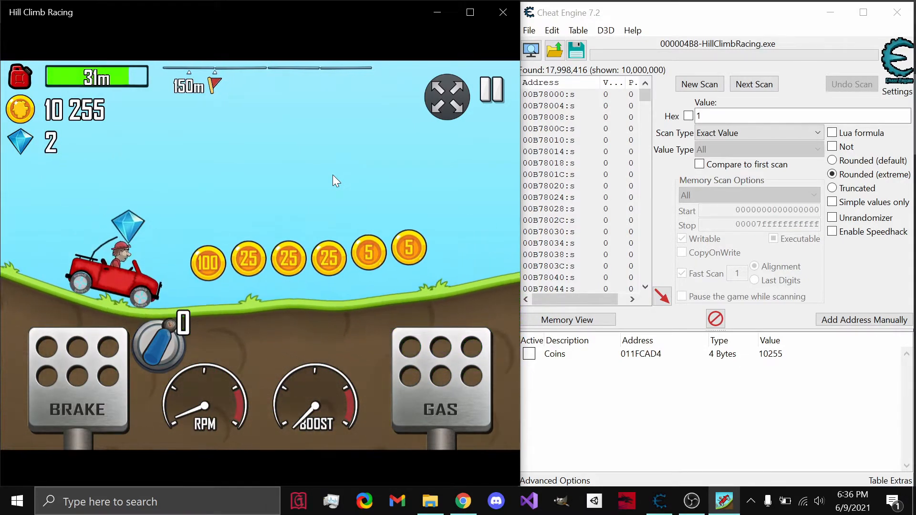
click(491, 95)
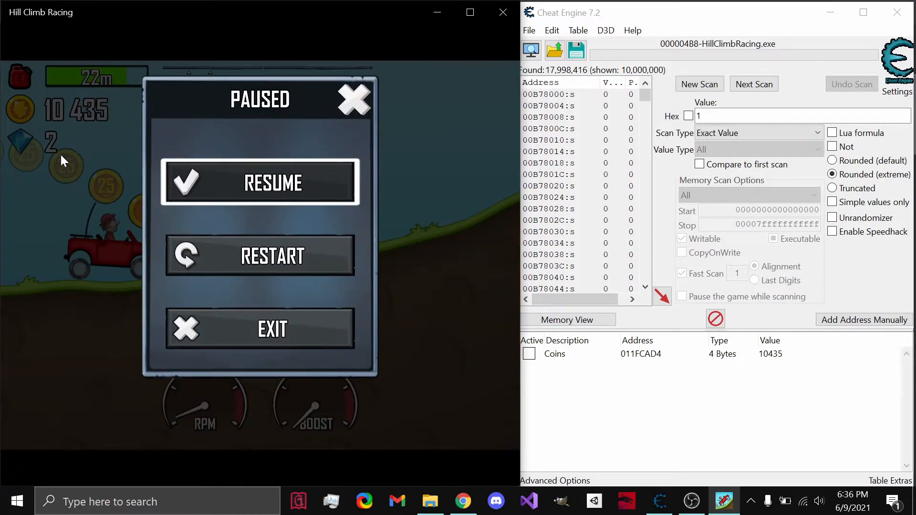
click(758, 133)
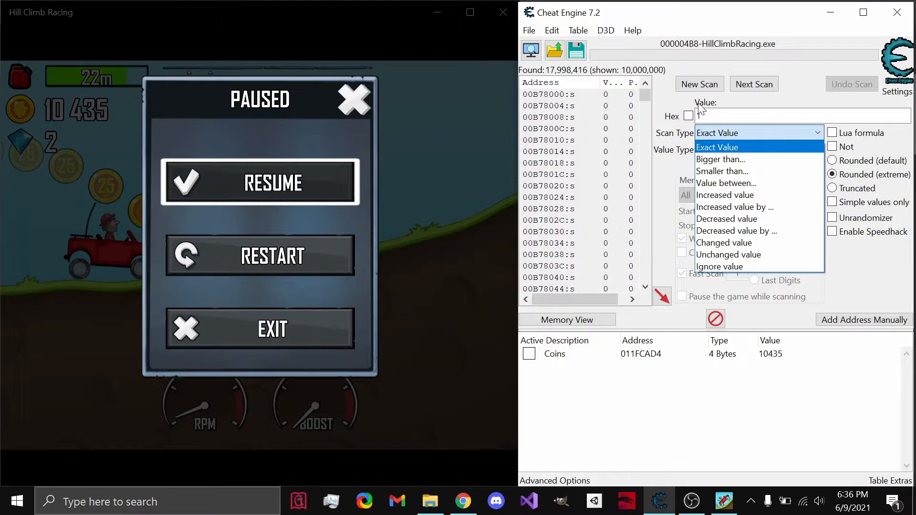
mouse_move(724, 194)
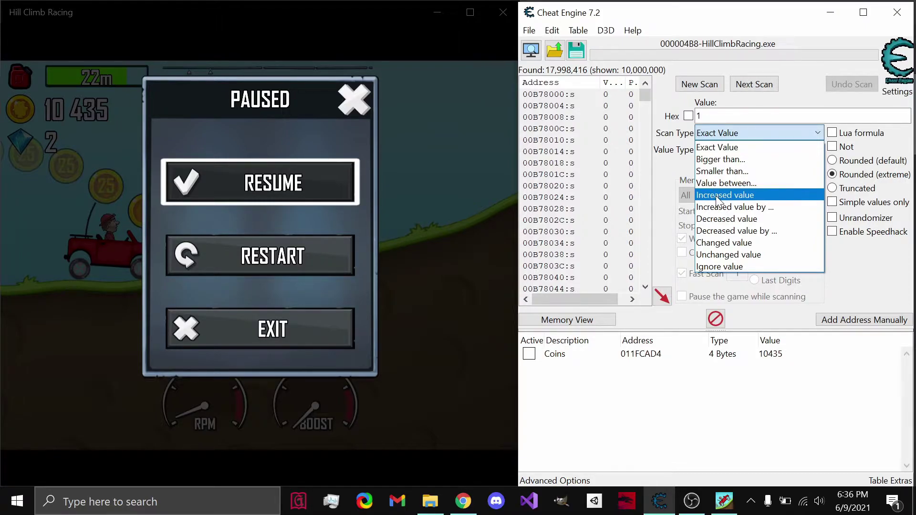
mouse_move(734, 207)
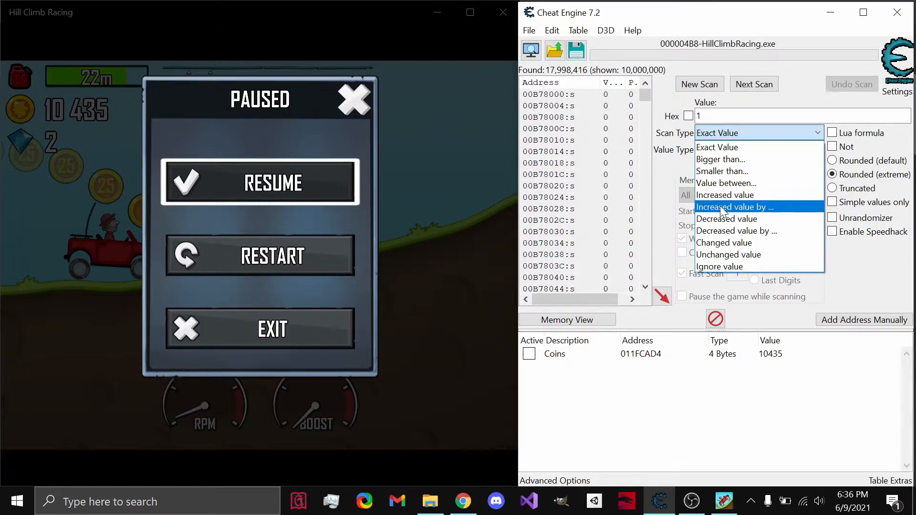
mouse_move(724, 147)
text(2)
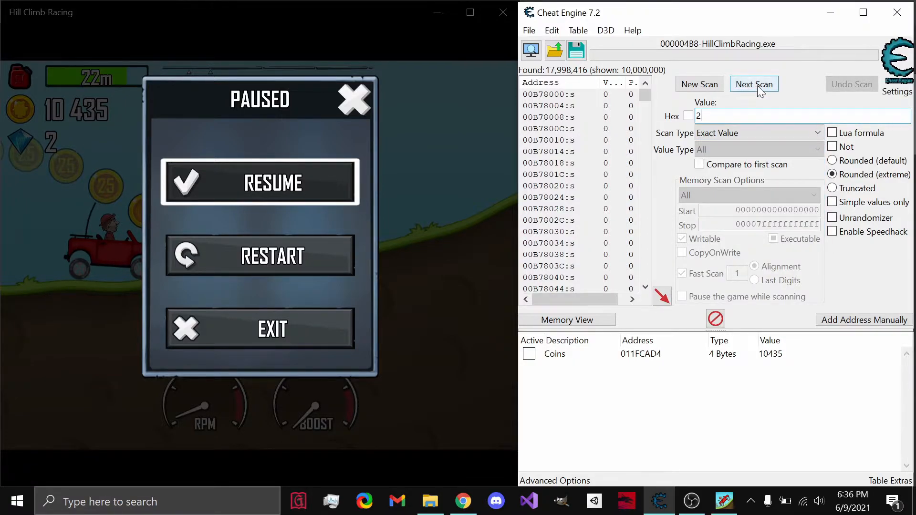
- Next-scan for 2, then filter for unchanged values three times, leaving 104,489 addresses
click(752, 83)
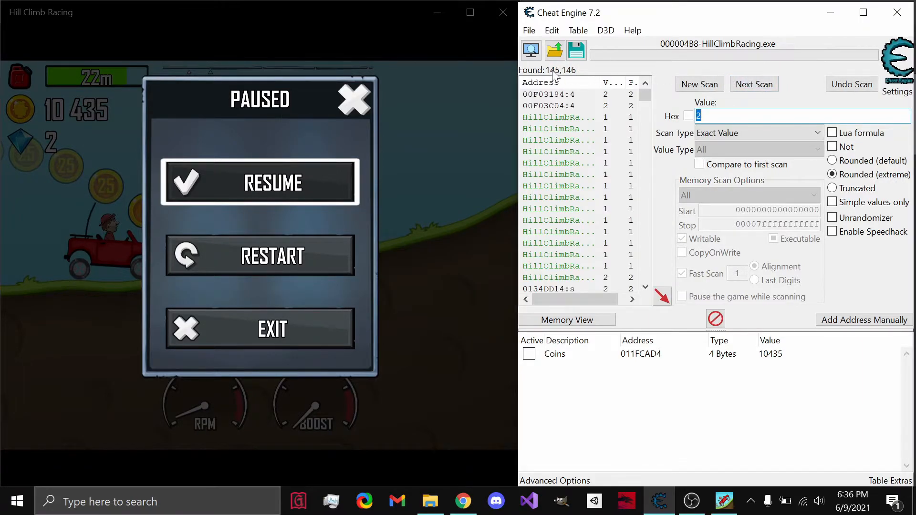
mouse_move(593, 76)
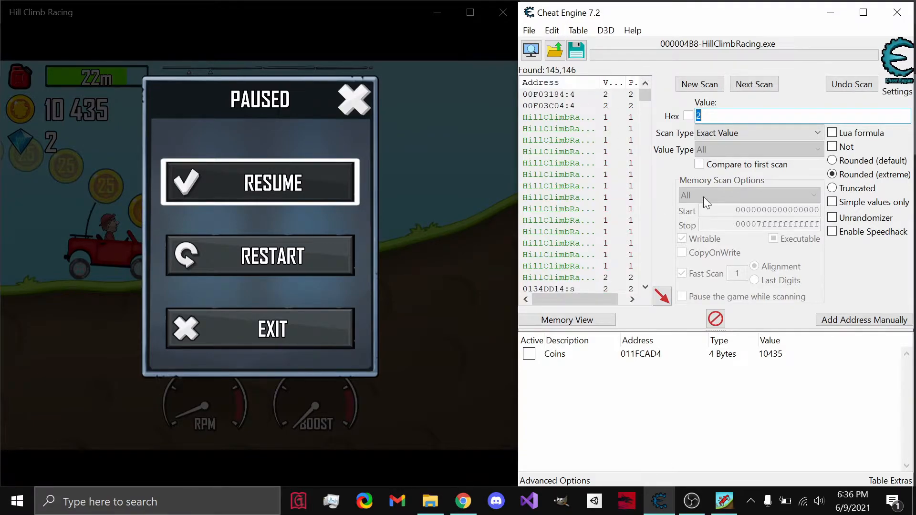
mouse_move(677, 375)
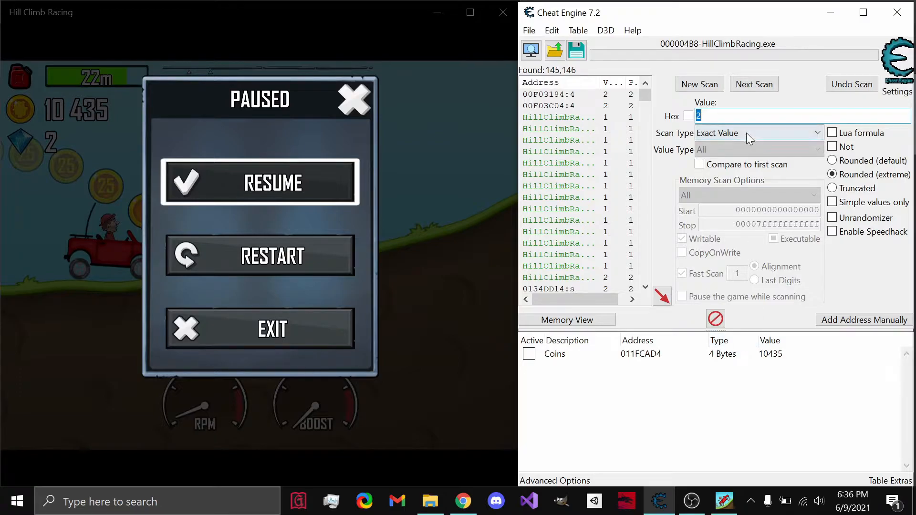
click(757, 133)
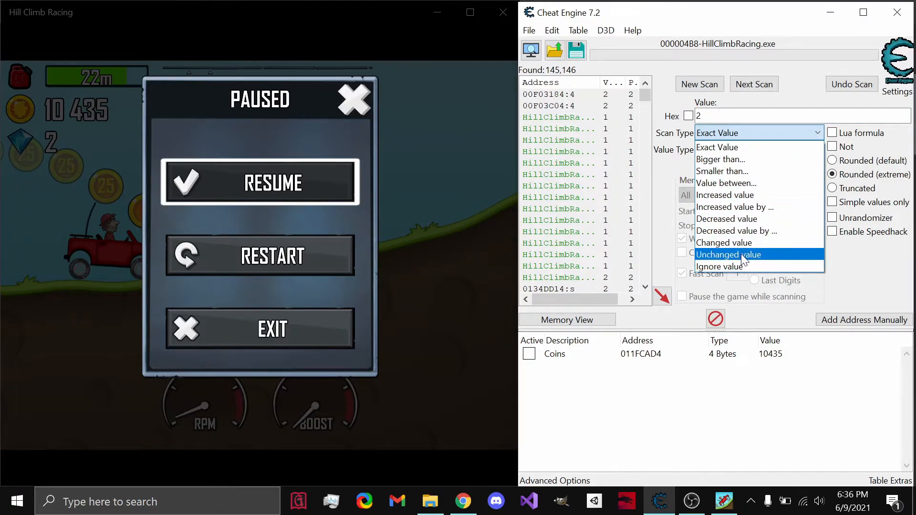
click(728, 255)
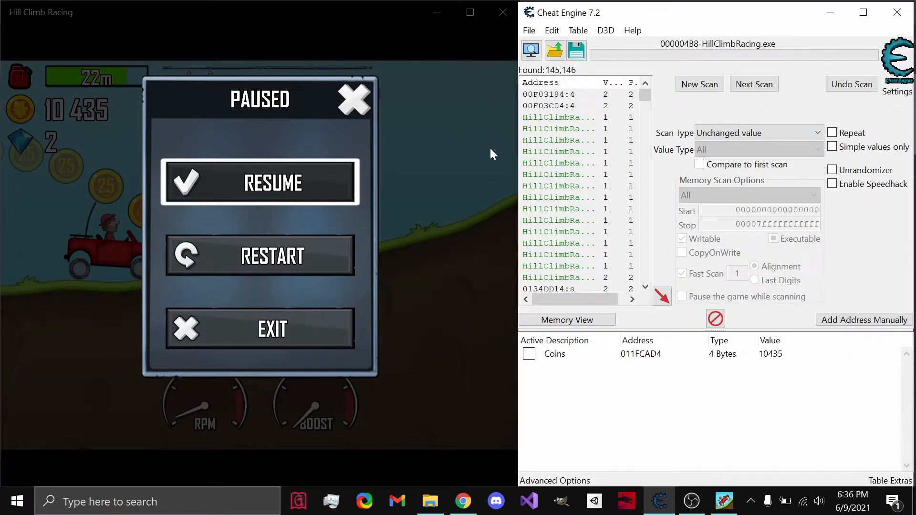
mouse_move(630, 111)
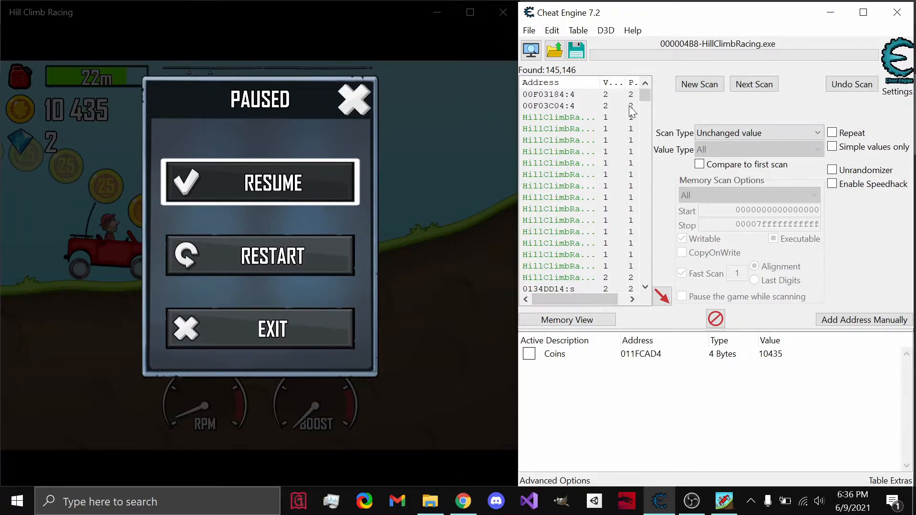
scroll(down, 3)
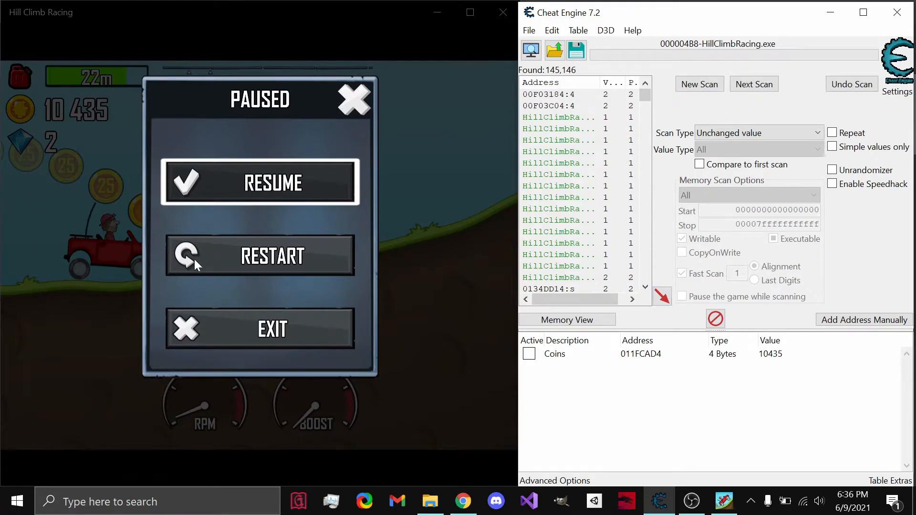
mouse_move(51, 96)
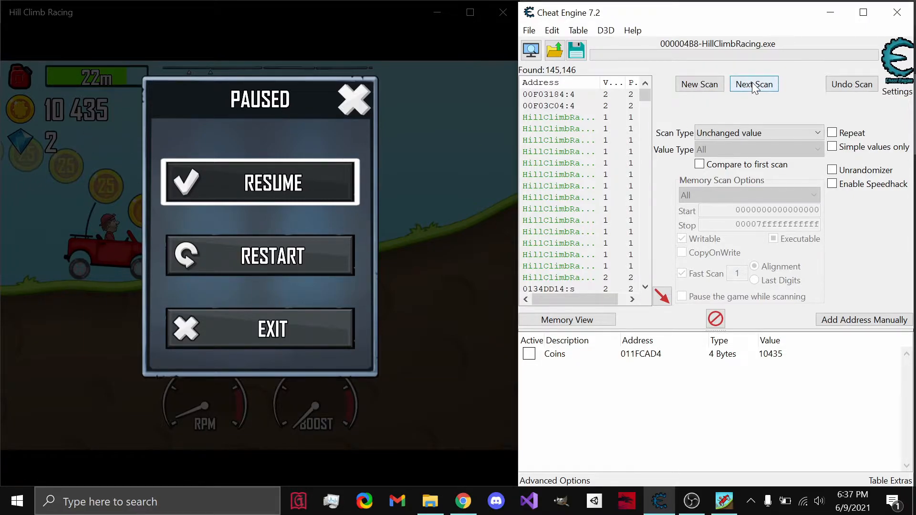
click(753, 84)
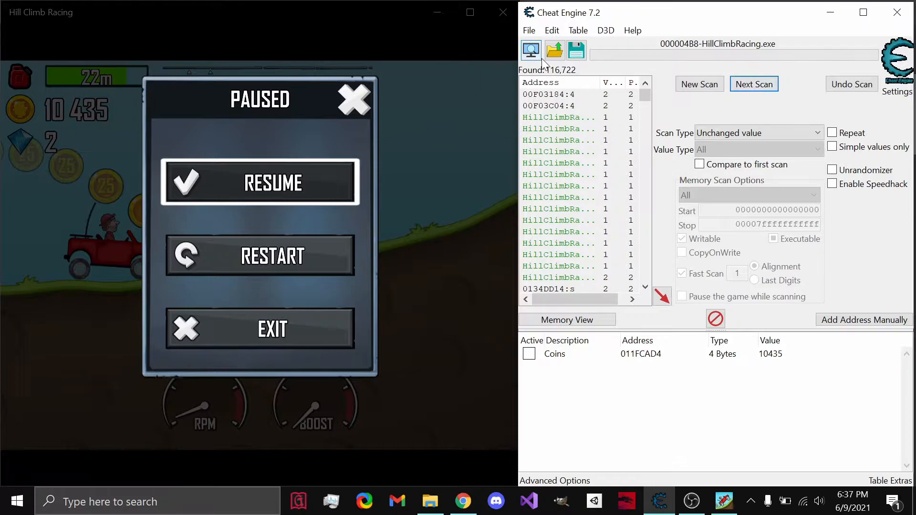
click(753, 83)
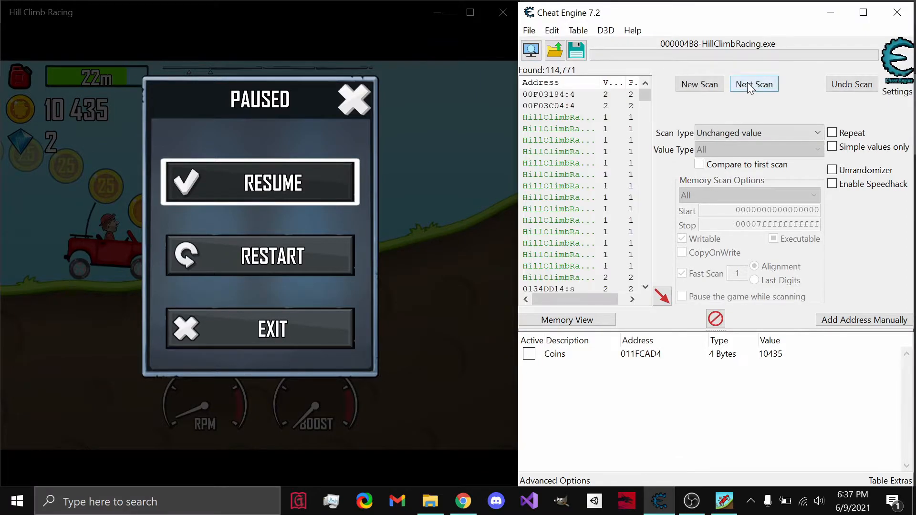
click(753, 83)
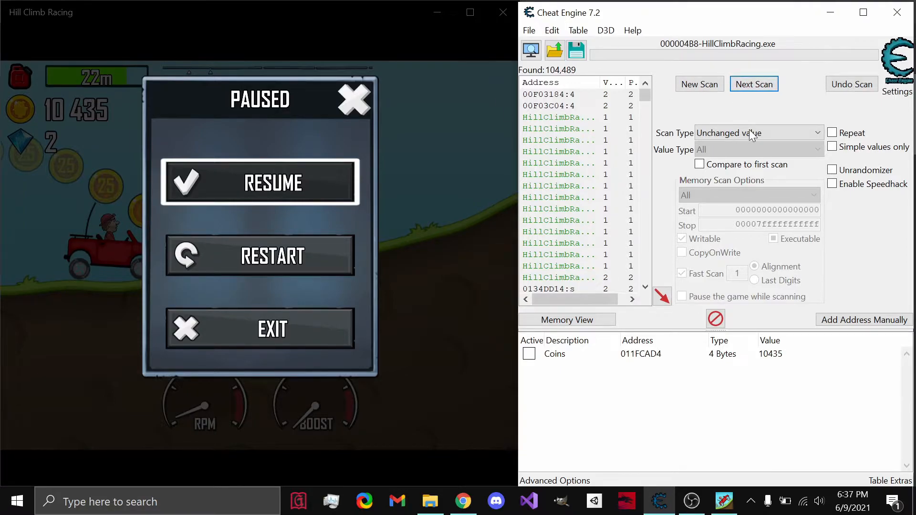
mouse_move(374, 255)
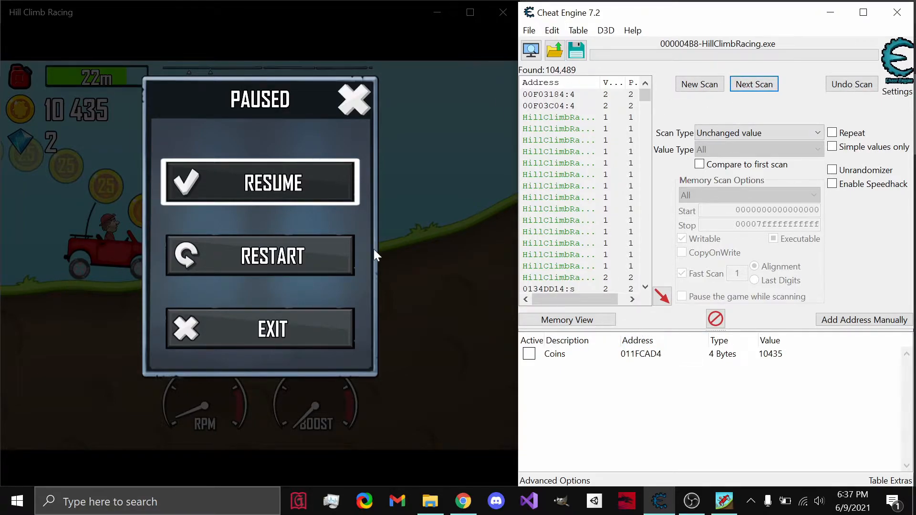
- Resume the game, then next-scan for values increased by 1, leaving 96 candidates
click(259, 182)
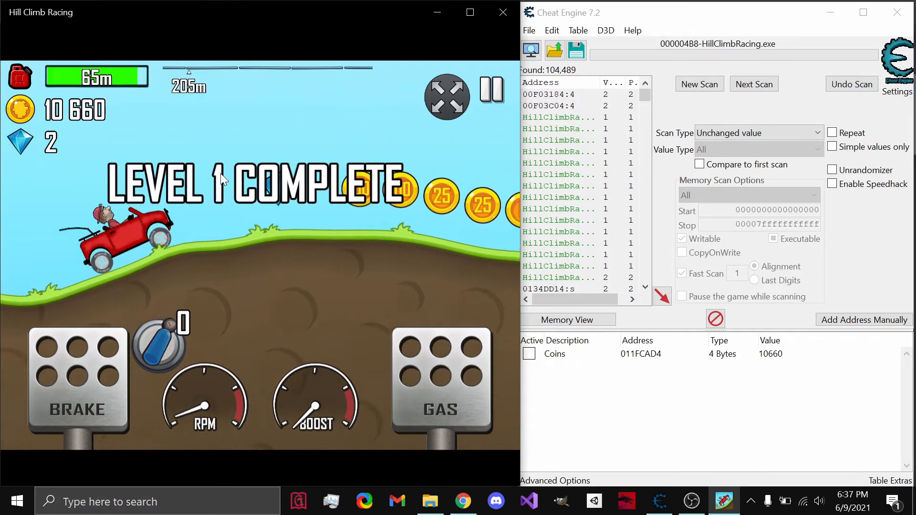
click(490, 97)
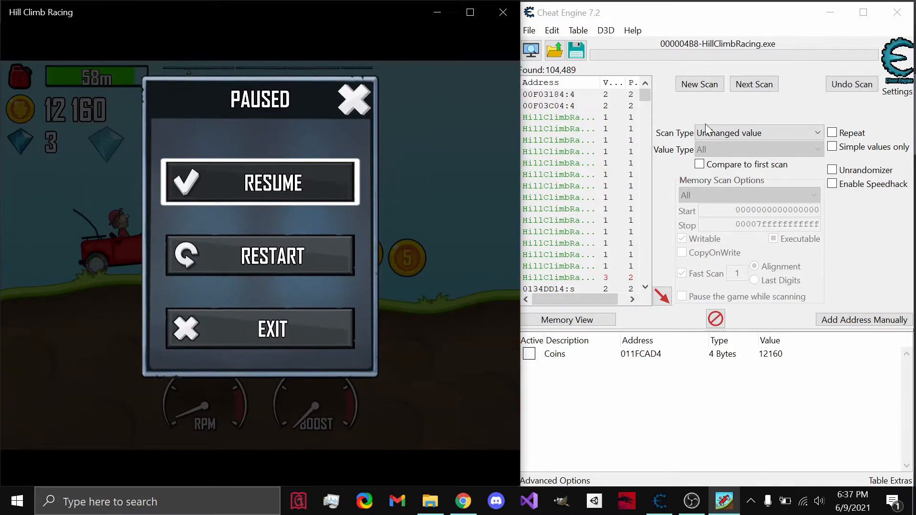
click(757, 132)
text(1)
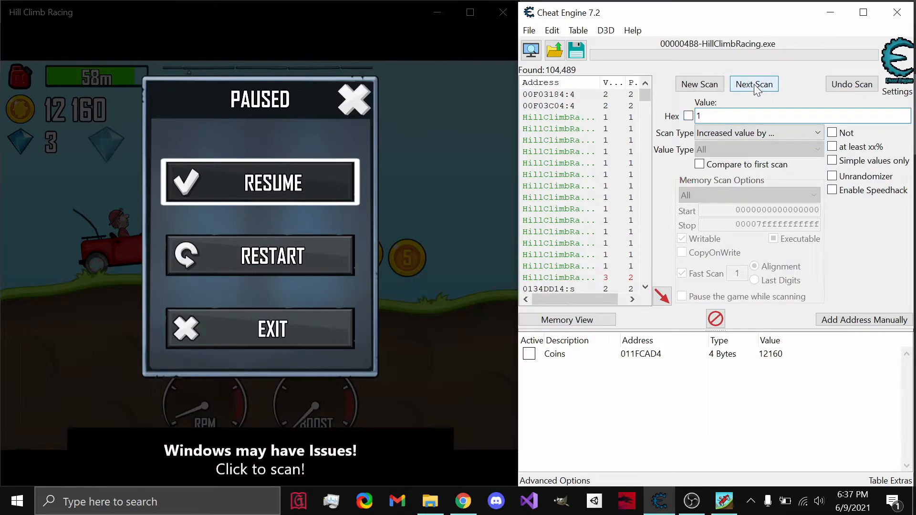
click(753, 83)
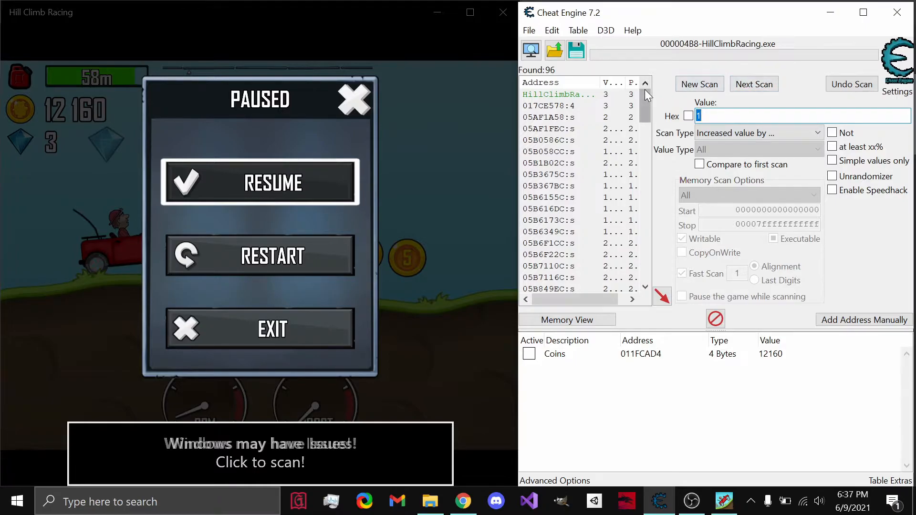
scroll(down, 3)
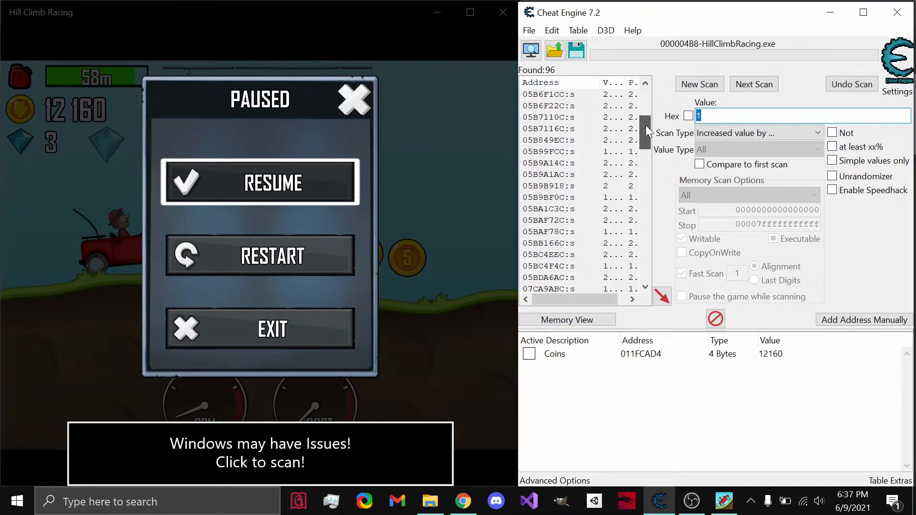
scroll(up, 3)
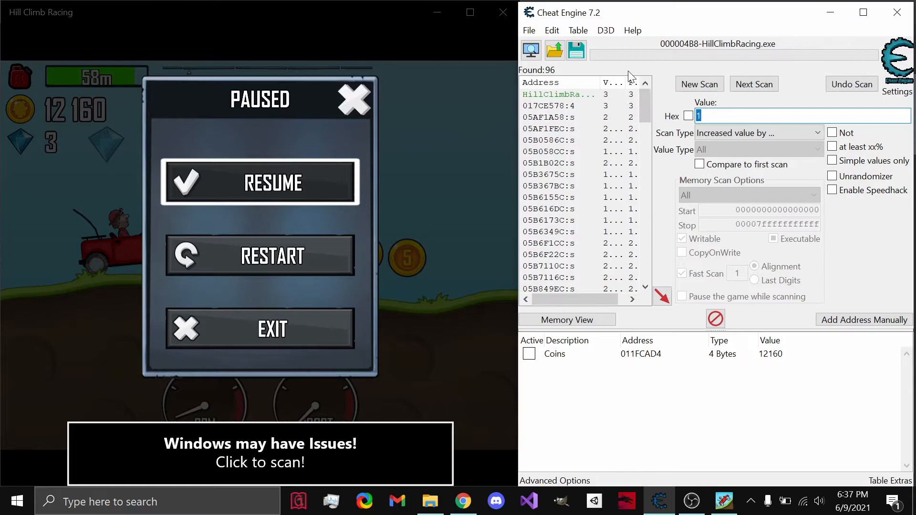
- Collect a fourth gem, pause, and next-scan for exact value 4, leaving three addresses
click(259, 182)
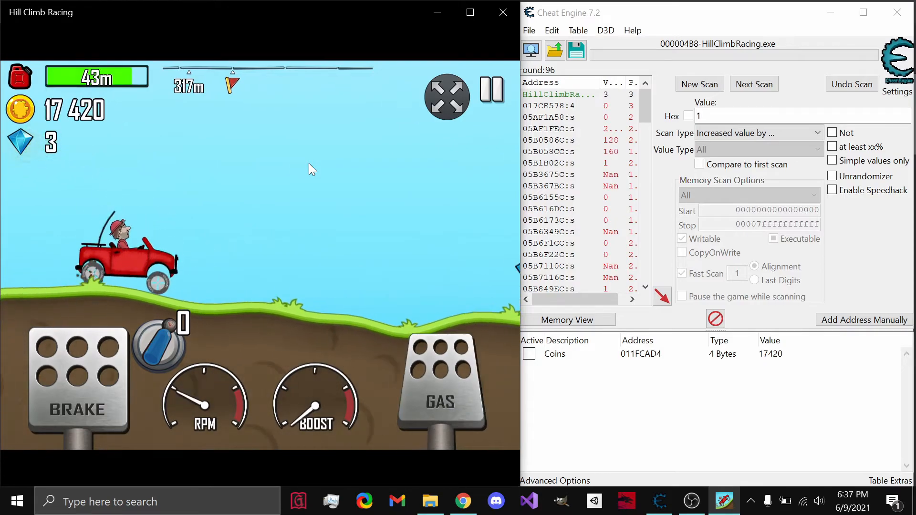
click(491, 96)
text(4)
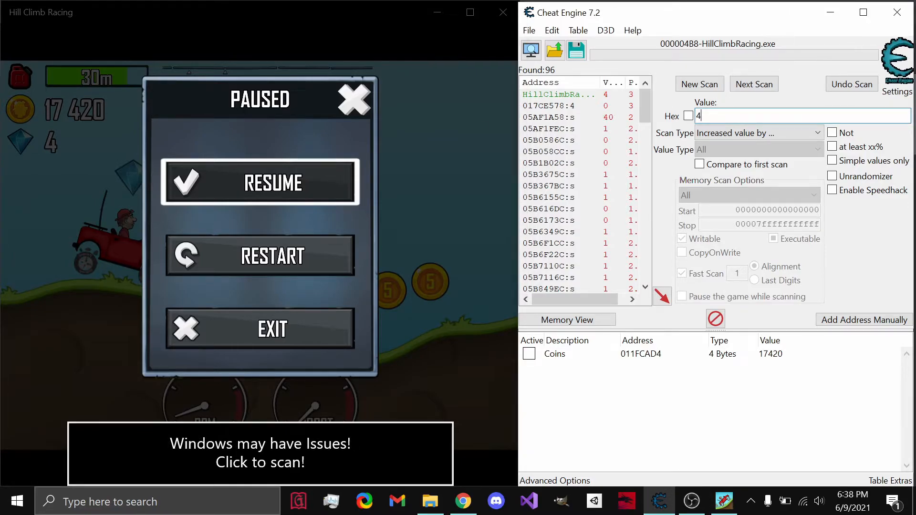
click(757, 133)
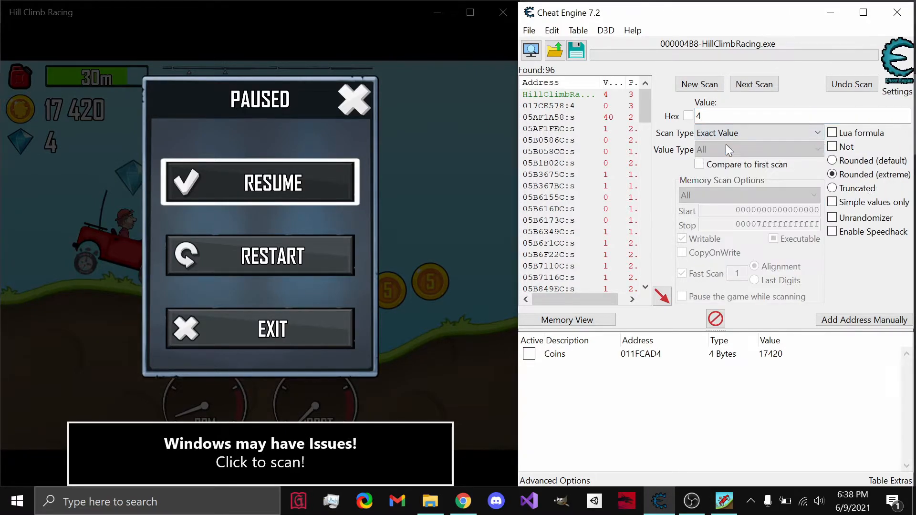
click(753, 83)
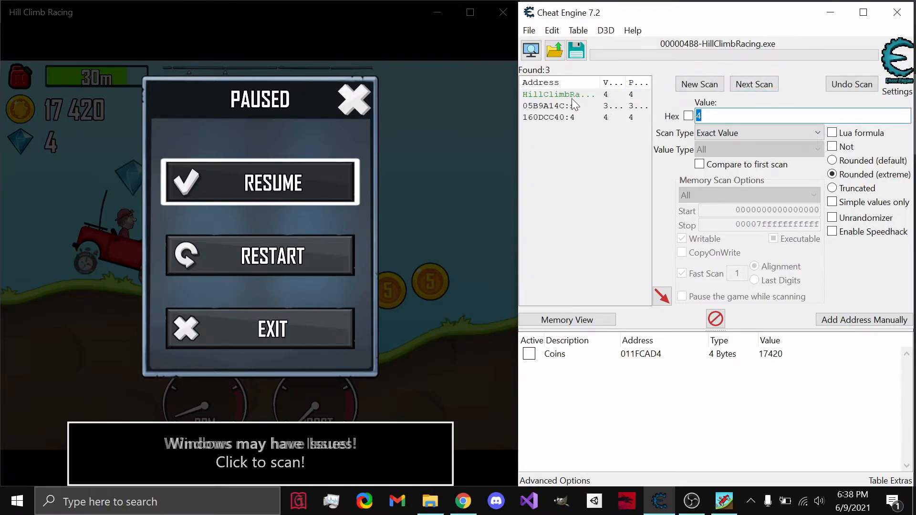
mouse_move(591, 138)
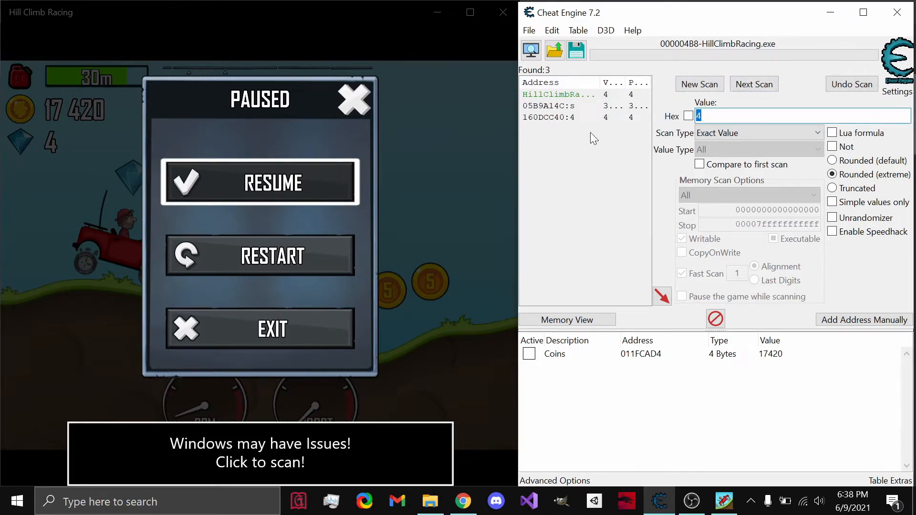
mouse_move(582, 95)
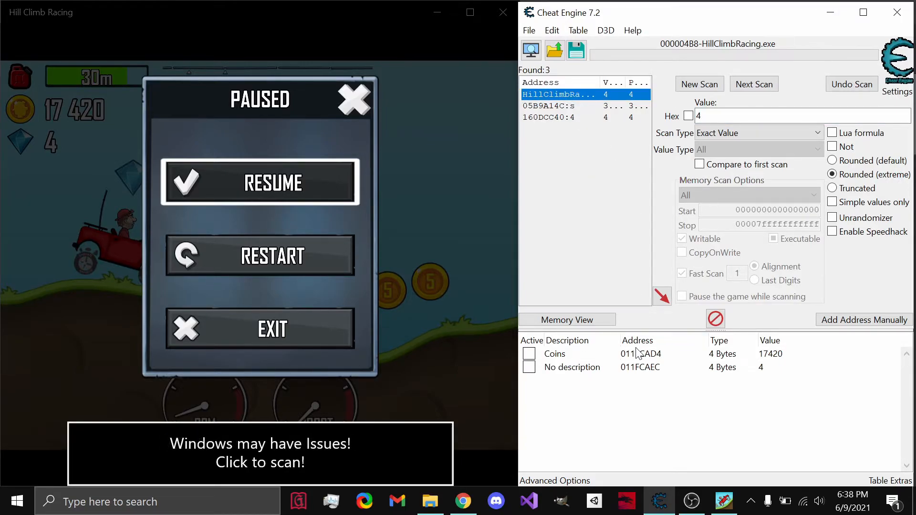
- Rename the new address entry to 'Gems'
right_click(572, 366)
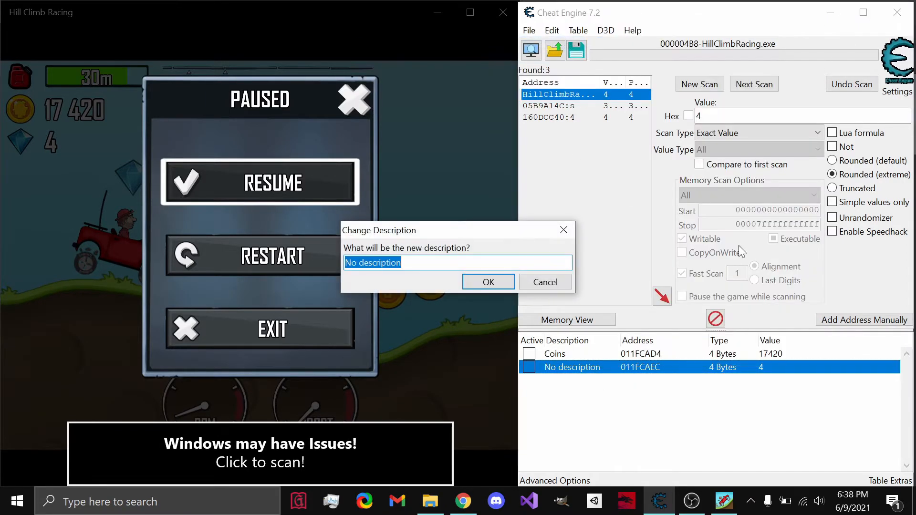
text(Gems)
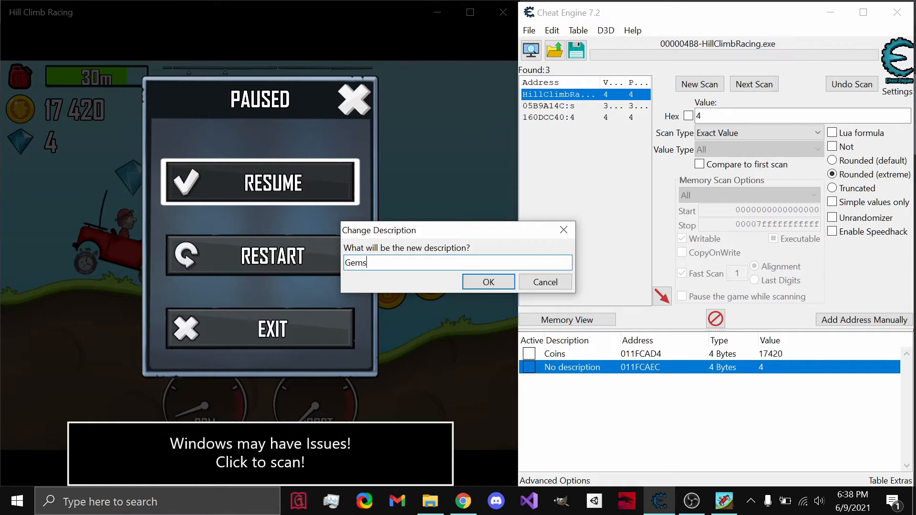
click(488, 282)
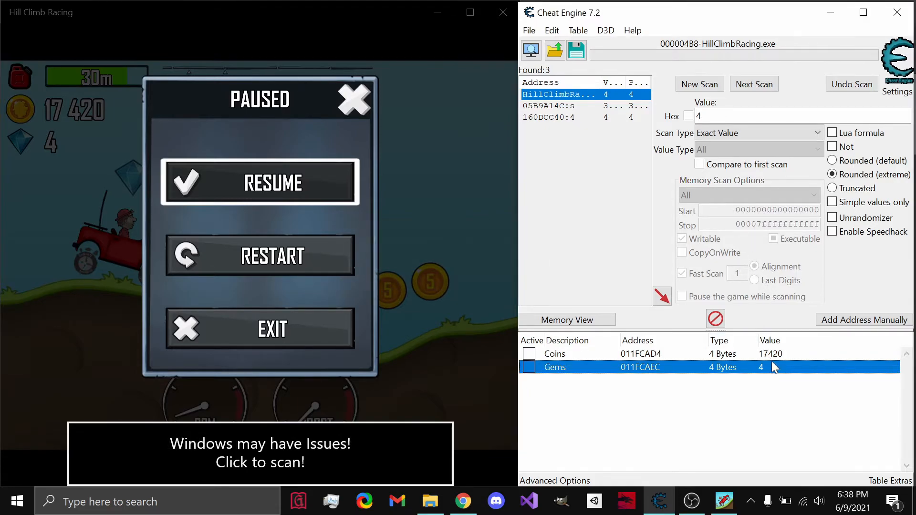
- Set the Gems value to 10000 and resume the race
double_click(760, 367)
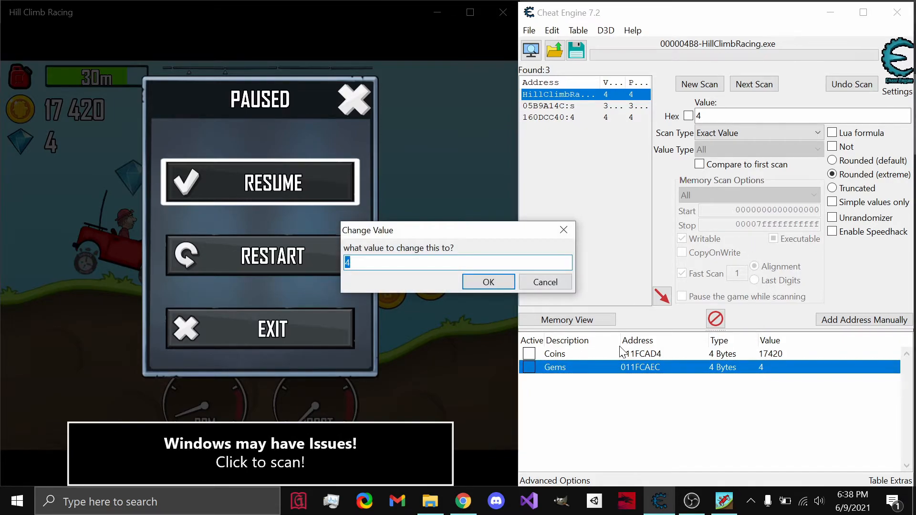
text(10000)
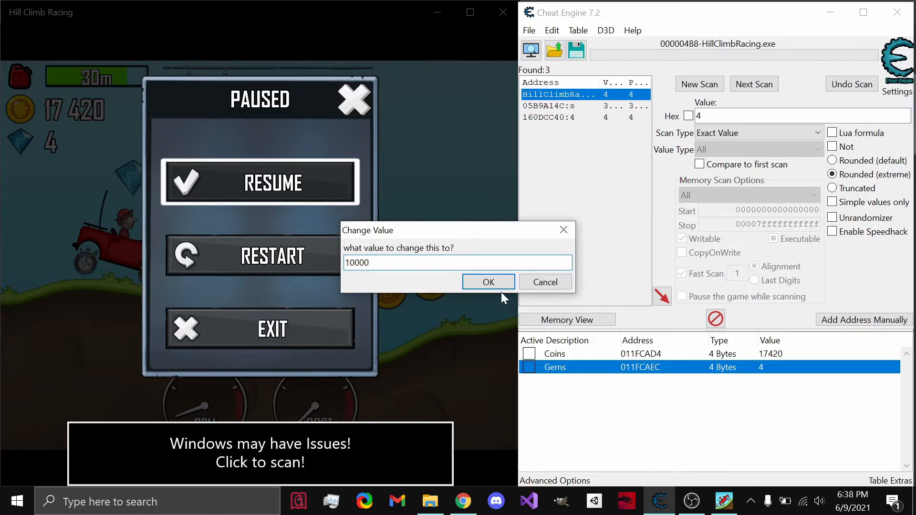
click(488, 282)
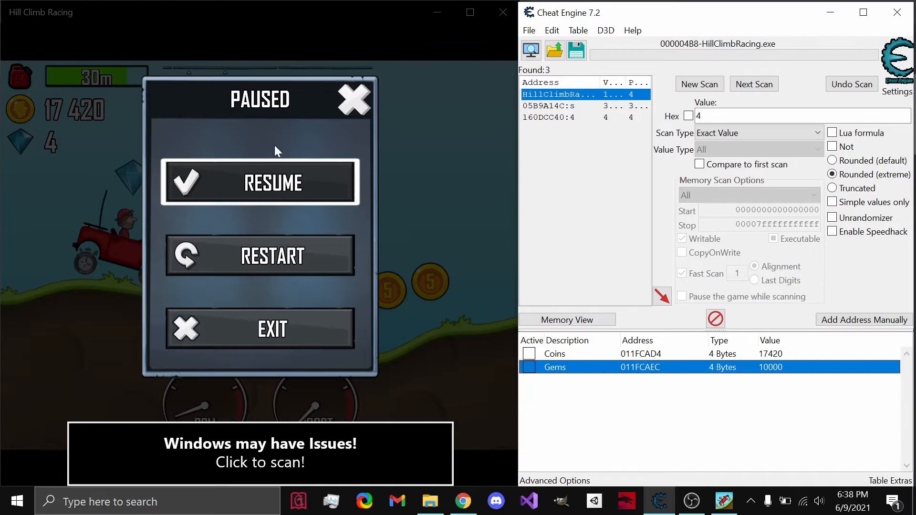
click(259, 182)
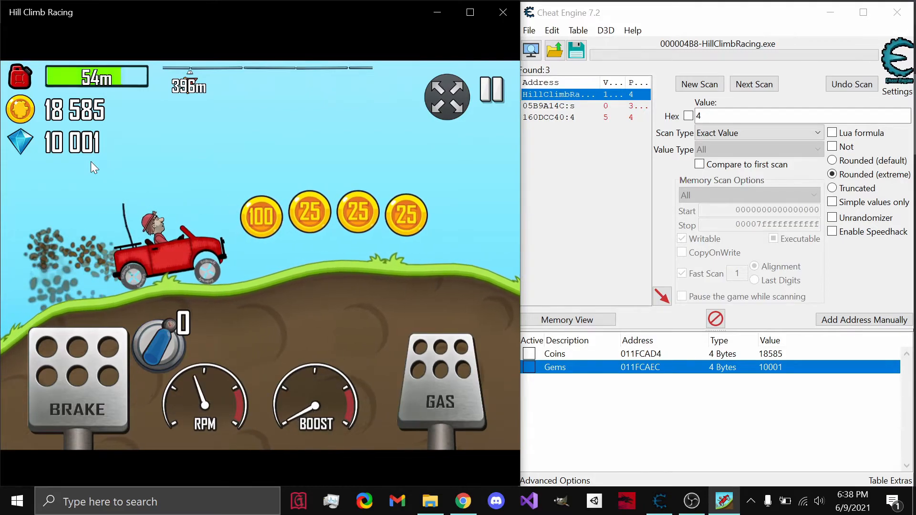
- Pause, set Coins to 10000 and freeze it, then resume the race
click(491, 96)
text(1)
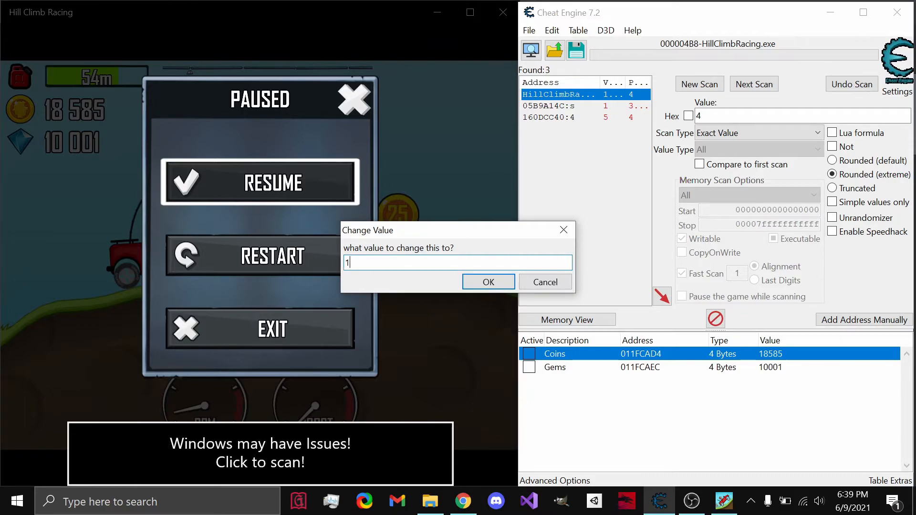
click(487, 282)
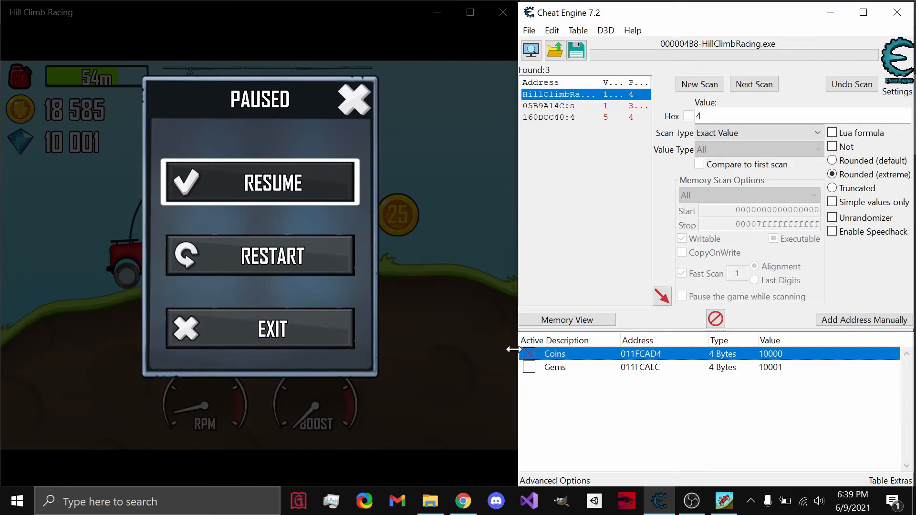
mouse_move(524, 333)
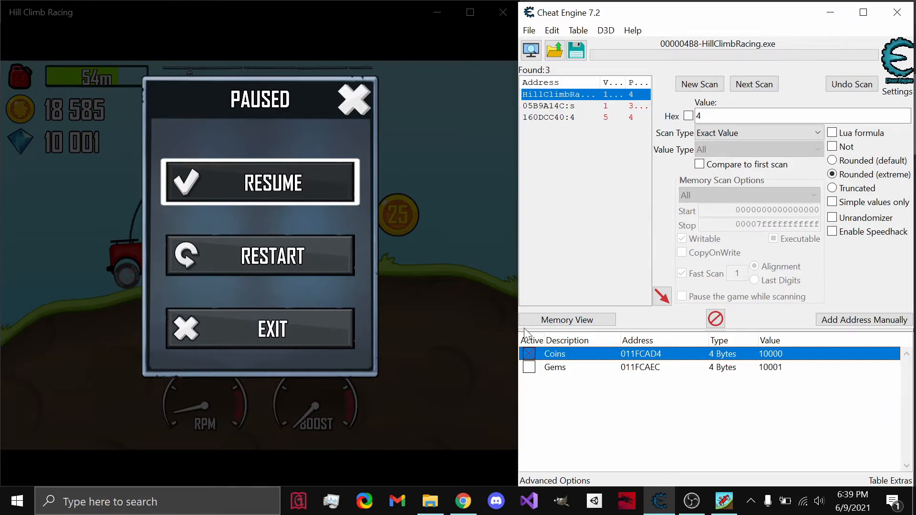
click(260, 182)
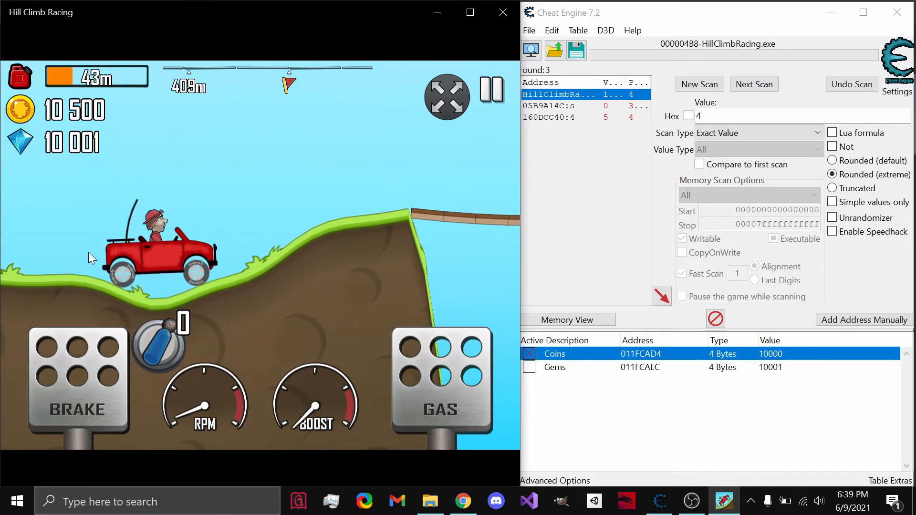
- Pause and resume the race while coins stay frozen at 10,000
click(491, 97)
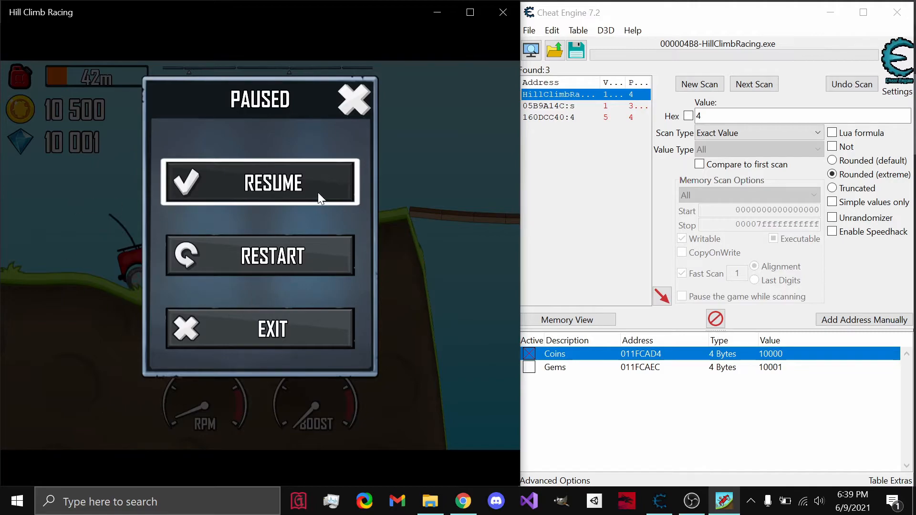
click(260, 182)
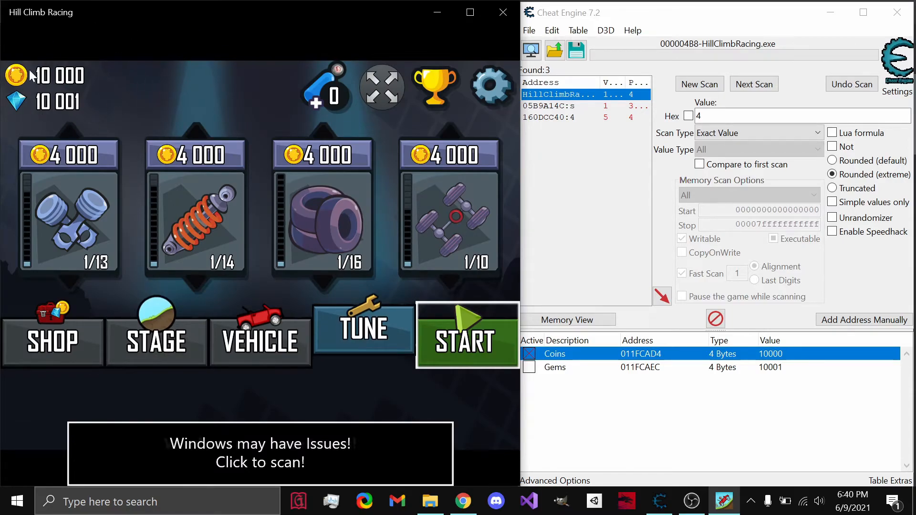
mouse_move(72, 92)
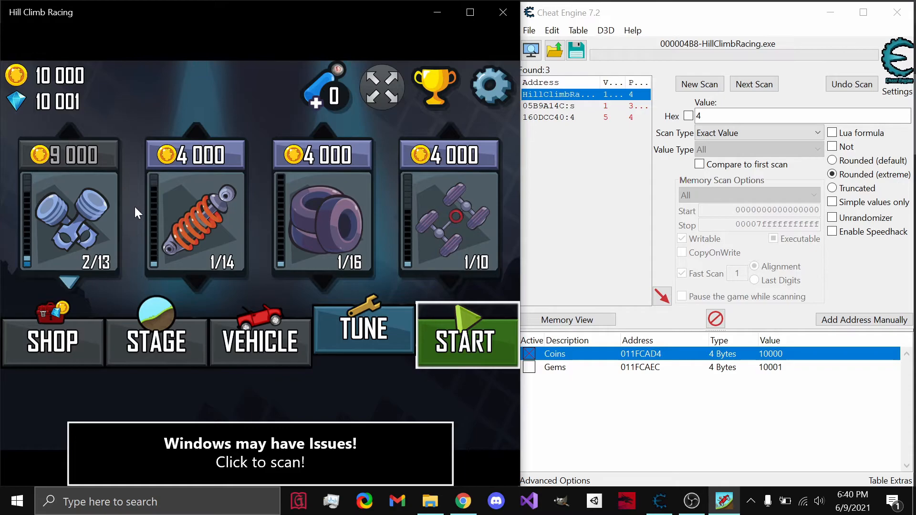
mouse_move(86, 214)
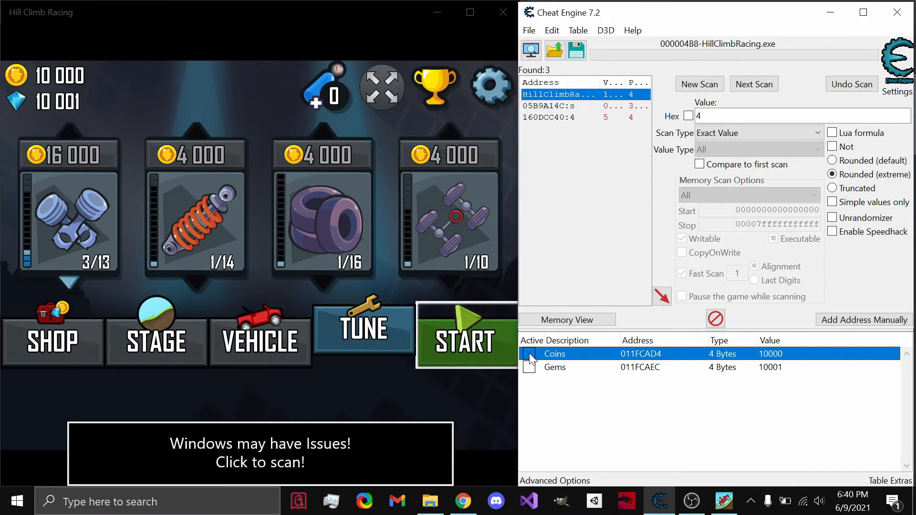
- Unfreeze Coins, upgrade tires and suspension, then set Coins to 134123423
click(528, 354)
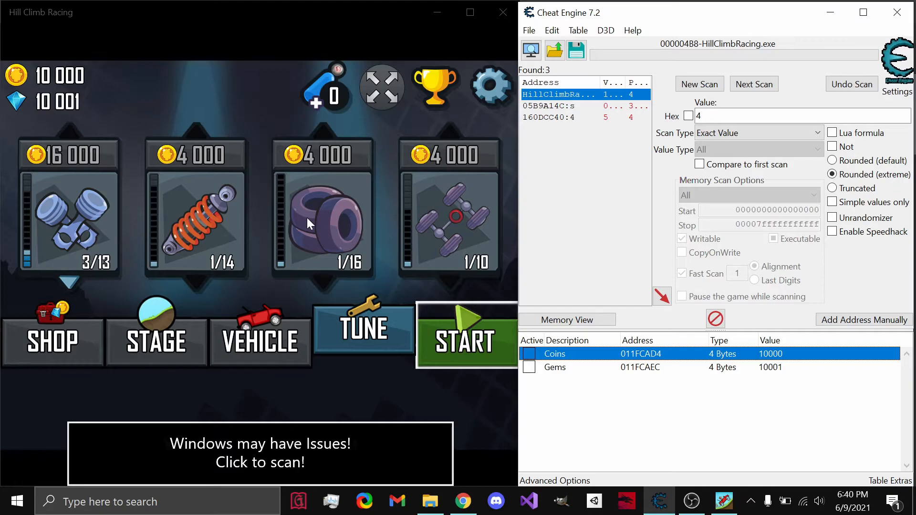
click(322, 222)
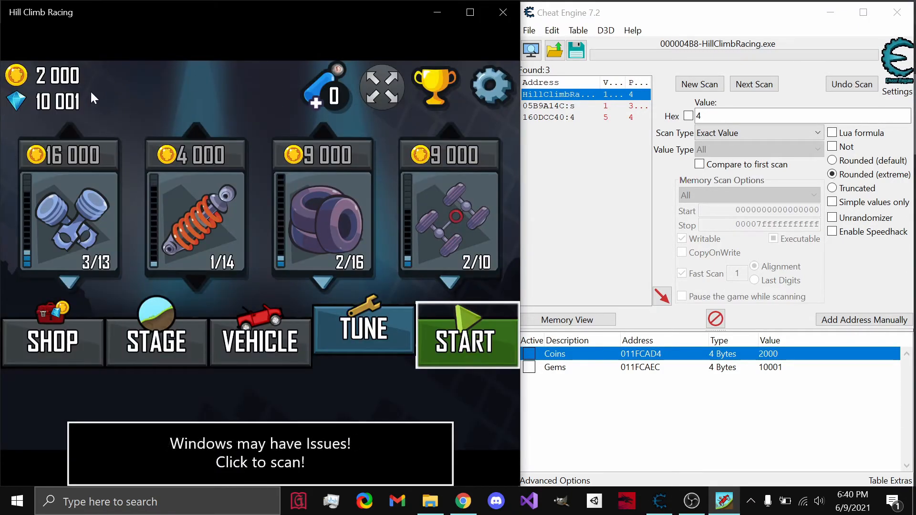
click(196, 225)
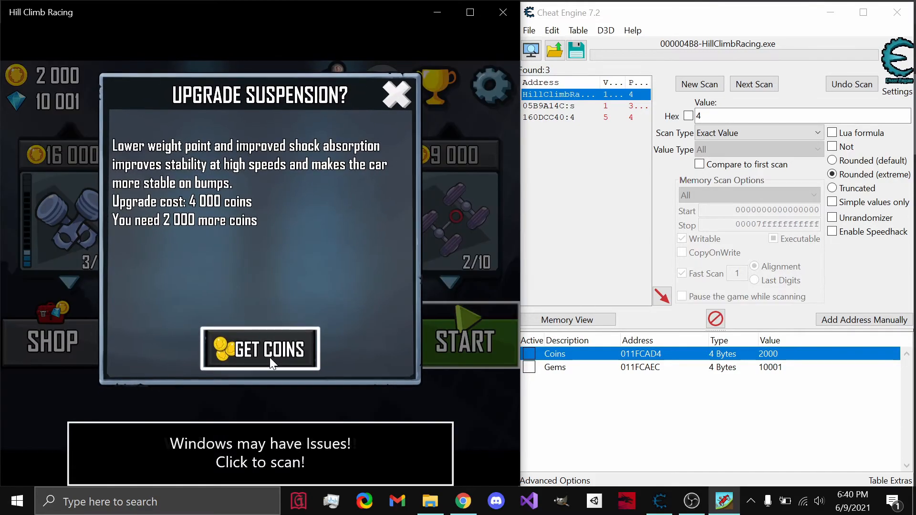
click(396, 95)
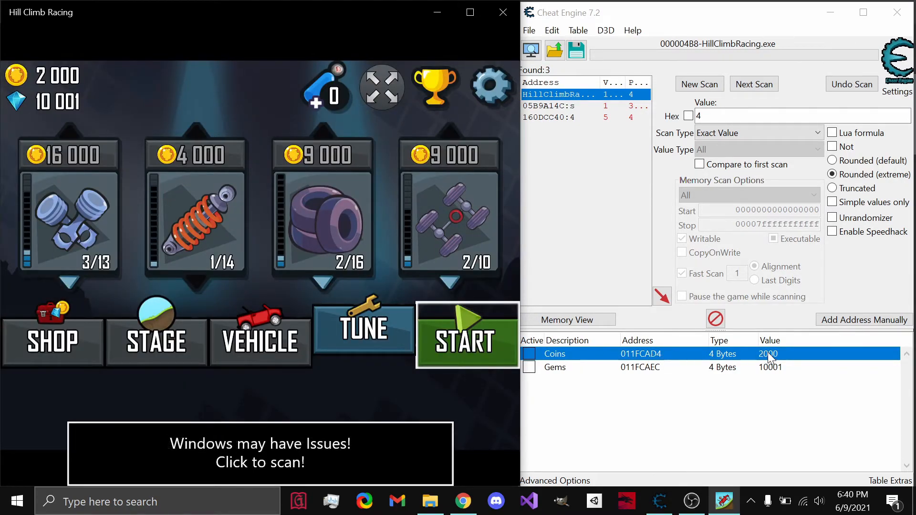
double_click(767, 354)
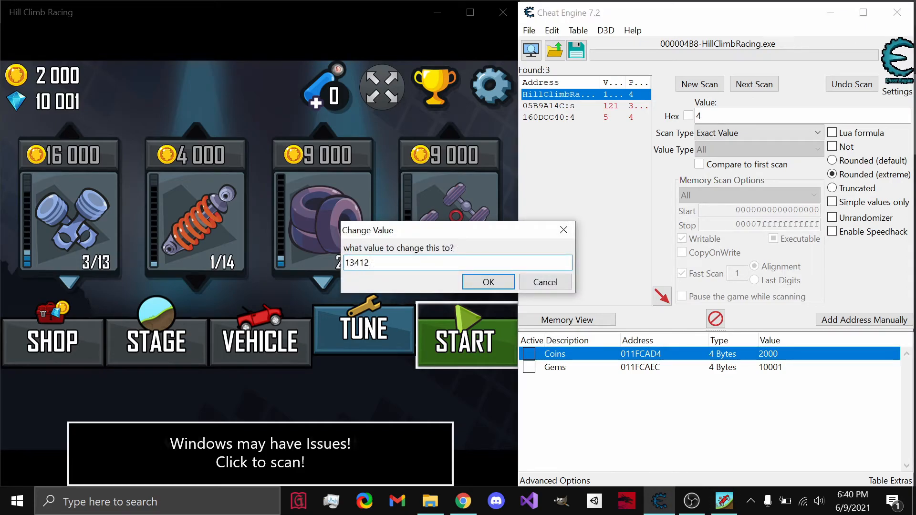
click(487, 282)
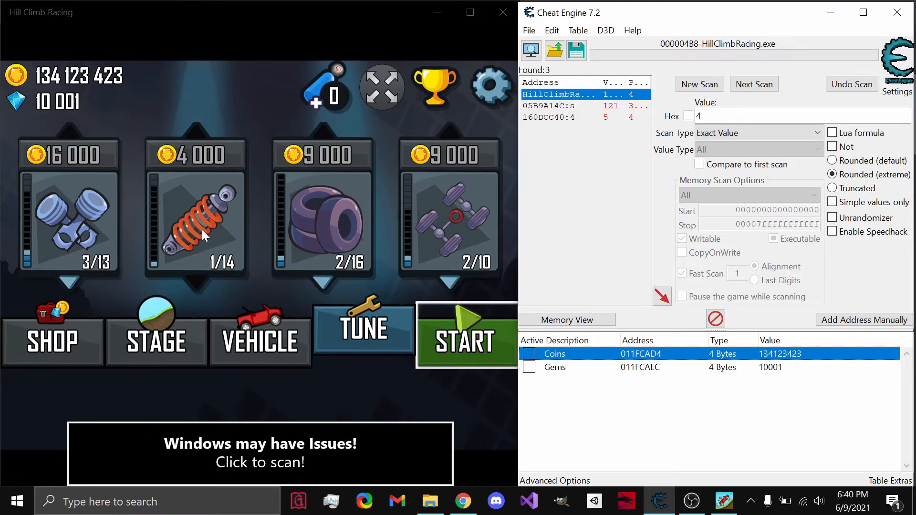
- Upgrade the engine to level 8 of 13, paying with coins
click(68, 204)
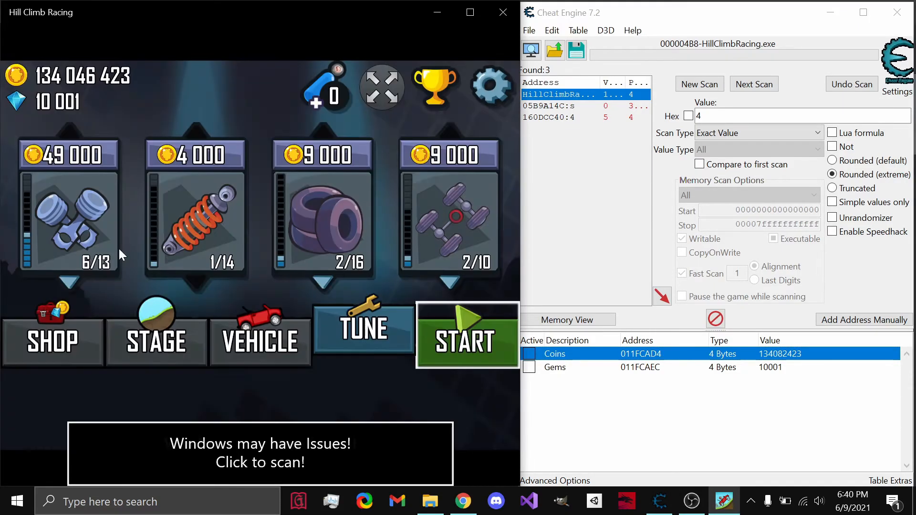
click(67, 216)
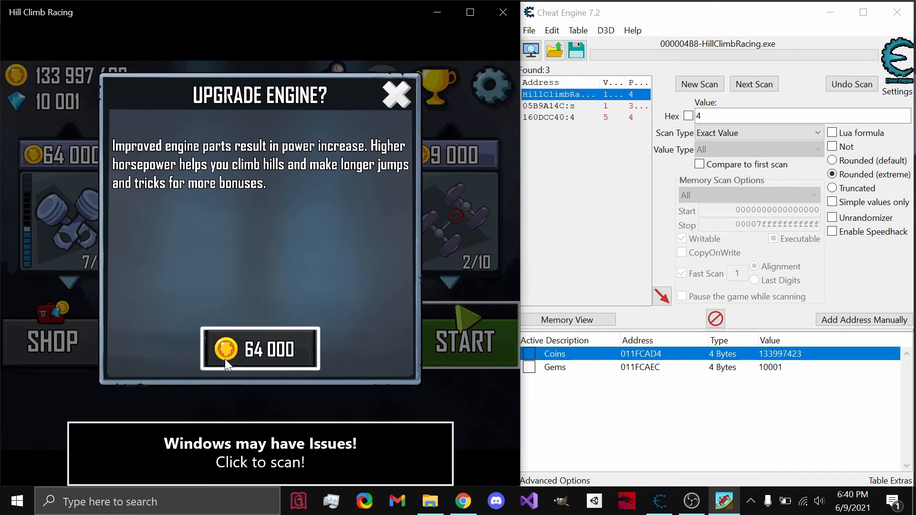
click(260, 348)
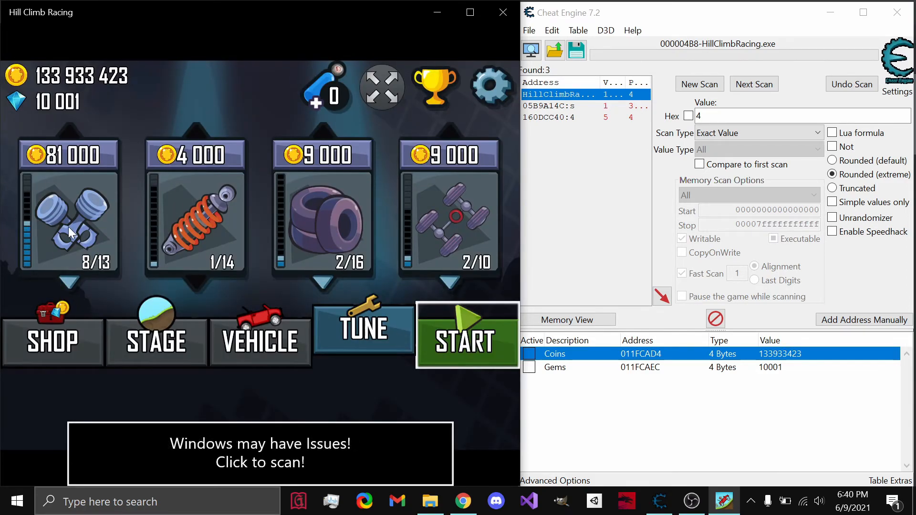
mouse_move(132, 265)
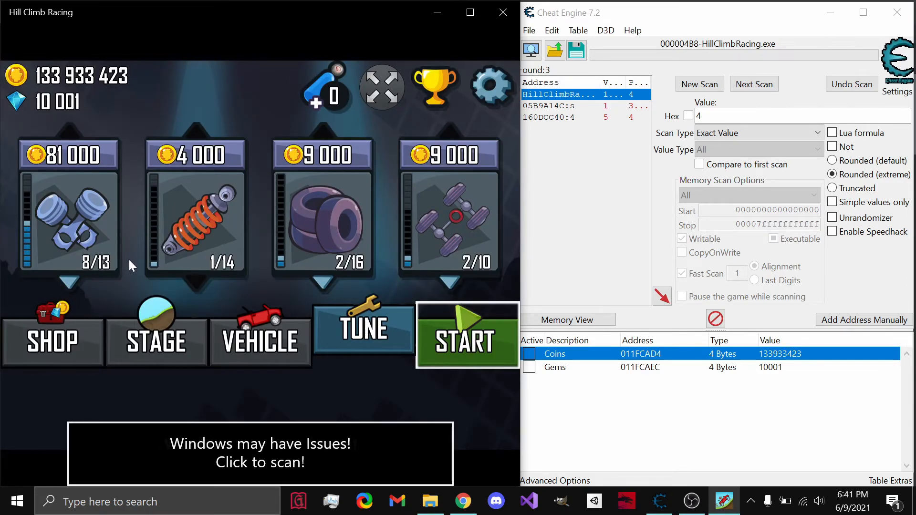
mouse_move(258, 295)
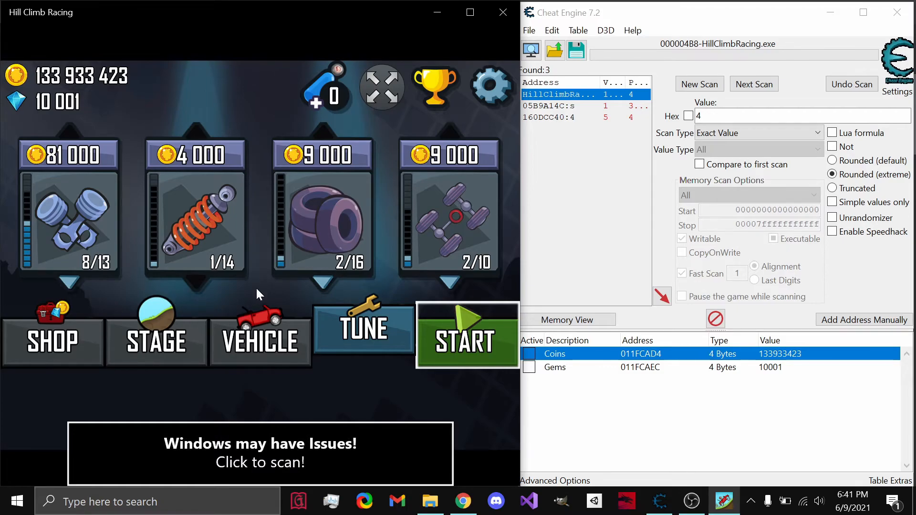
mouse_move(128, 112)
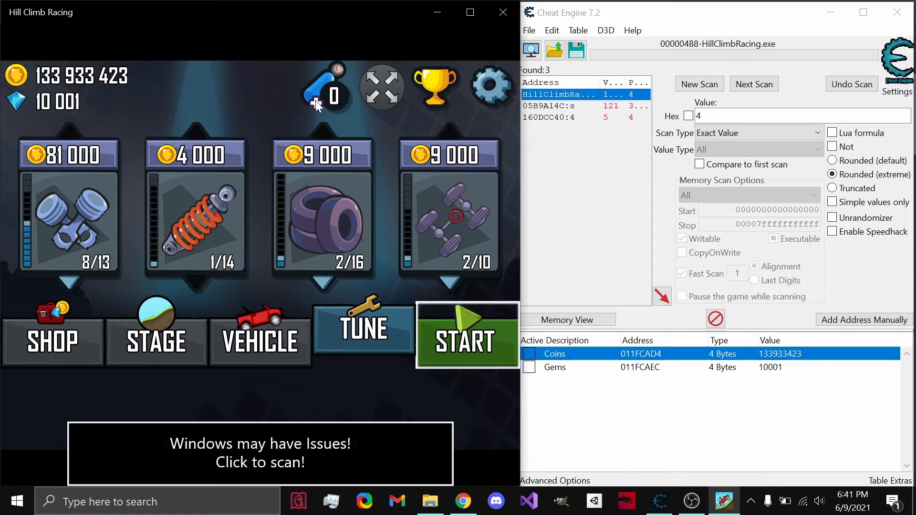
- Buy boosters with gems until seven are owned, leaving 9,161 gems
click(324, 87)
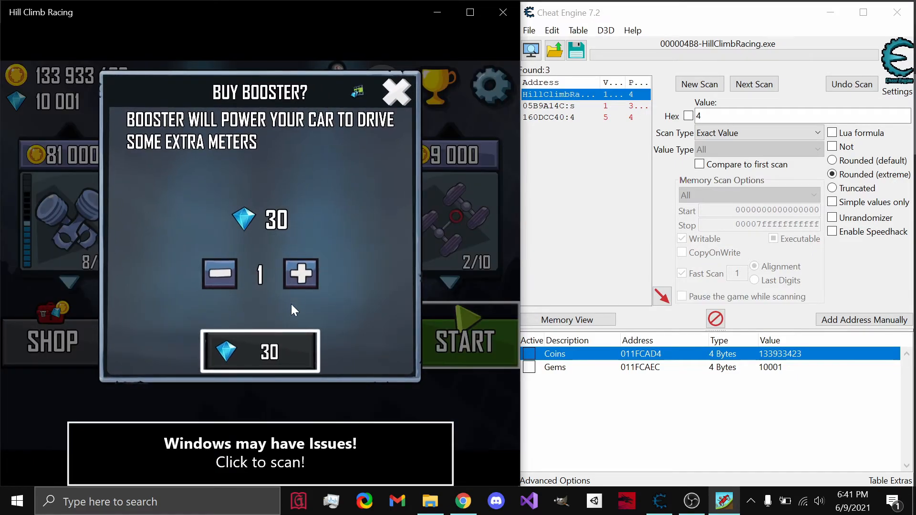
click(300, 273)
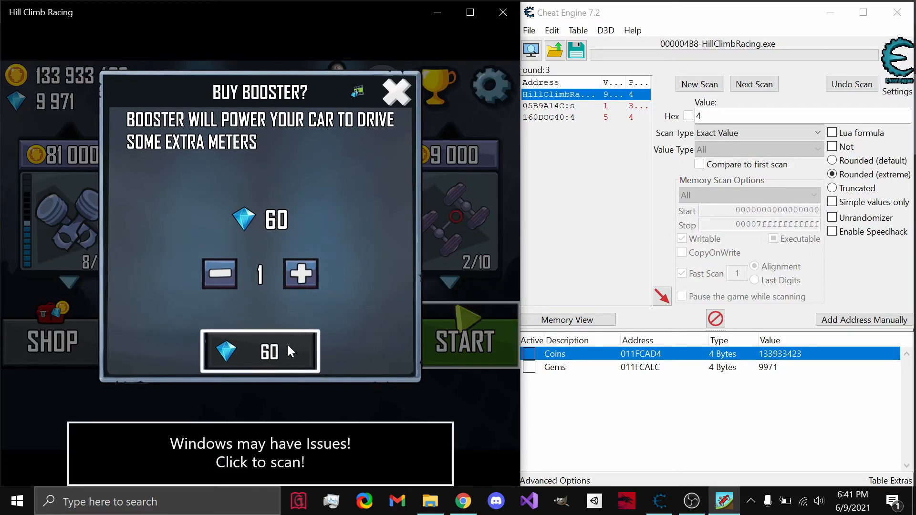
click(258, 351)
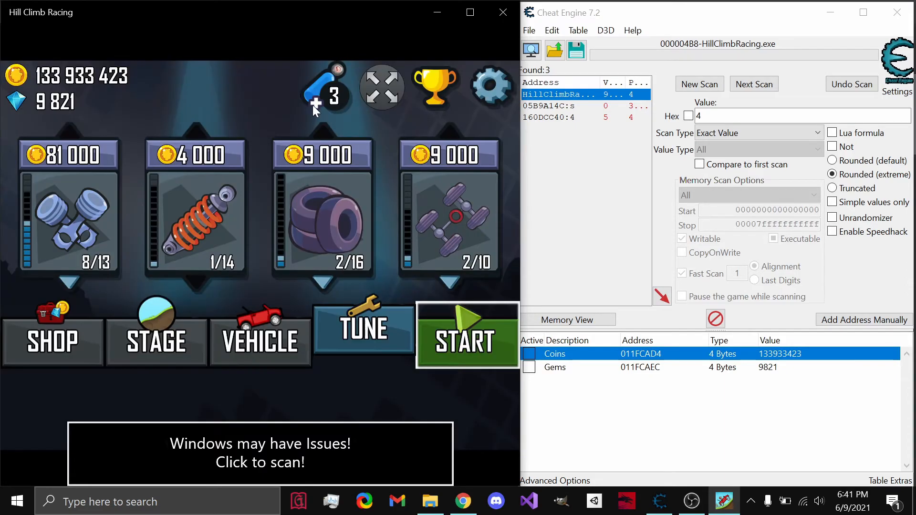
click(326, 88)
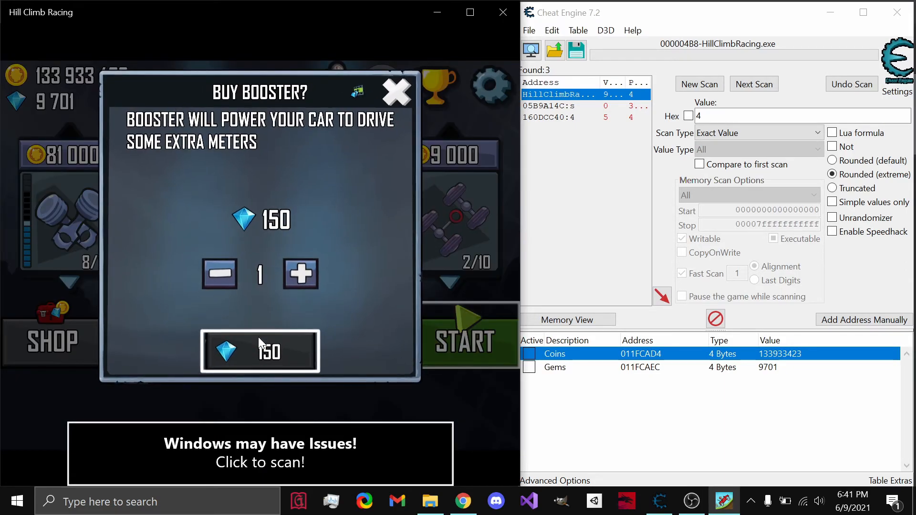
click(259, 350)
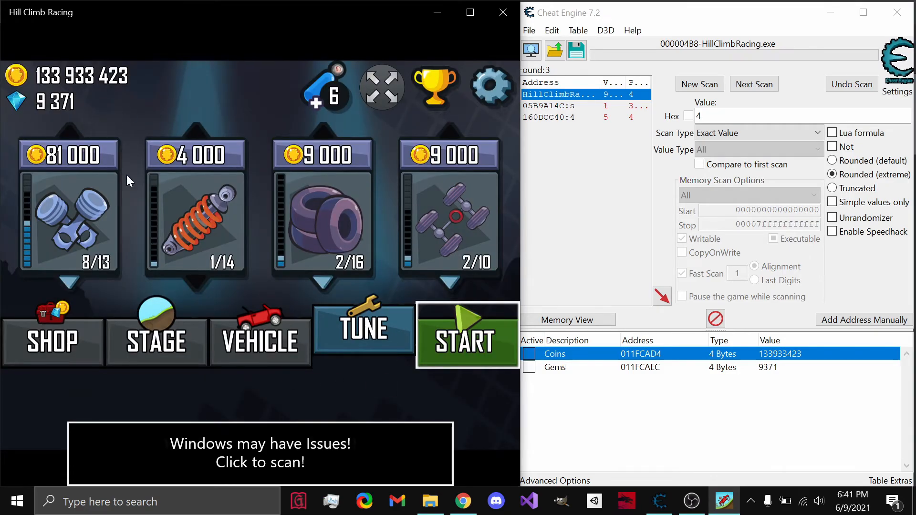
mouse_move(677, 360)
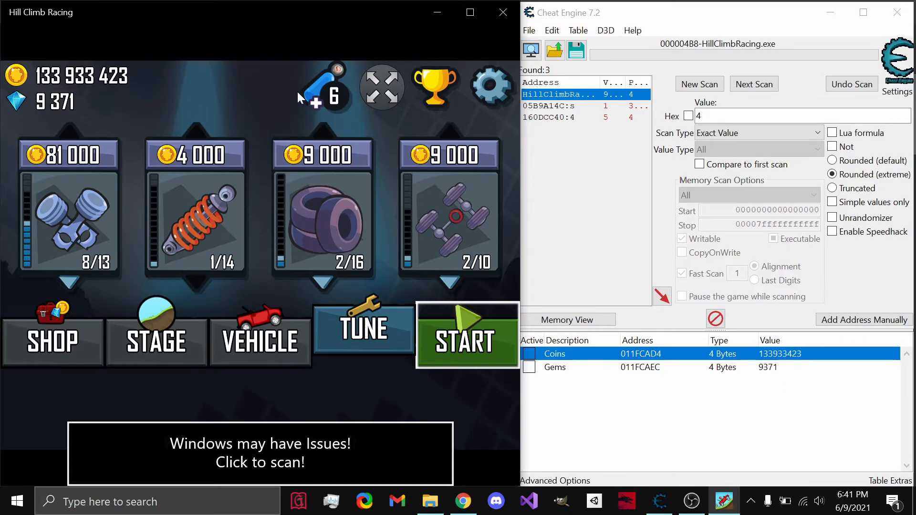
mouse_move(768, 376)
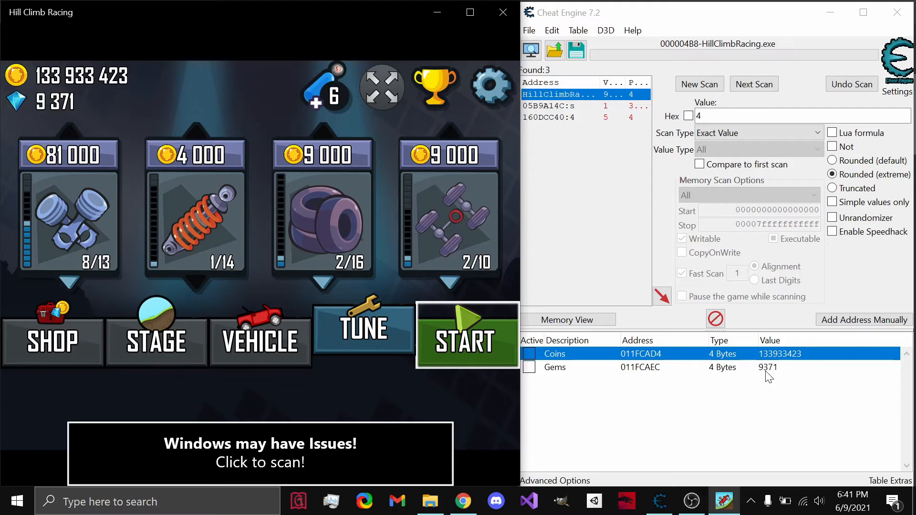
click(324, 88)
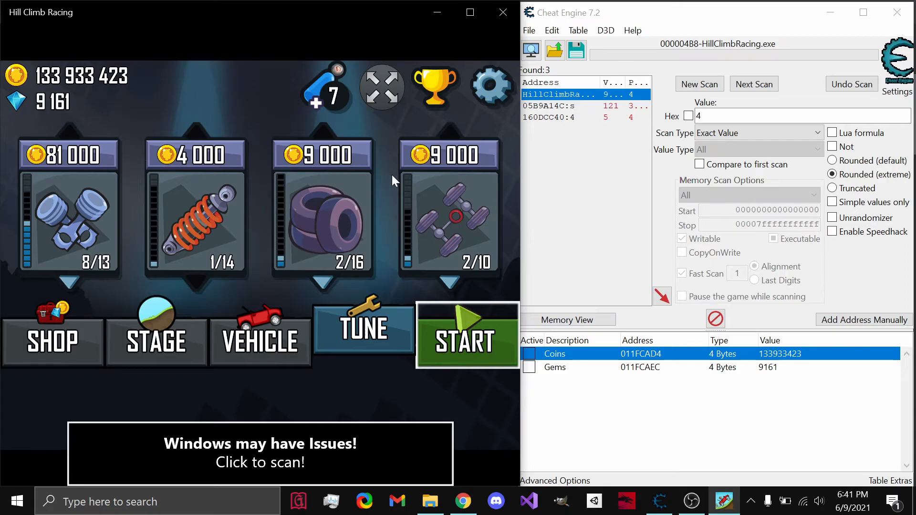
mouse_move(385, 182)
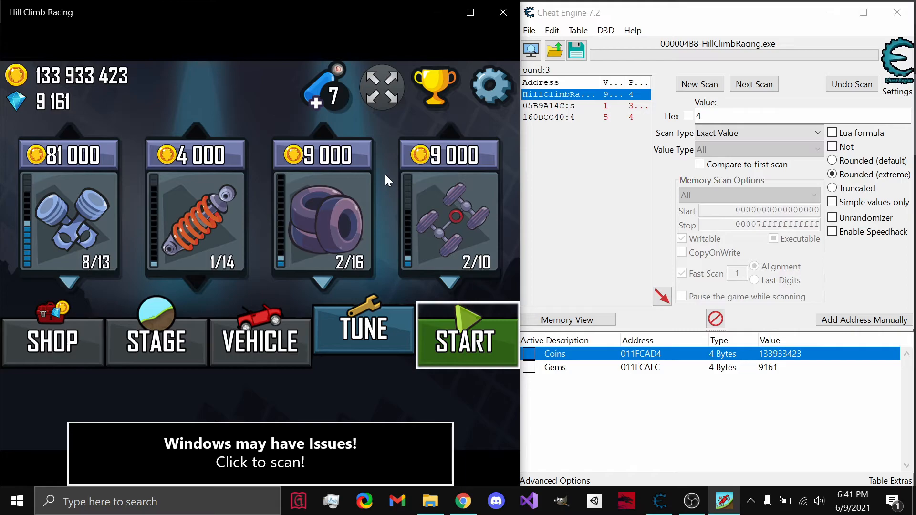
- Open the vehicle garage showing the Hill Climber car
click(260, 333)
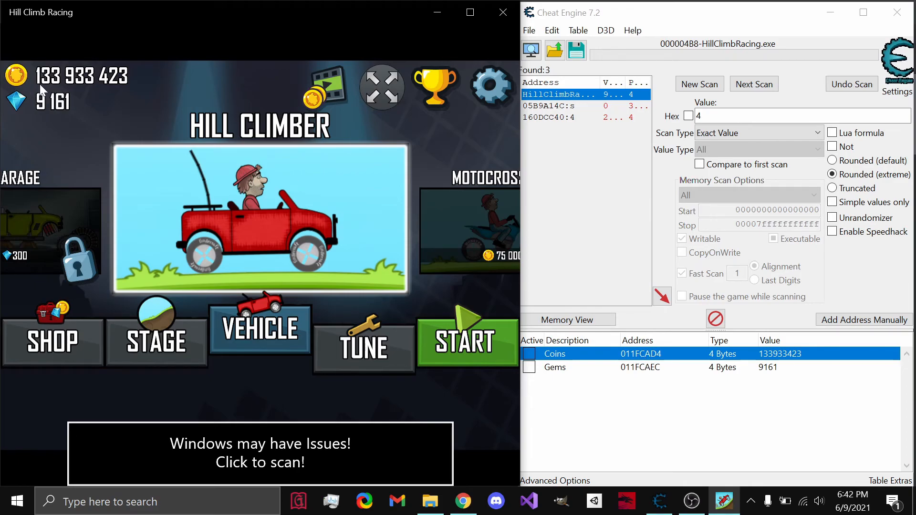
mouse_move(261, 235)
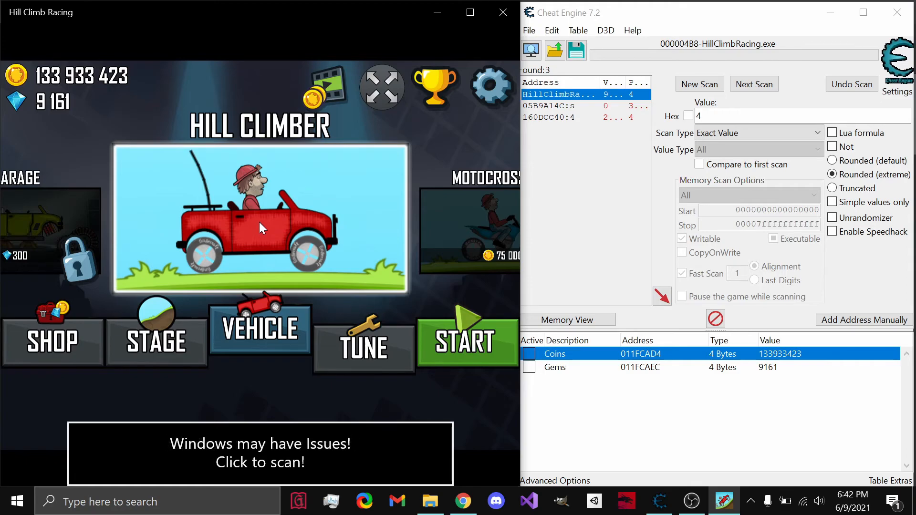
mouse_move(561, 404)
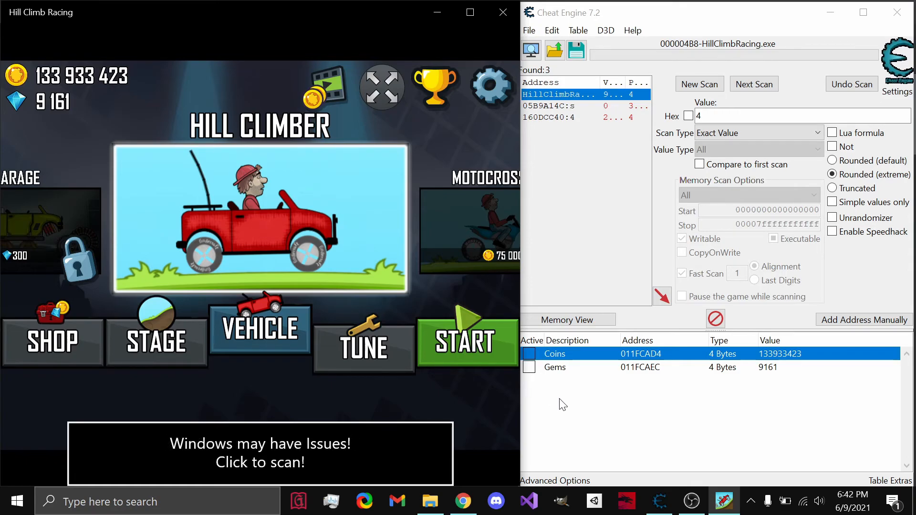
mouse_move(565, 392)
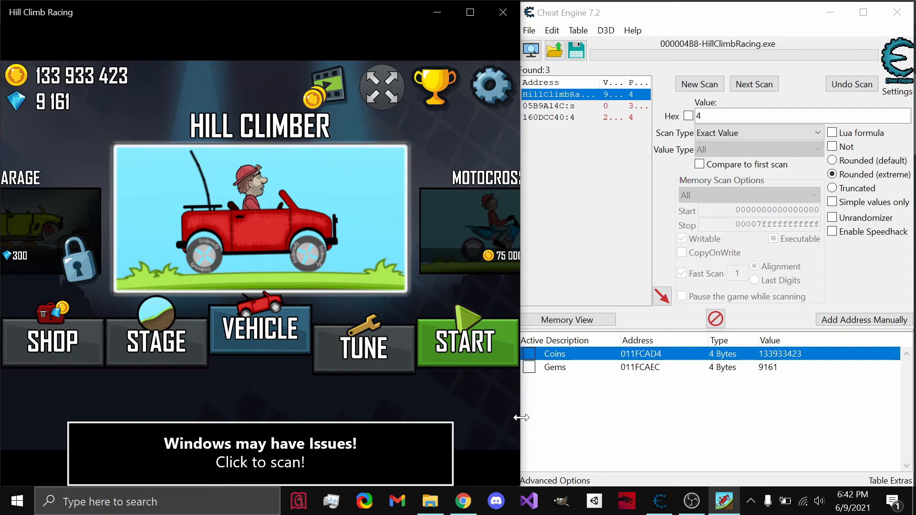
mouse_move(487, 416)
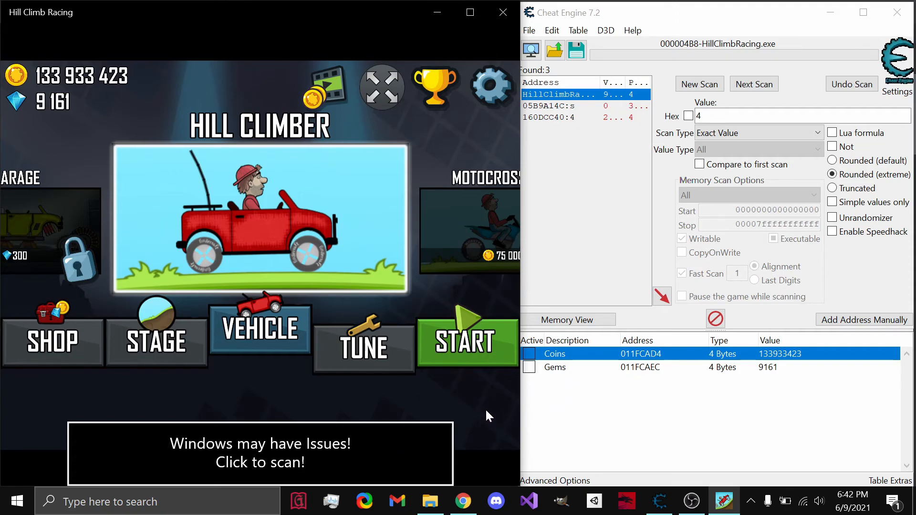
mouse_move(596, 414)
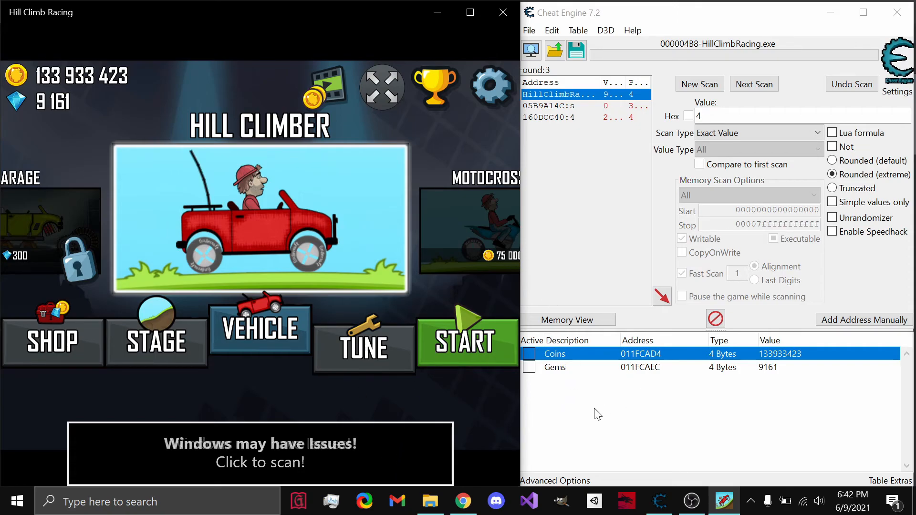
mouse_move(641, 385)
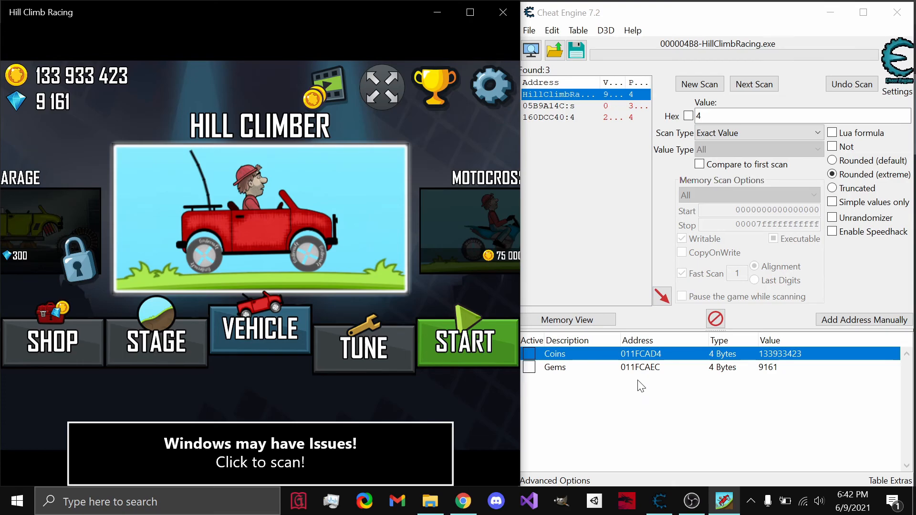